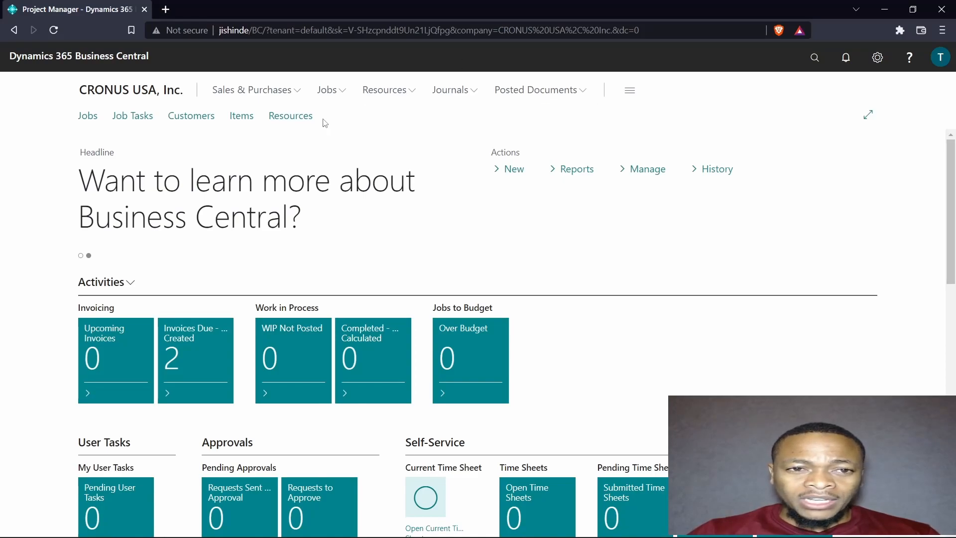
{"action": "mouse_move", "coordinate": [346, 130]}
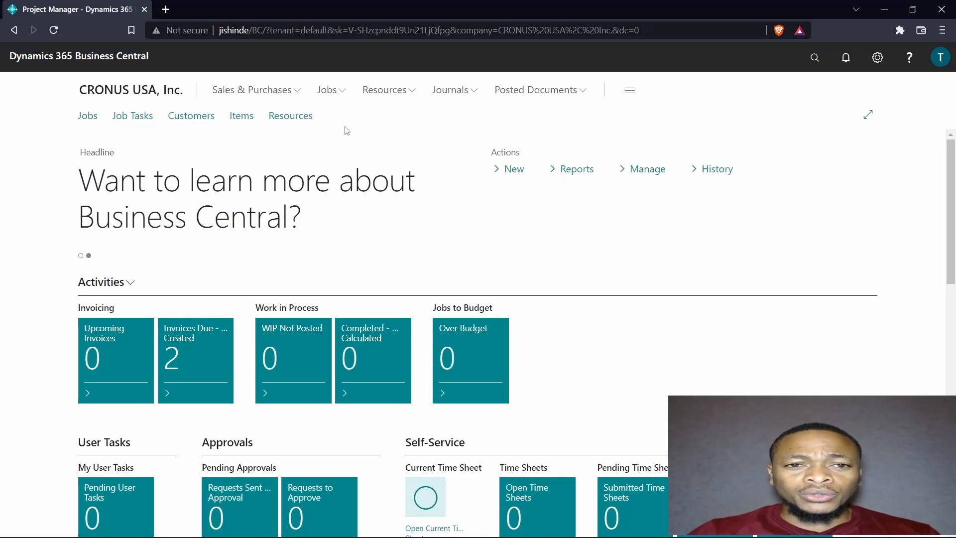
{"action": "mouse_move", "coordinate": [267, 523]}
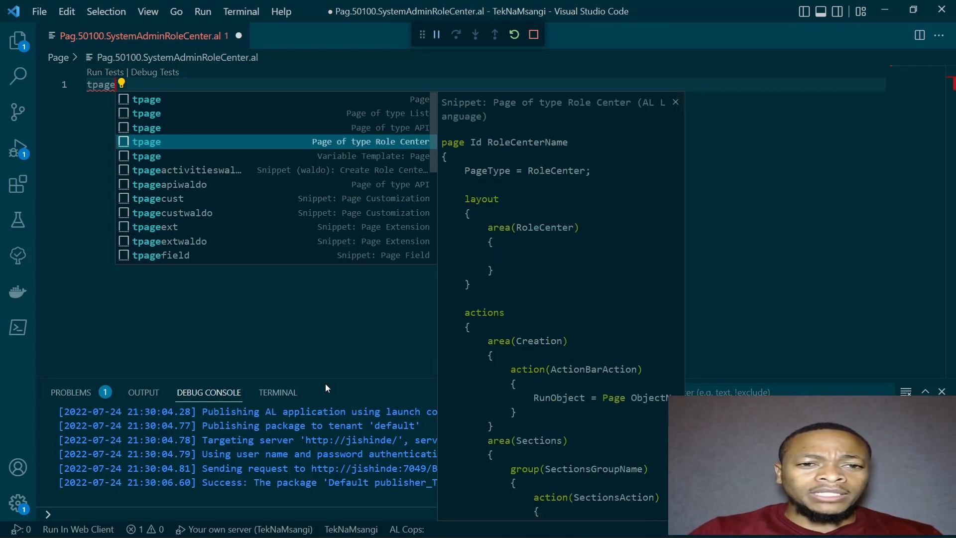
- Insert the Role Center page snippet as page 50100 "System Admin Role Center"
{"action": "left_click", "coordinate": [146, 141]}
{"action": "type", "text": " 50100 SystemAdminRoleCenter"}
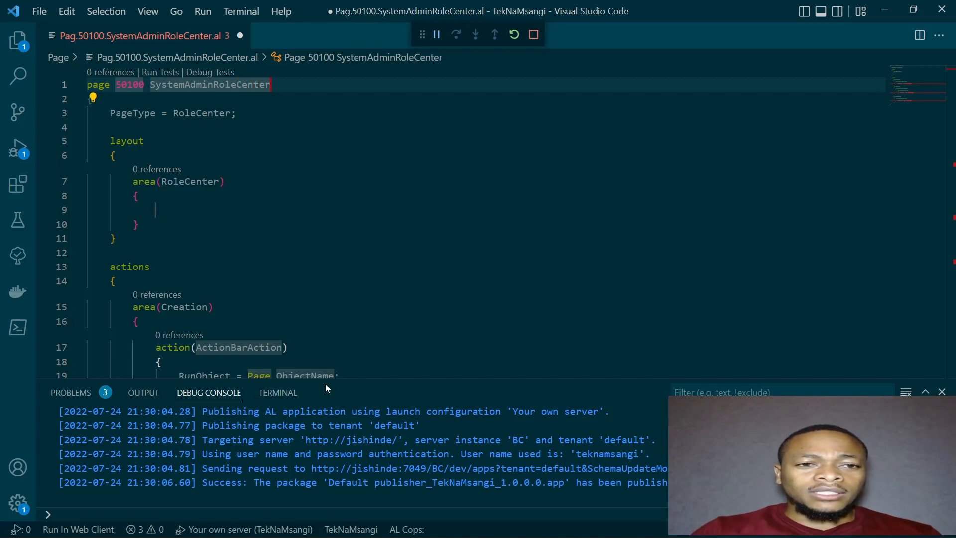
{"action": "type", "text": "\""}
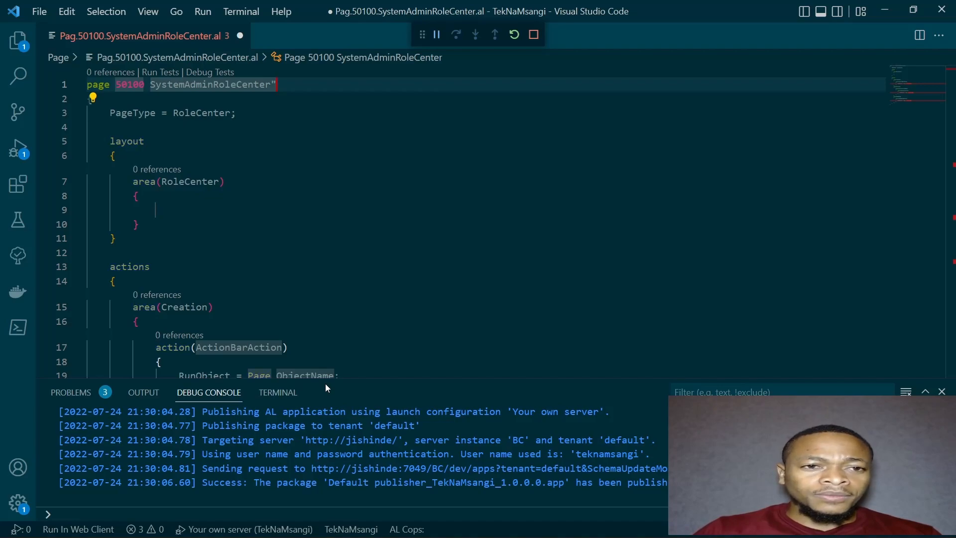
{"action": "type", "text": "{"}
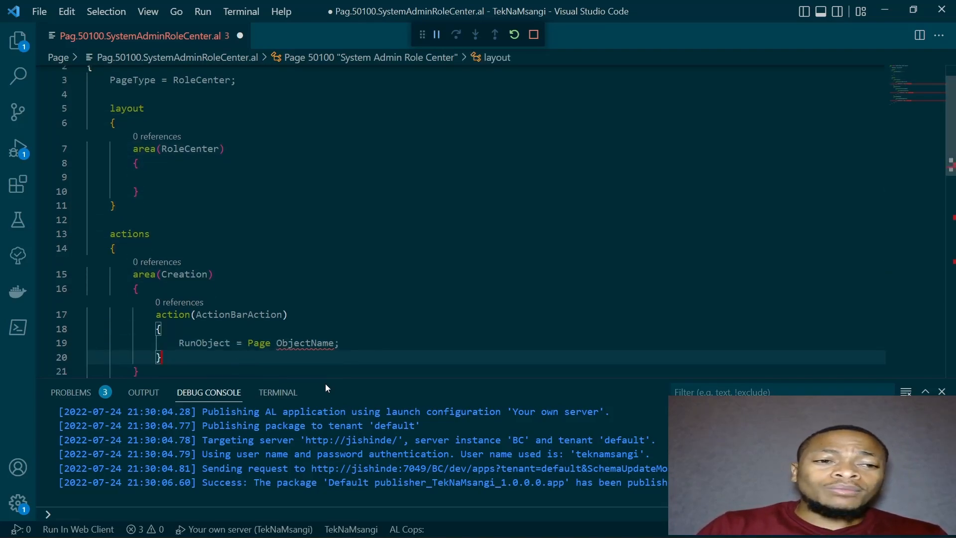
- Comment out the placeholder RunObject line in the Creation area's ActionBarAction
{"action": "scroll", "scroll_direction": "down", "scroll_amount": 3}
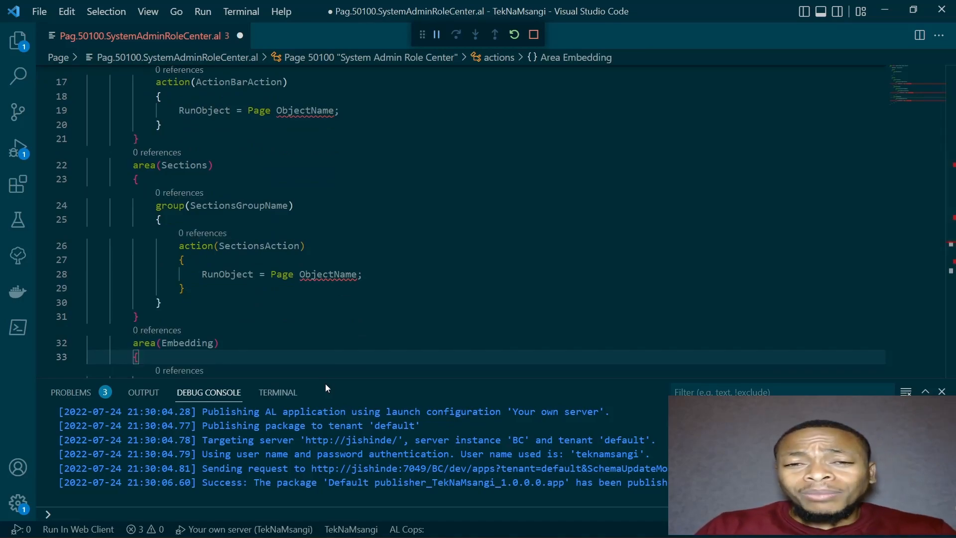
{"action": "scroll", "scroll_direction": "down", "scroll_amount": 3}
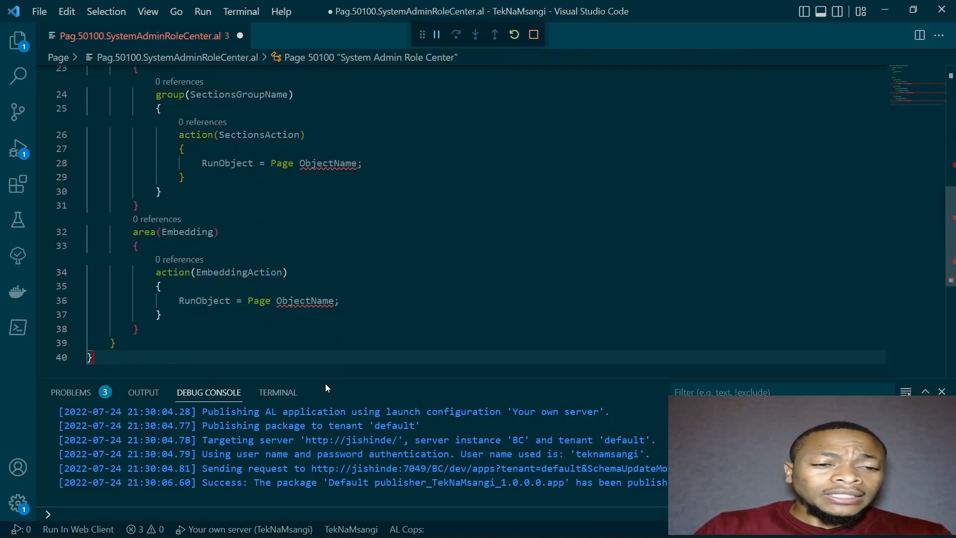
{"action": "left_click", "coordinate": [109, 343]}
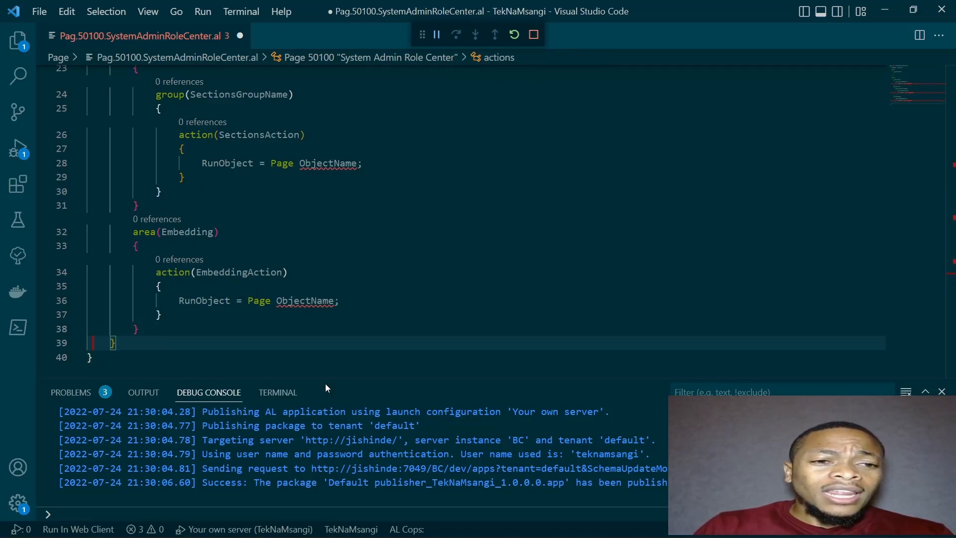
{"action": "scroll", "scroll_direction": "up", "scroll_amount": 3}
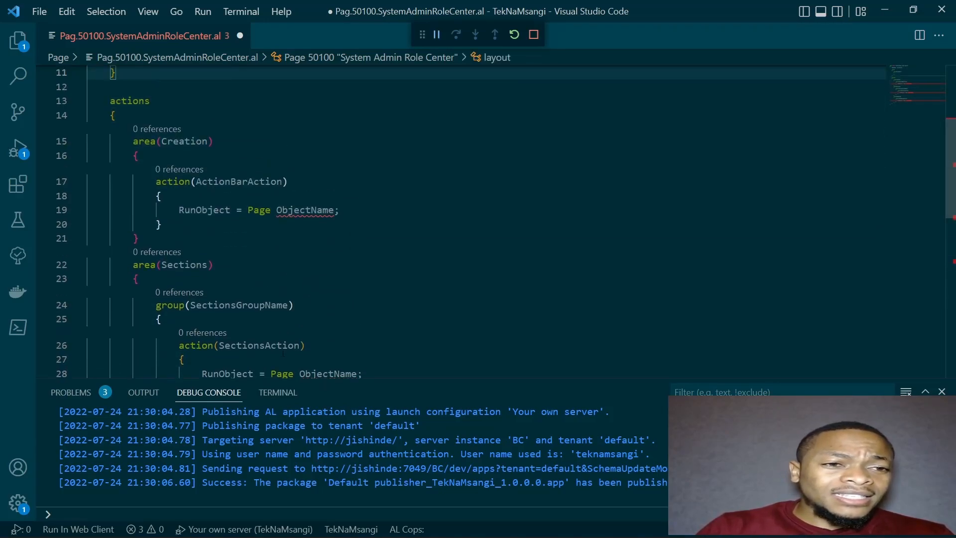
{"action": "scroll", "scroll_direction": "up", "scroll_amount": 3}
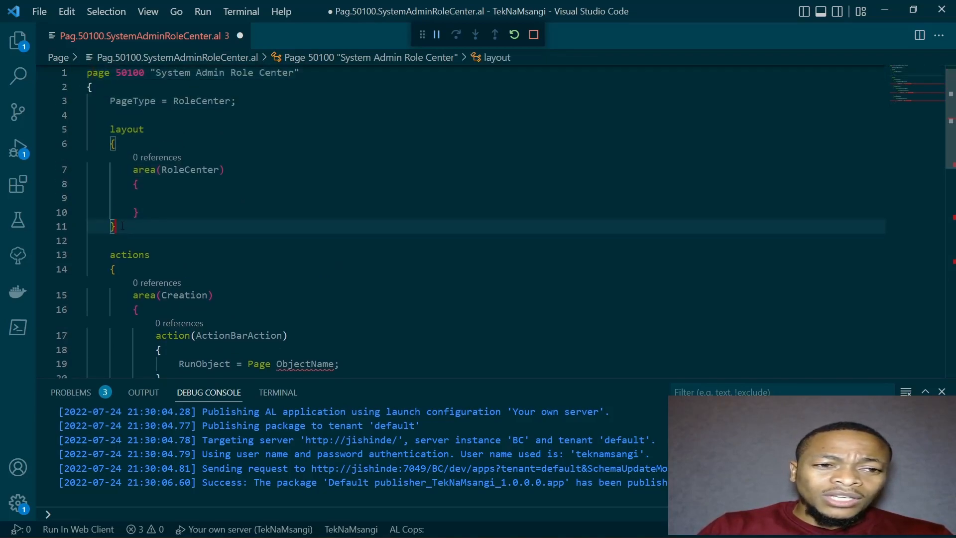
{"action": "left_click", "coordinate": [137, 212]}
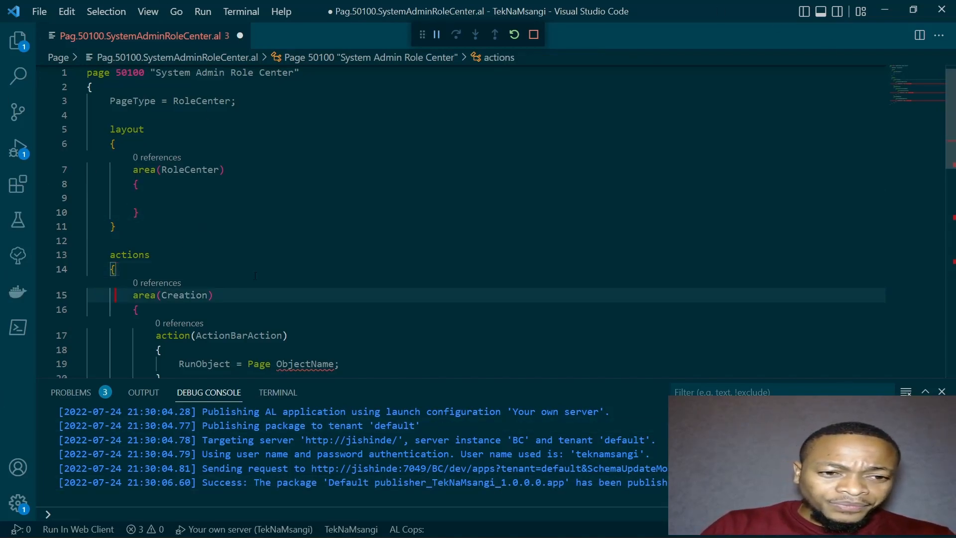
{"action": "scroll", "scroll_direction": "down", "scroll_amount": 3}
{"action": "type", "text": "//  "}
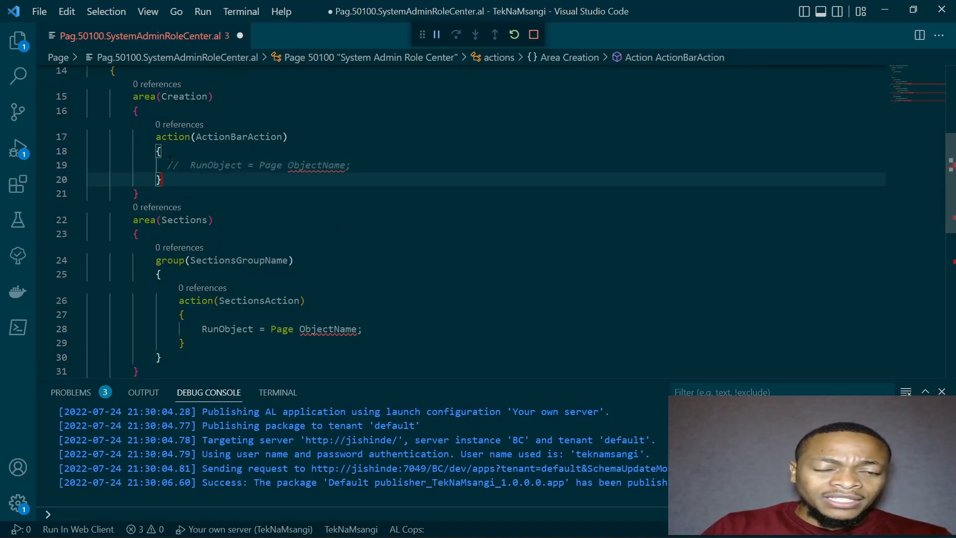
{"action": "scroll", "scroll_direction": "down", "scroll_amount": 3}
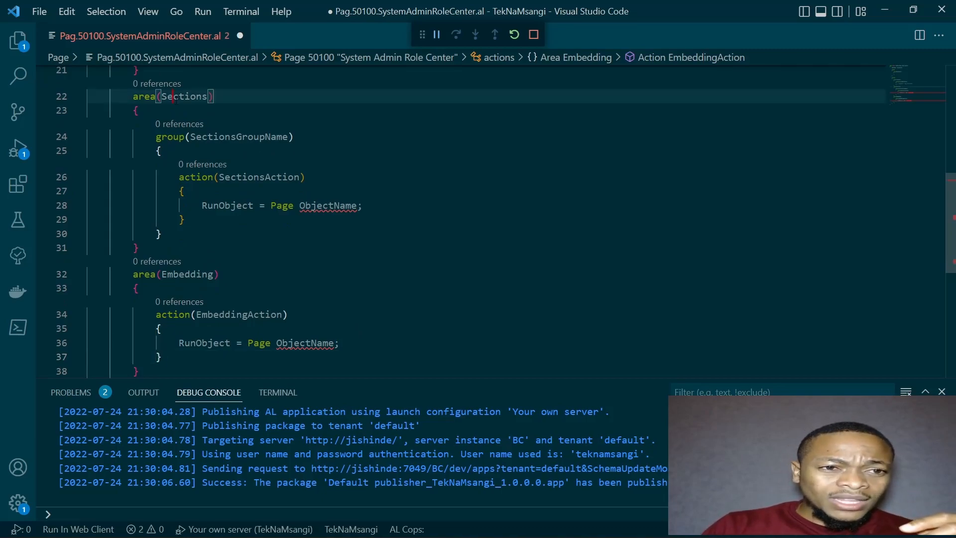
- Add // Navigation bar and // Navigation Menu comments to the Sections and Embedding areas
{"action": "left_click", "coordinate": [183, 95]}
{"action": "type", "text": " //"}
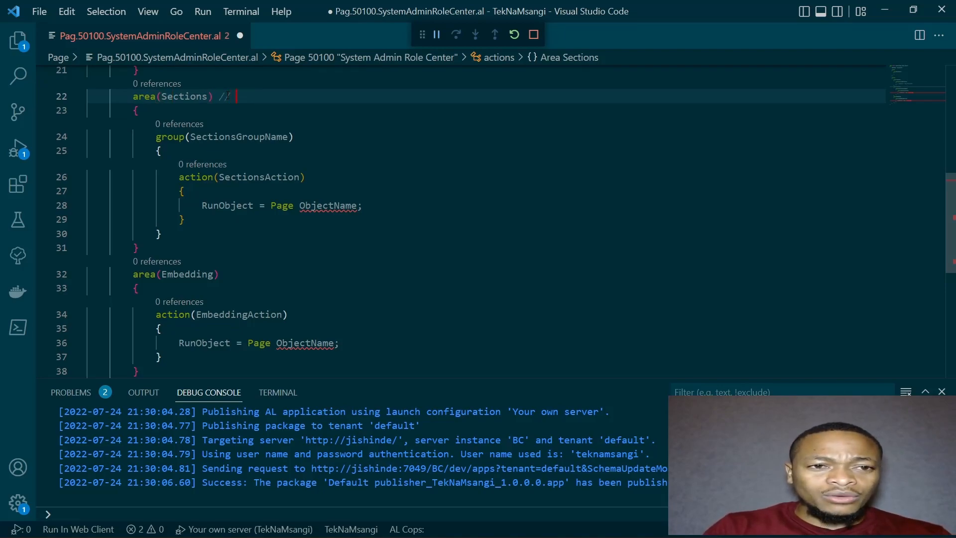
{"action": "type", "text": "Naviga"}
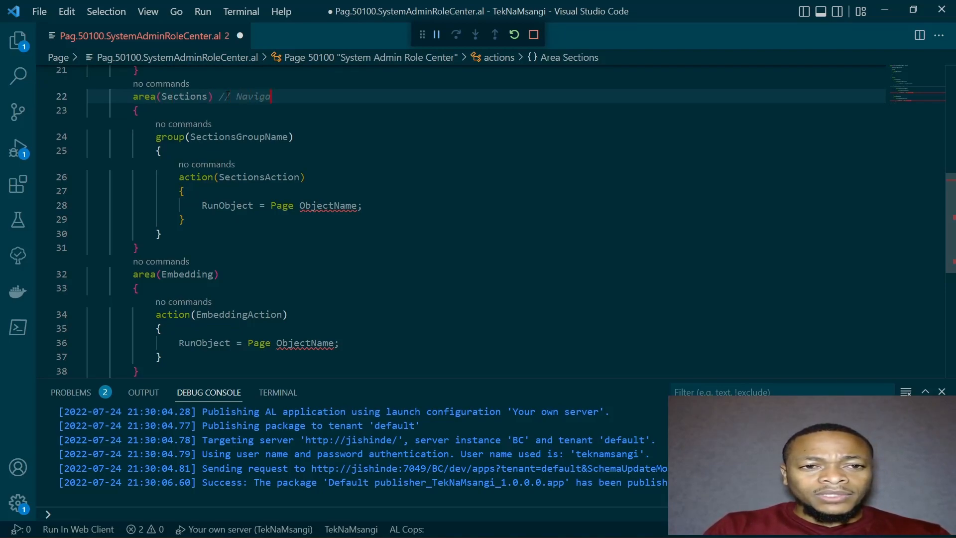
{"action": "type", "text": "tion bar"}
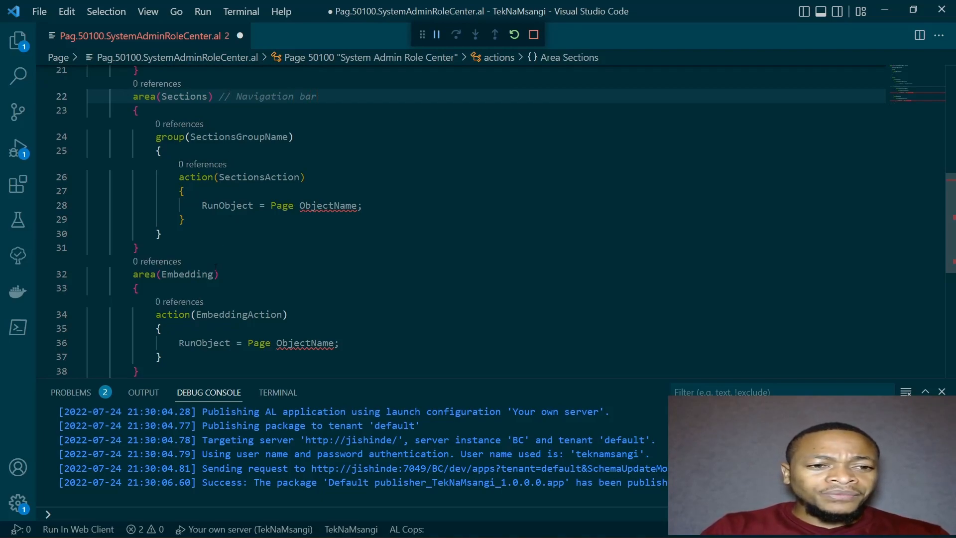
{"action": "type", "text": "// navigation Menu"}
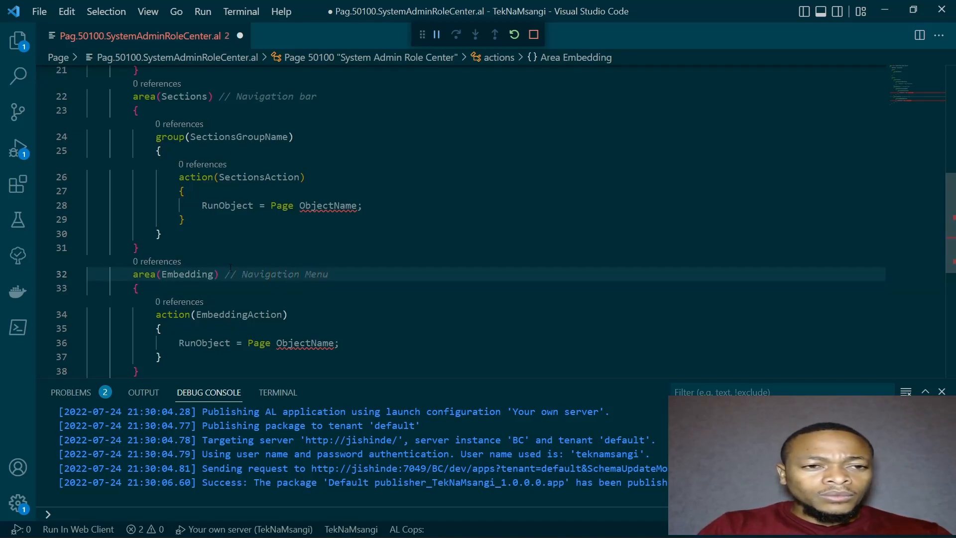
- Rename the SectionsGroupName group to "Group1"
{"action": "left_click", "coordinate": [238, 136]}
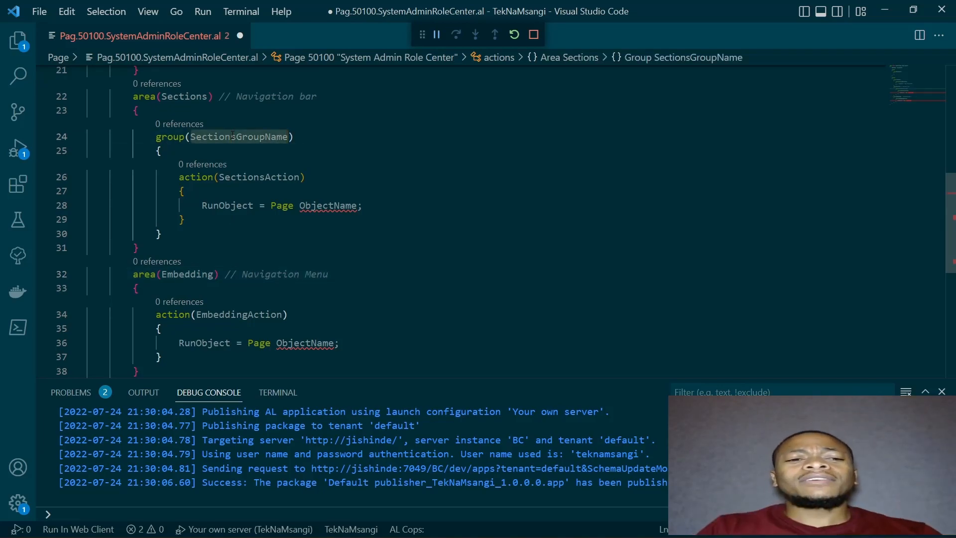
{"action": "type", "text": "Group"}
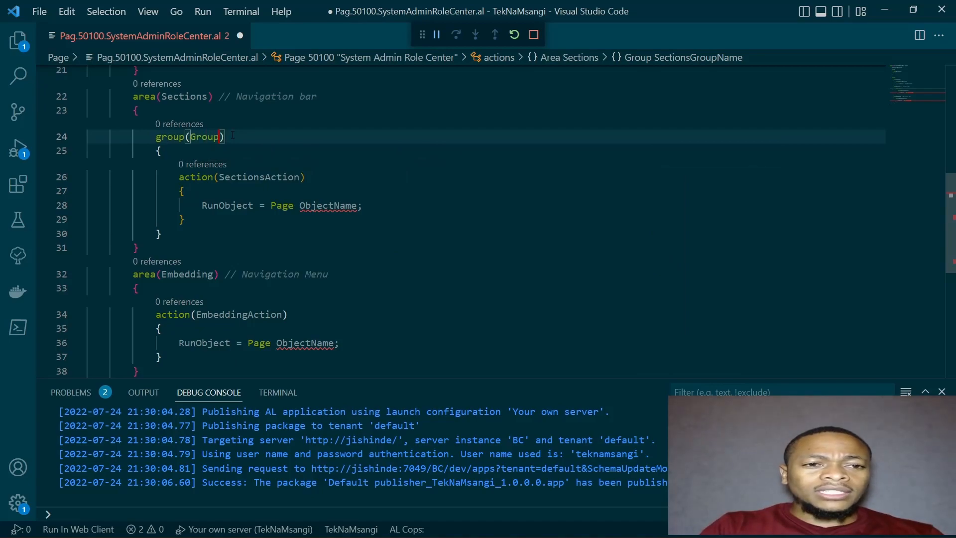
{"action": "left_click", "coordinate": [213, 191]}
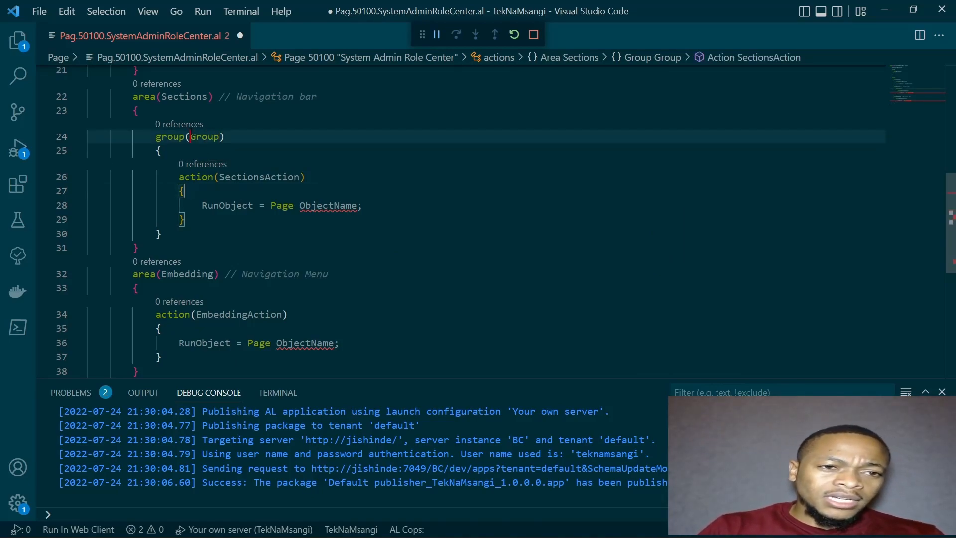
{"action": "type", "text": "\""}
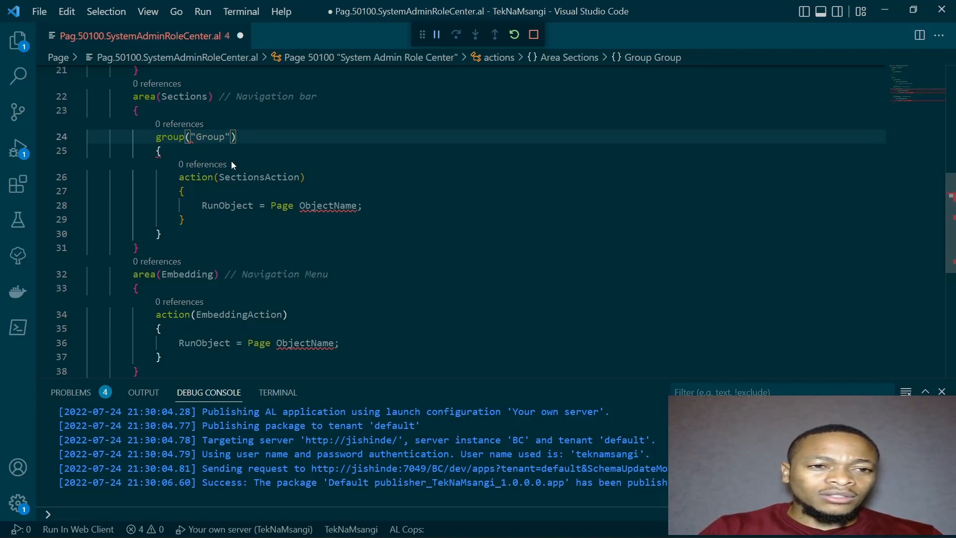
{"action": "left_click", "coordinate": [241, 177]}
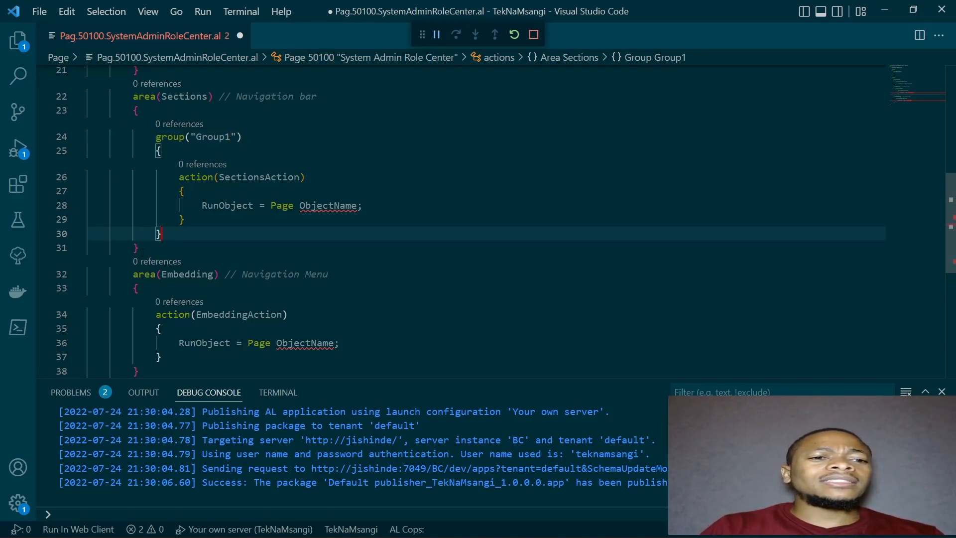
- Give Group1 the caption 'Users'
{"action": "left_click", "coordinate": [138, 247]}
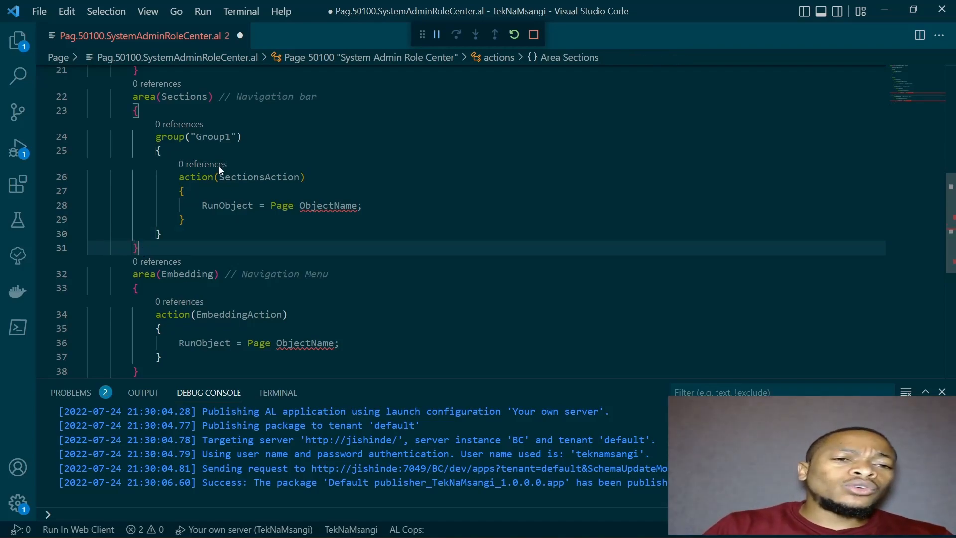
{"action": "type", "text": "Caption"}
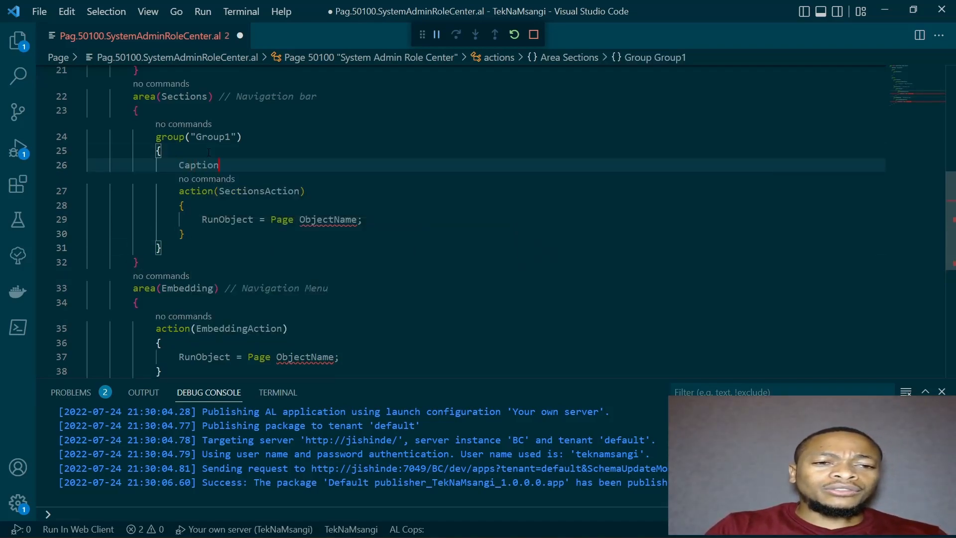
{"action": "type", "text": "= 'Users'"}
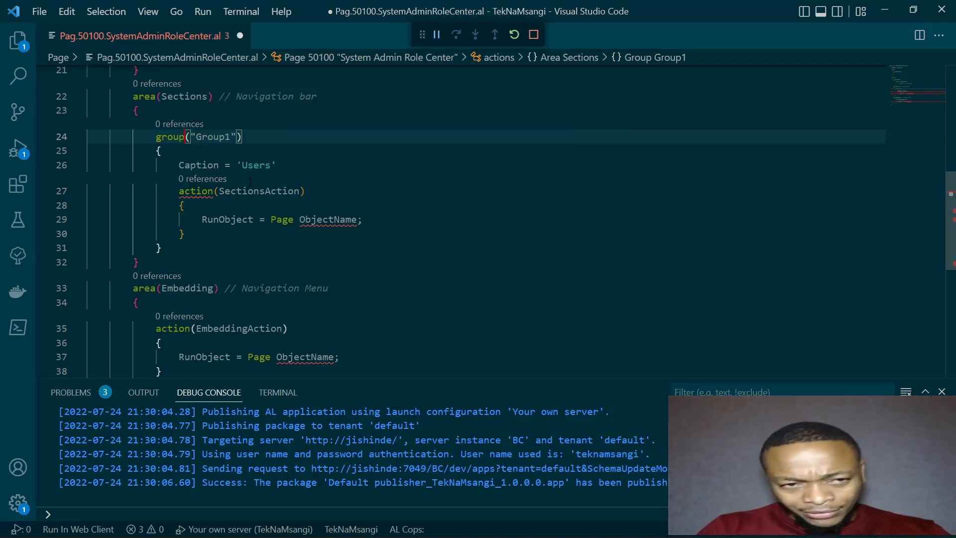
{"action": "mouse_move", "coordinate": [227, 219]}
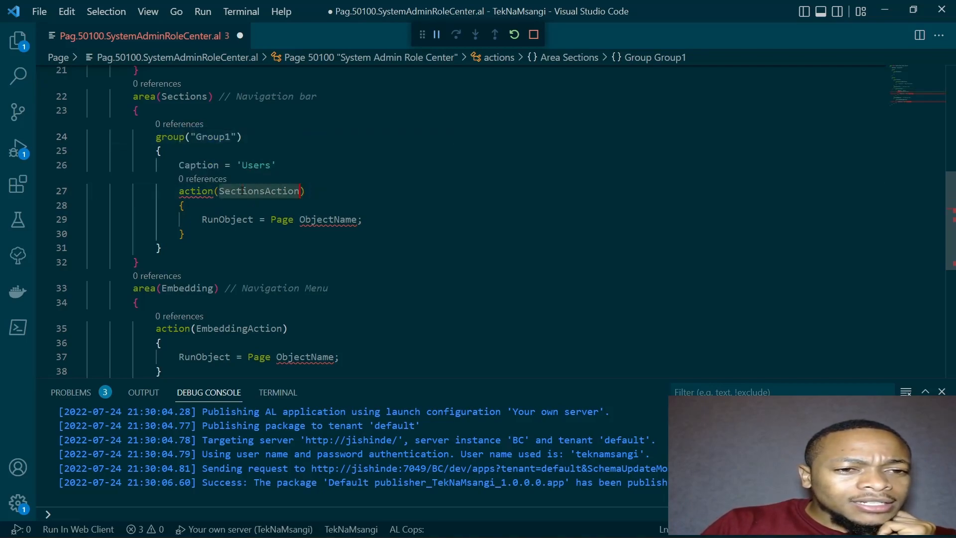
- Rename the action to User and set RunObject = Page Users
{"action": "type", "text": "User)"}
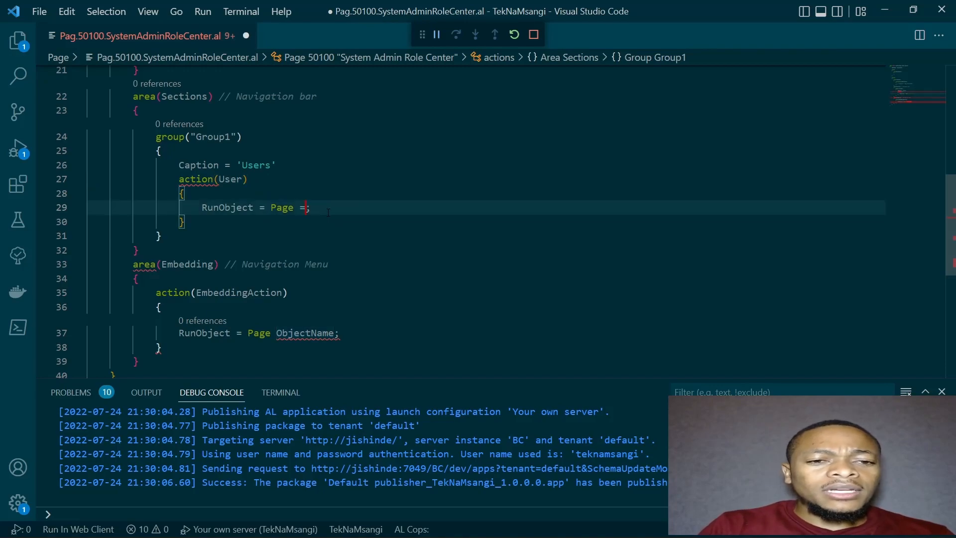
{"action": "type", "text": "yser"}
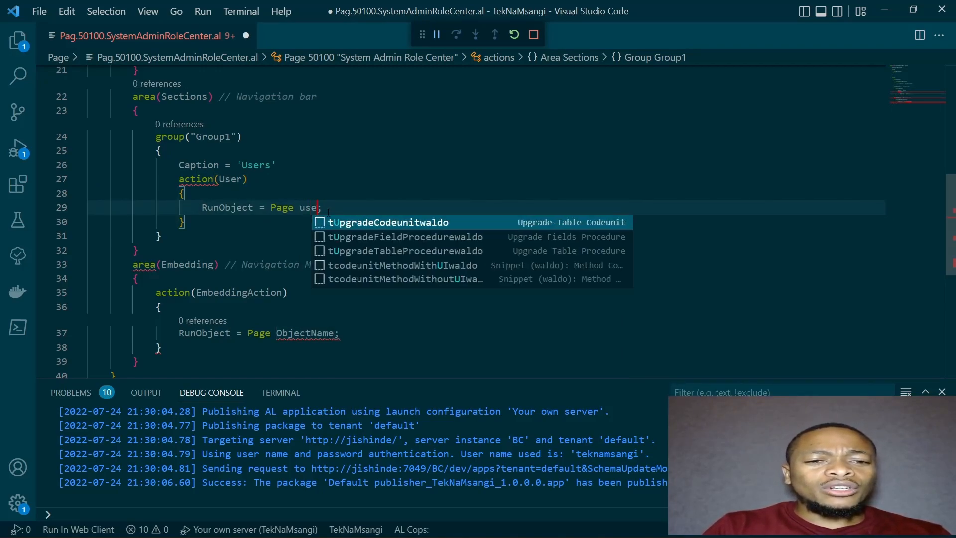
{"action": "key", "text": "Backspace"}
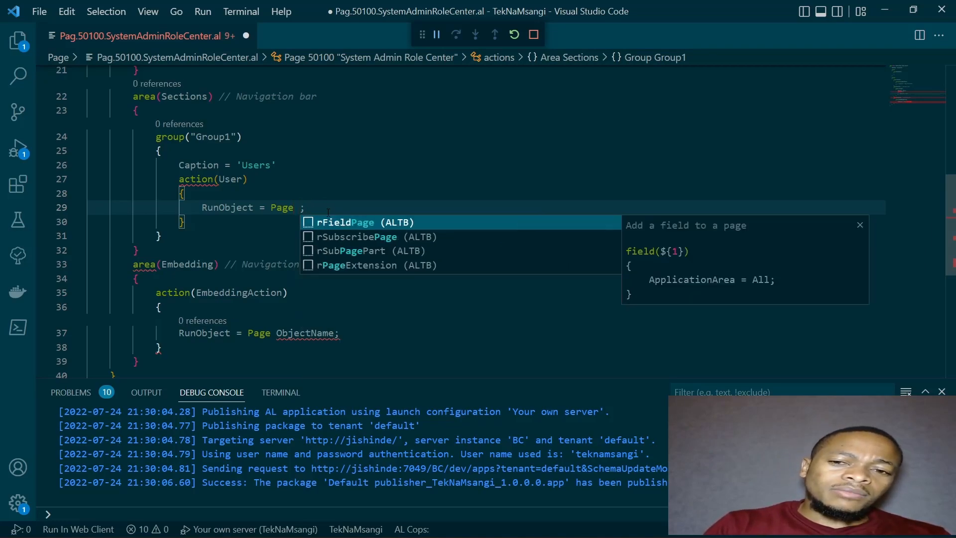
{"action": "type", "text": "user"}
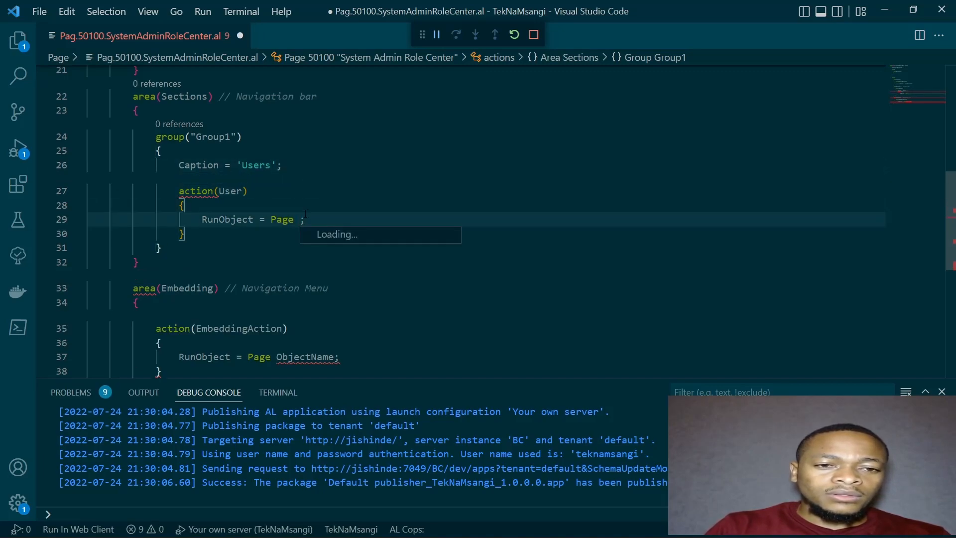
{"action": "type", "text": "Users;"}
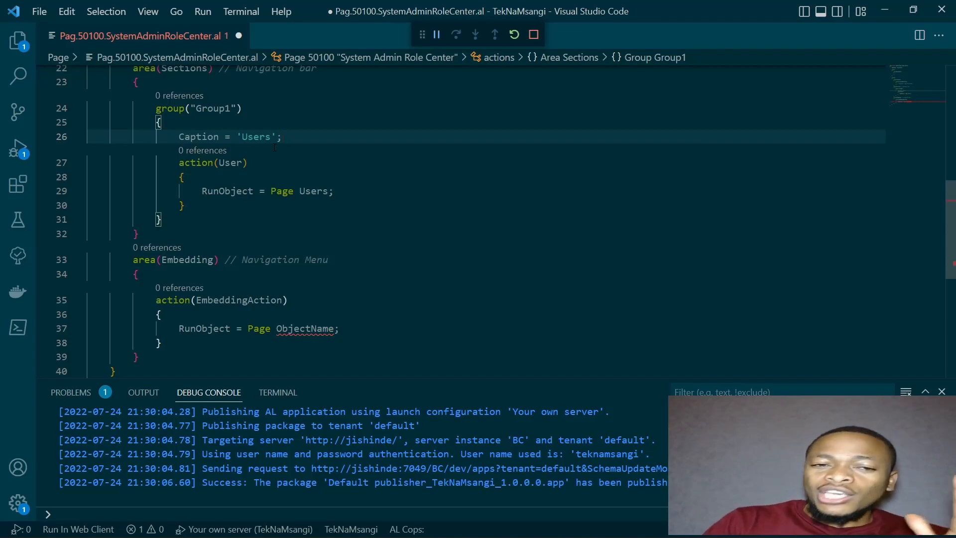
- Add a User Time Registers action opening the User Time Registers page
{"action": "left_click", "coordinate": [183, 205]}
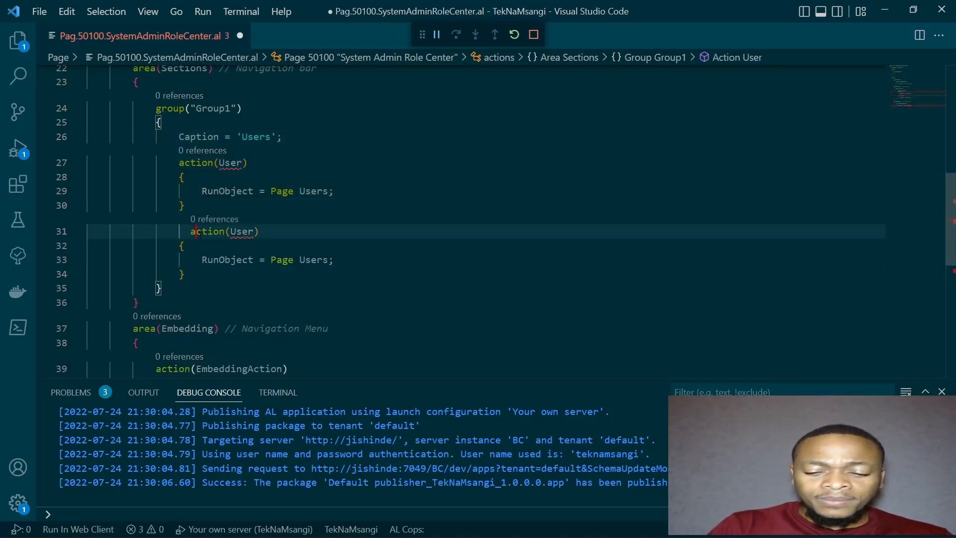
{"action": "mouse_move", "coordinate": [228, 163]}
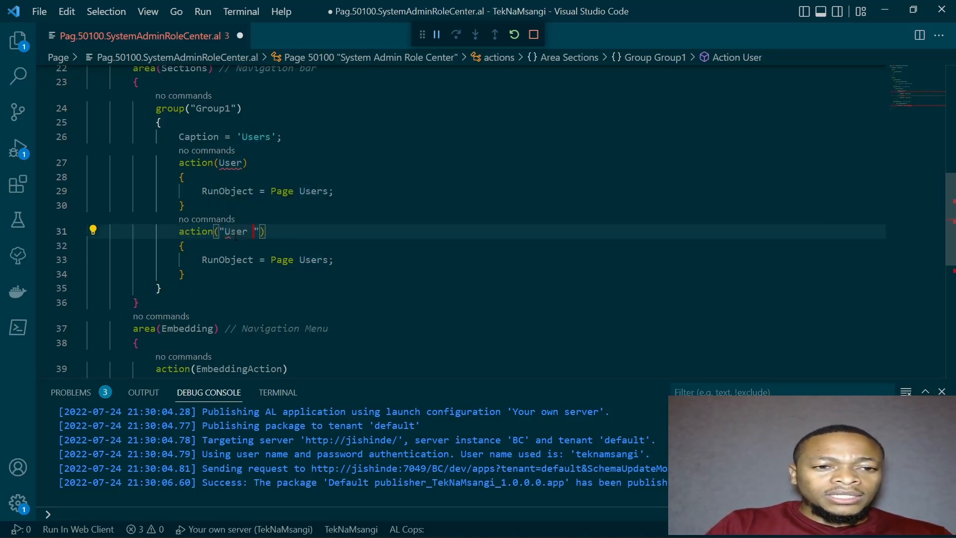
{"action": "type", "text": "Time Register"}
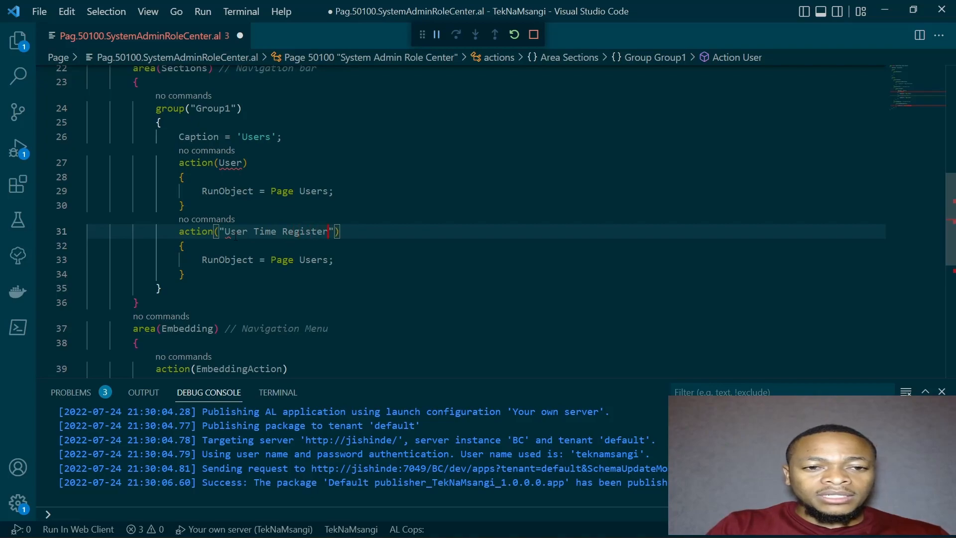
{"action": "type", "text": "s"}
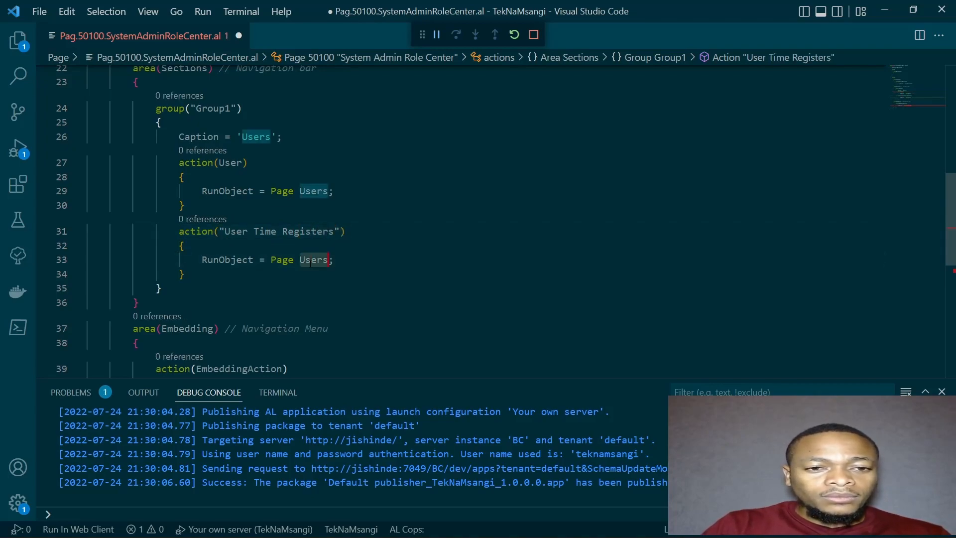
{"action": "type", "text": "user tim"}
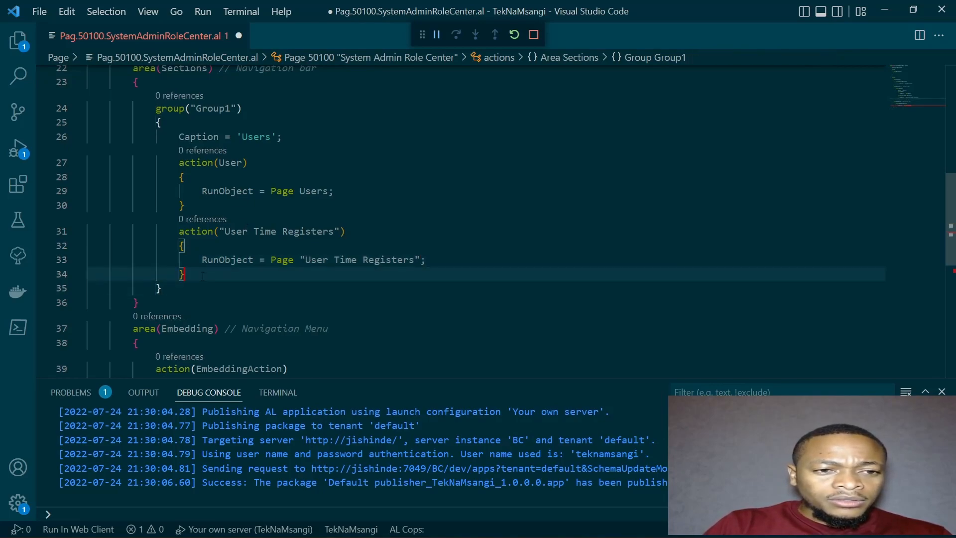
{"action": "key", "text": "Enter"}
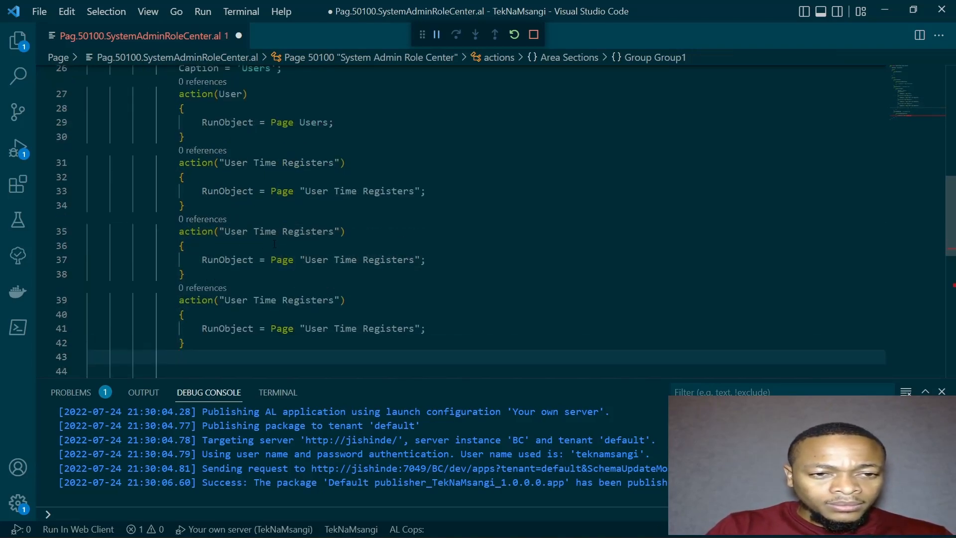
- Turn the pasted copies into Permissions (Permission Sets) and User Groups actions
{"action": "left_click", "coordinate": [285, 231]}
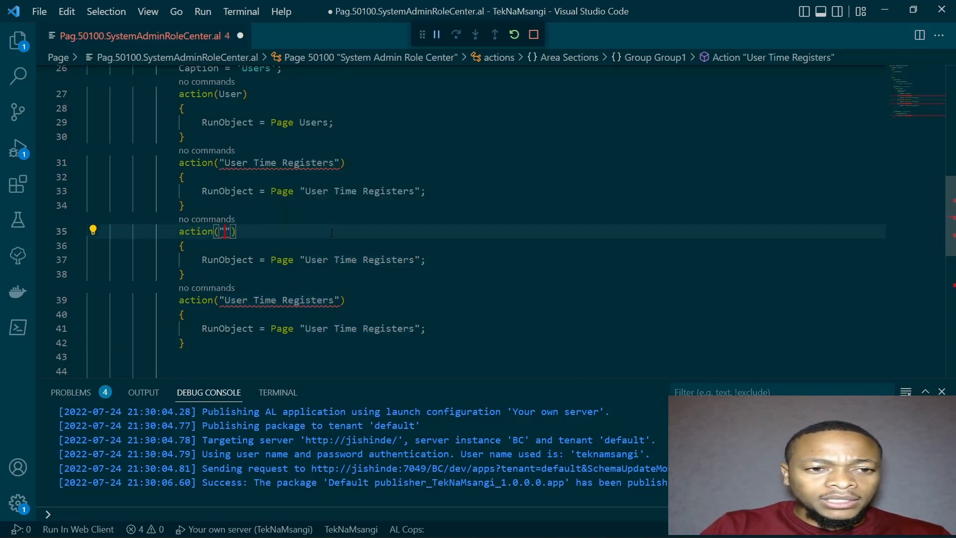
{"action": "type", "text": "Permissions"}
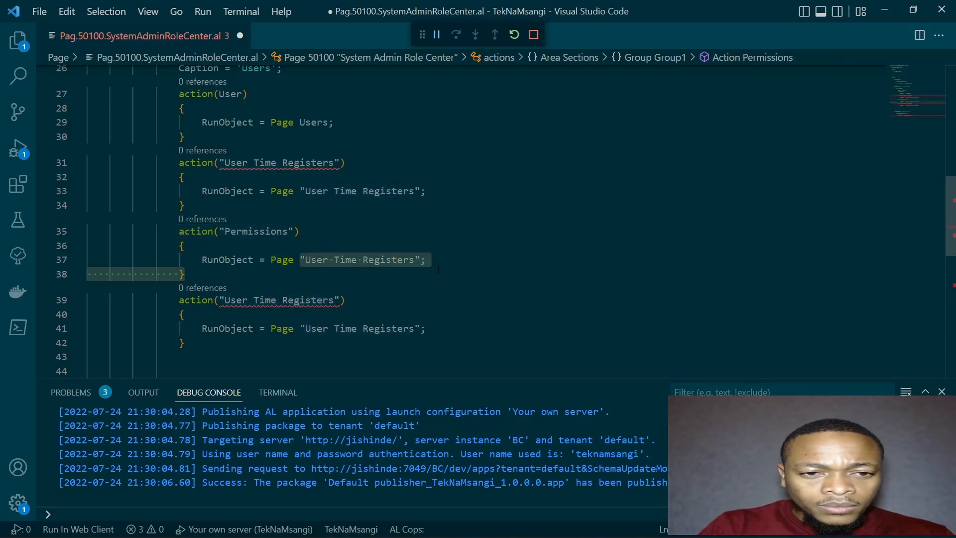
{"action": "type", "text": "pserjm"}
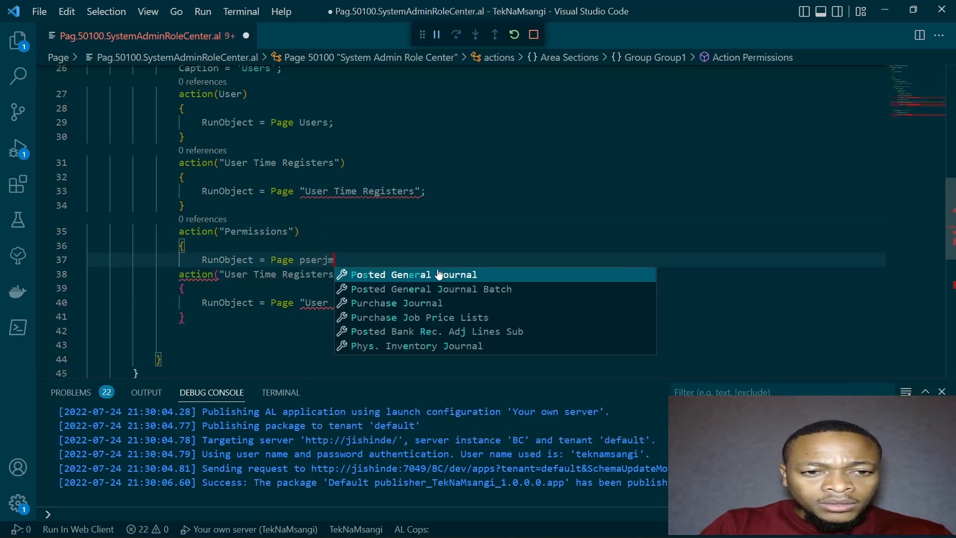
{"action": "type", "text": "permission Sets\""}
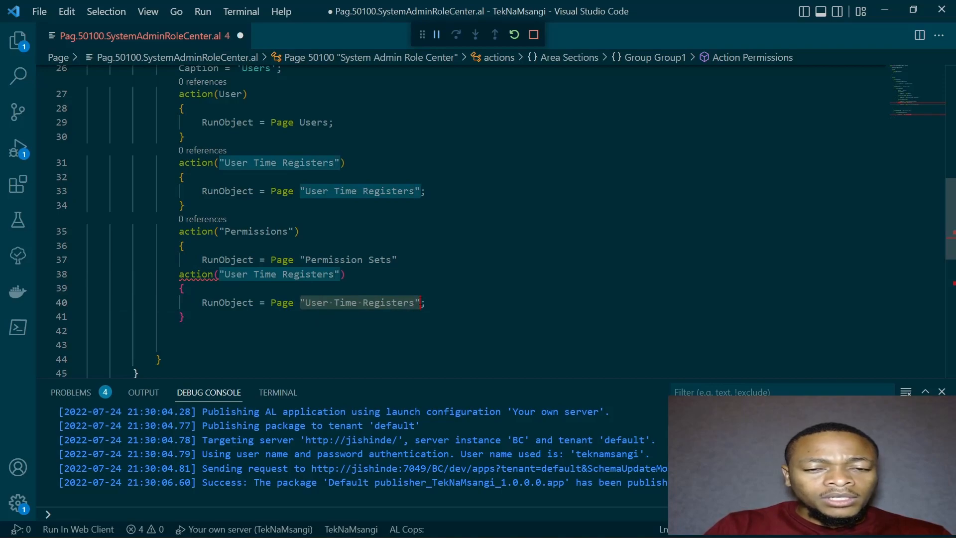
{"action": "type", "text": "user"}
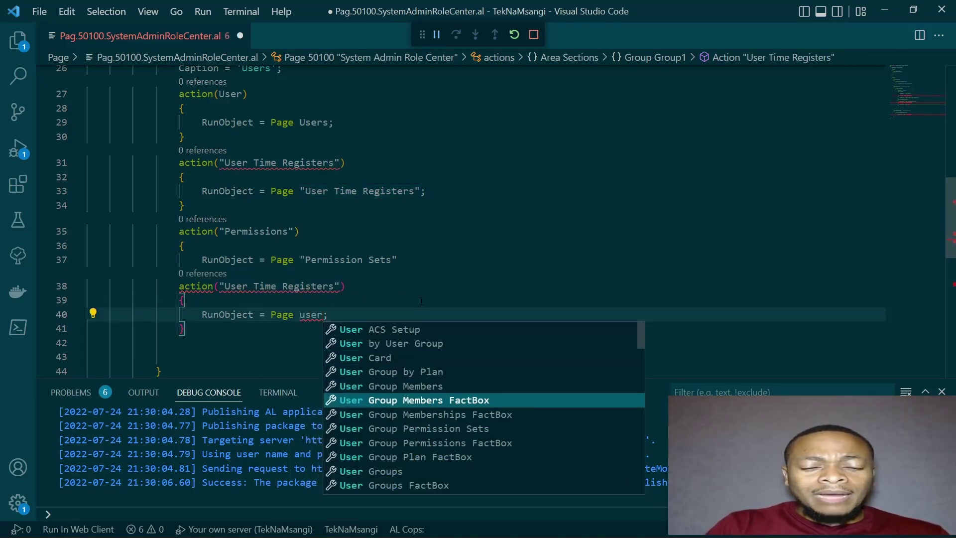
{"action": "left_click", "coordinate": [370, 471]}
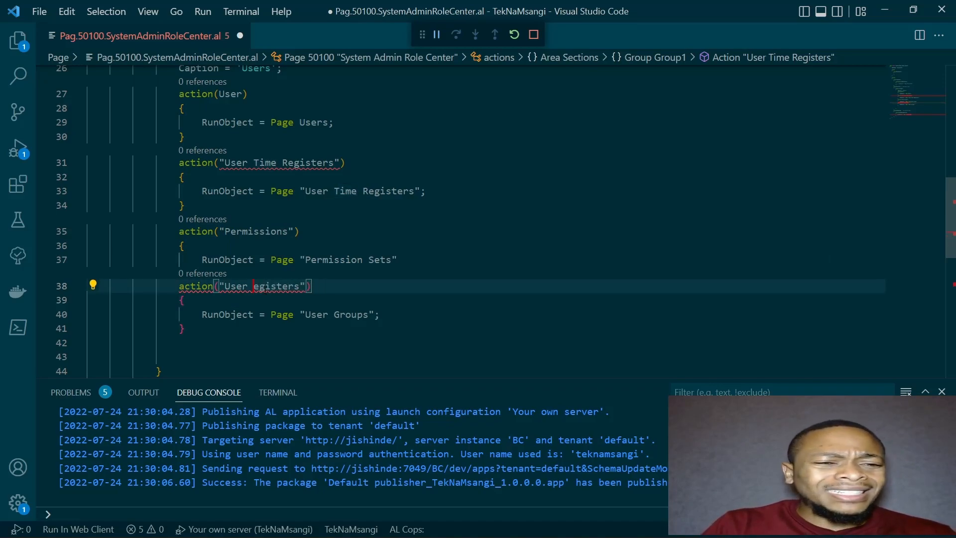
{"action": "key", "text": "Backspace"}
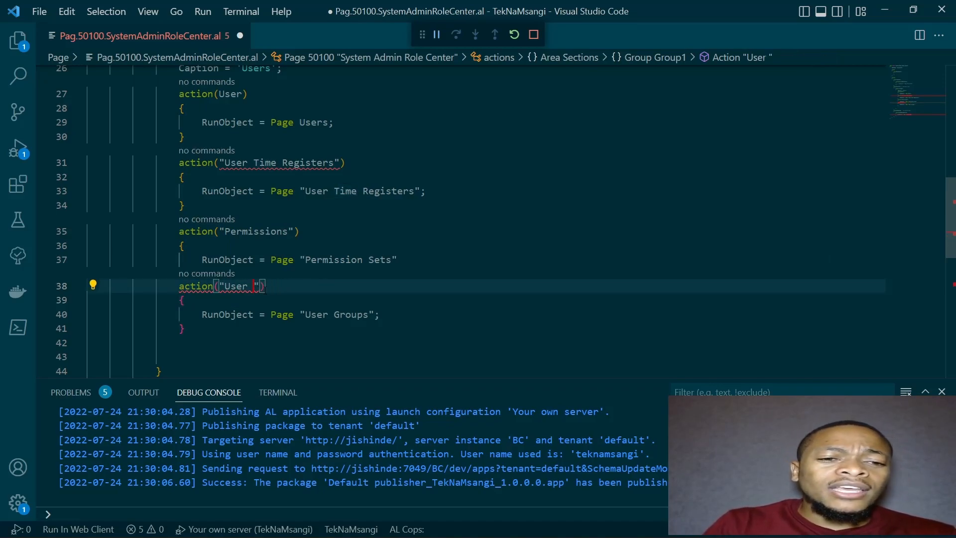
{"action": "type", "text": "Groups"}
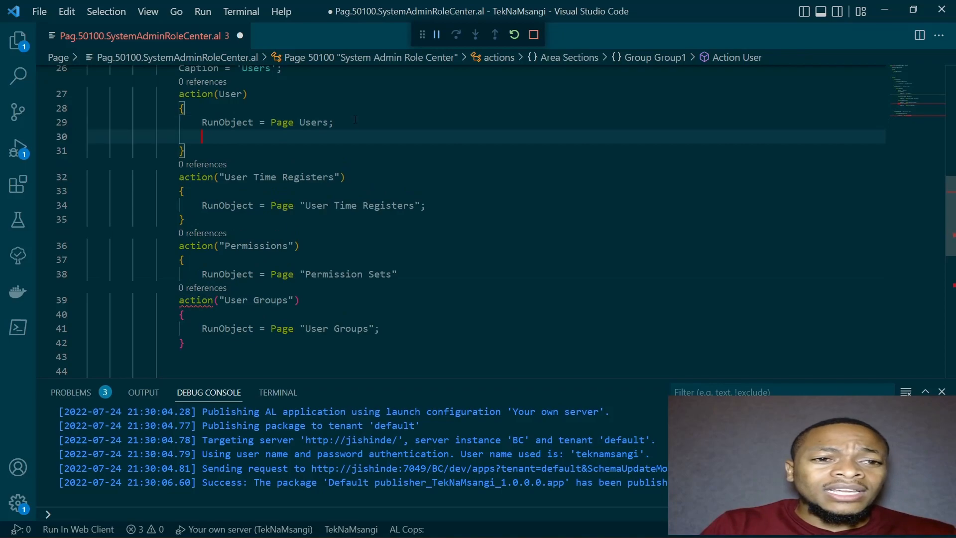
- Add 'ApplicationArea = Basic, Suite;' to the actions, including User Groups
{"action": "type", "text": "ApplicationArea ="}
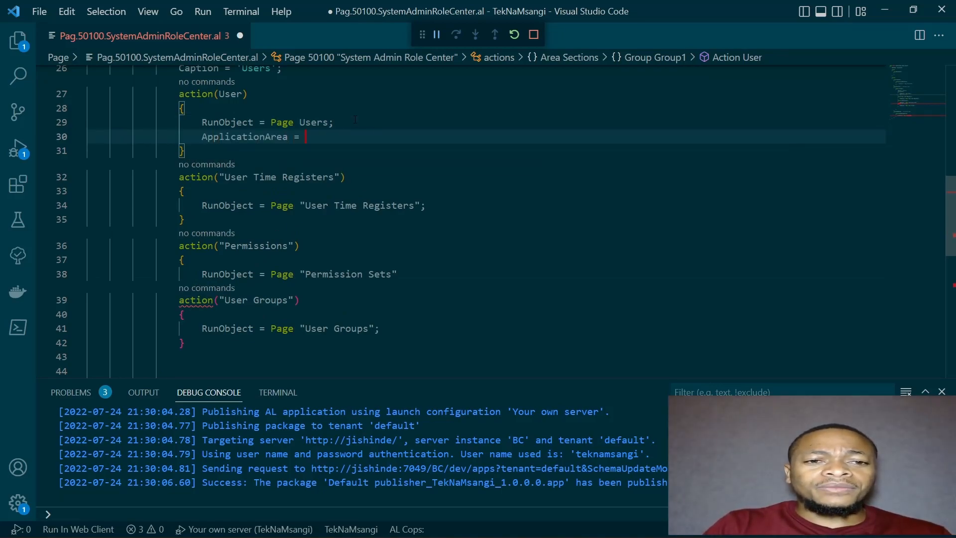
{"action": "type", "text": "Basic, Suite;"}
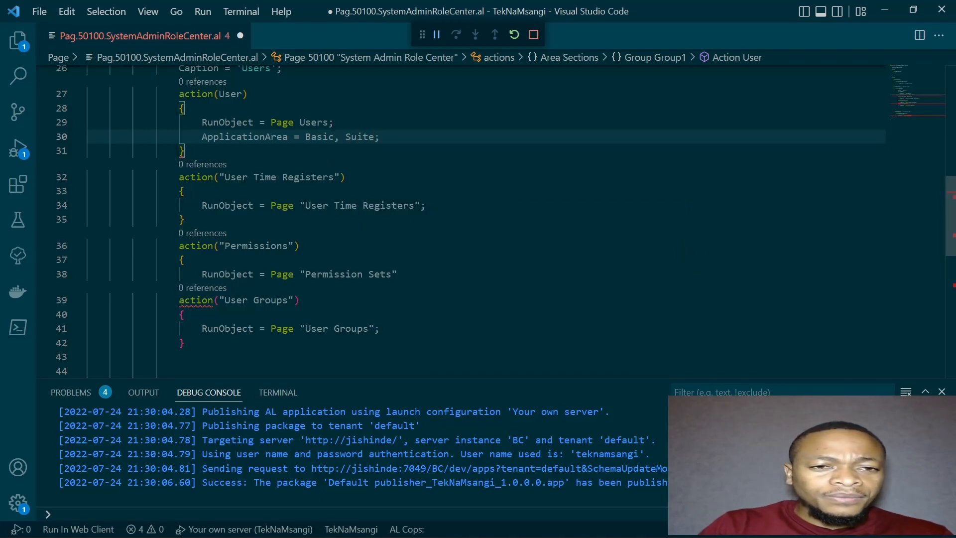
{"action": "triple_click", "coordinate": [290, 136]}
{"action": "type", "text": ";"}
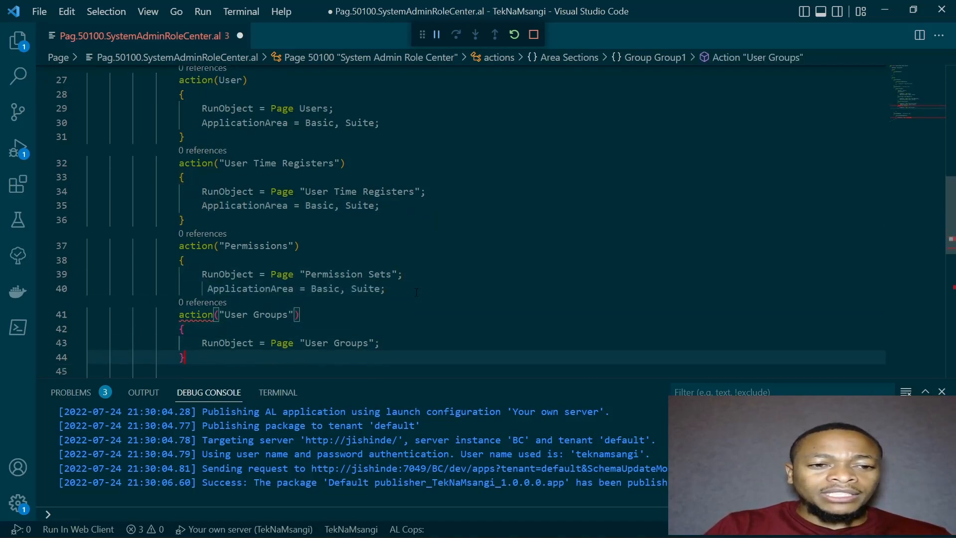
{"action": "scroll", "scroll_direction": "down", "scroll_amount": 3}
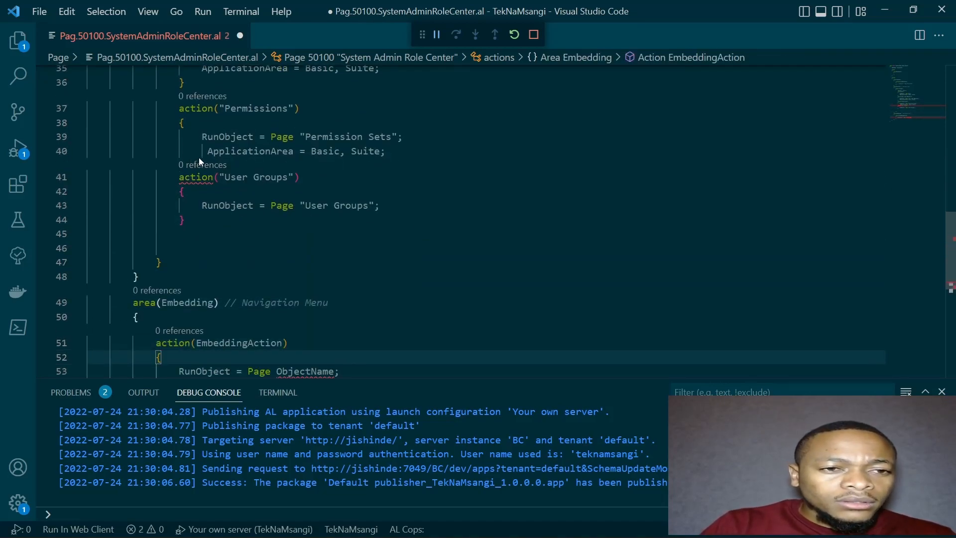
{"action": "left_click", "coordinate": [204, 151]}
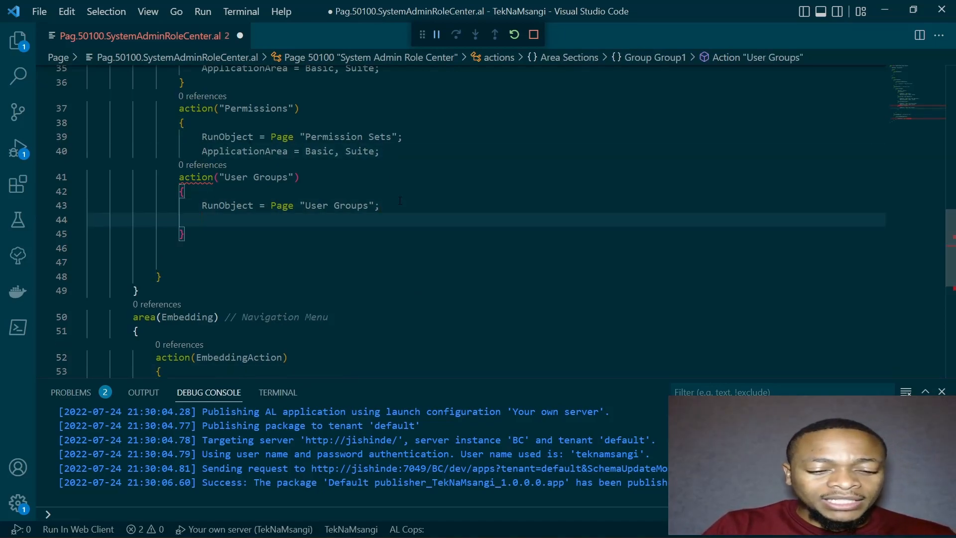
{"action": "type", "text": "ApplicationArea = Basic, Suite;"}
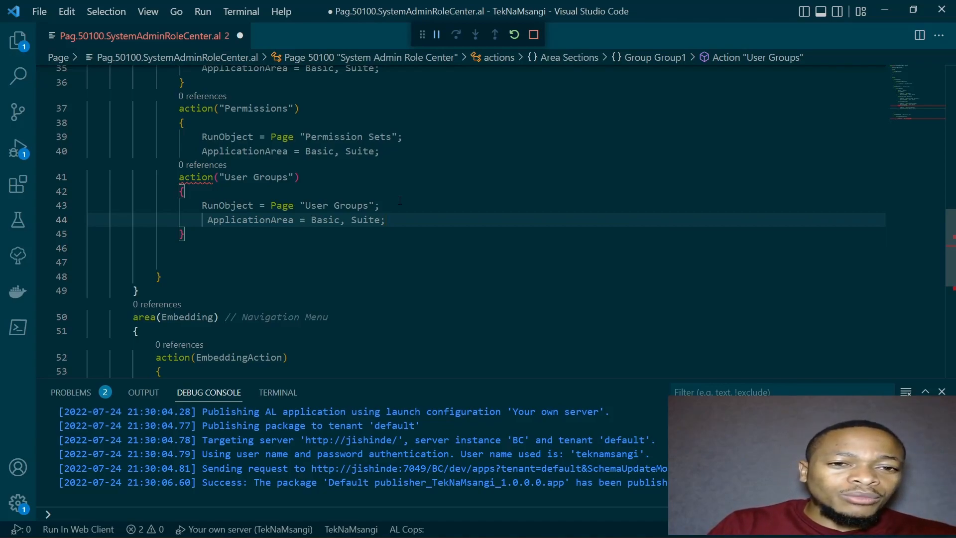
- Add the missing closing brace to the Permissions action block
{"action": "left_click", "coordinate": [299, 177]}
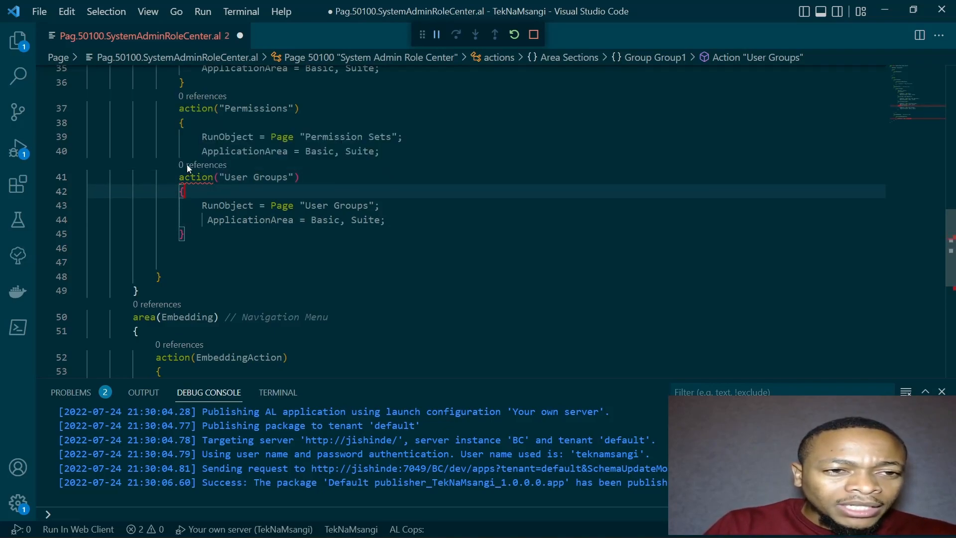
{"action": "key", "text": "Enter"}
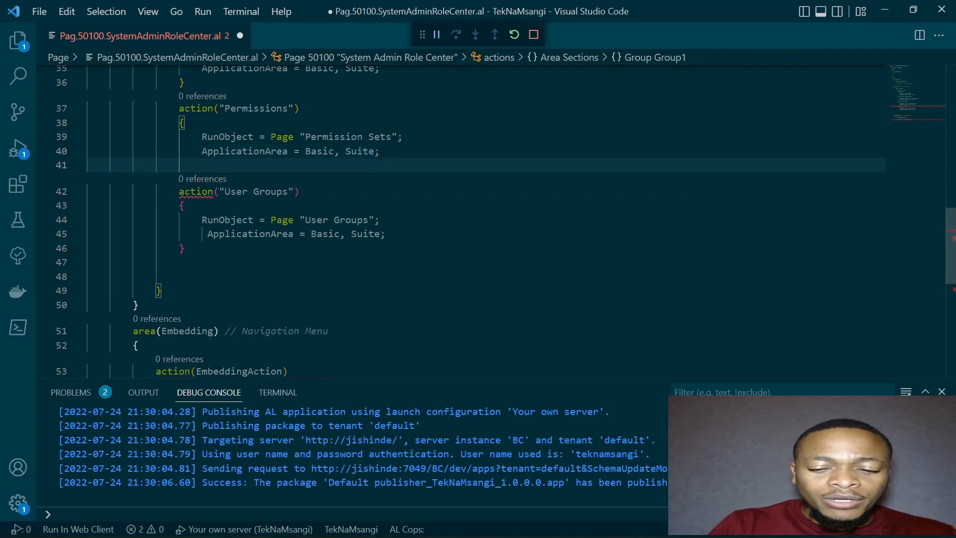
{"action": "left_click", "coordinate": [195, 191]}
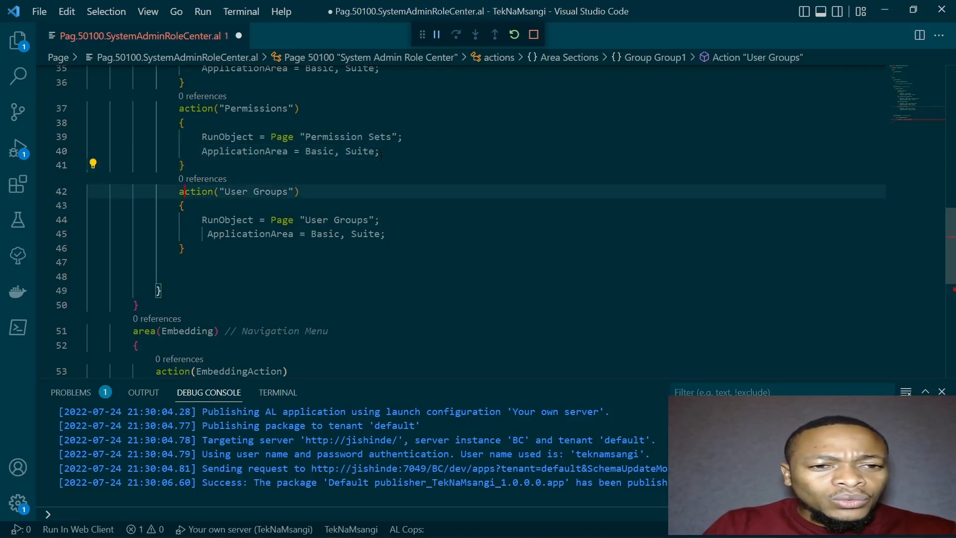
{"action": "scroll", "scroll_direction": "up", "scroll_amount": 3}
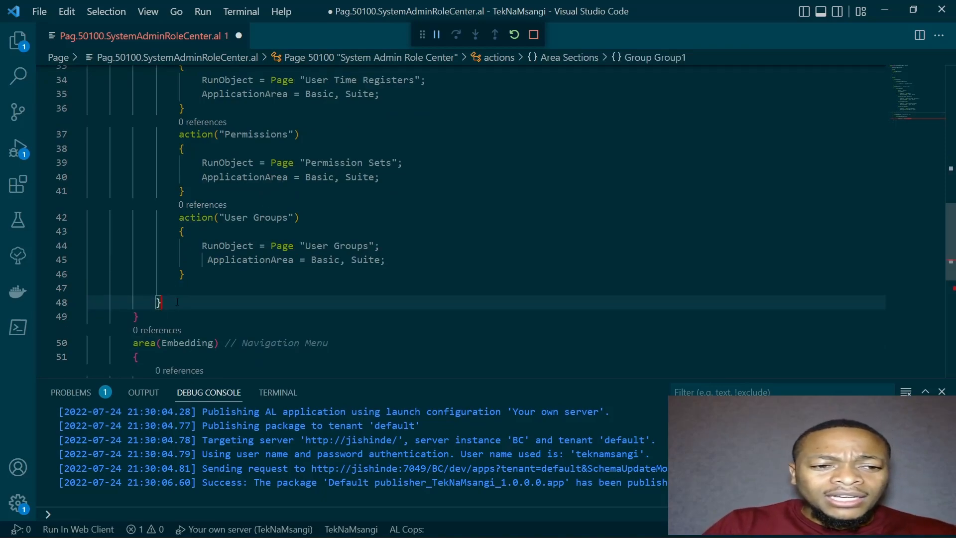
- Give group "Group2" the caption 'Workflows'
{"action": "type", "text": "group"}
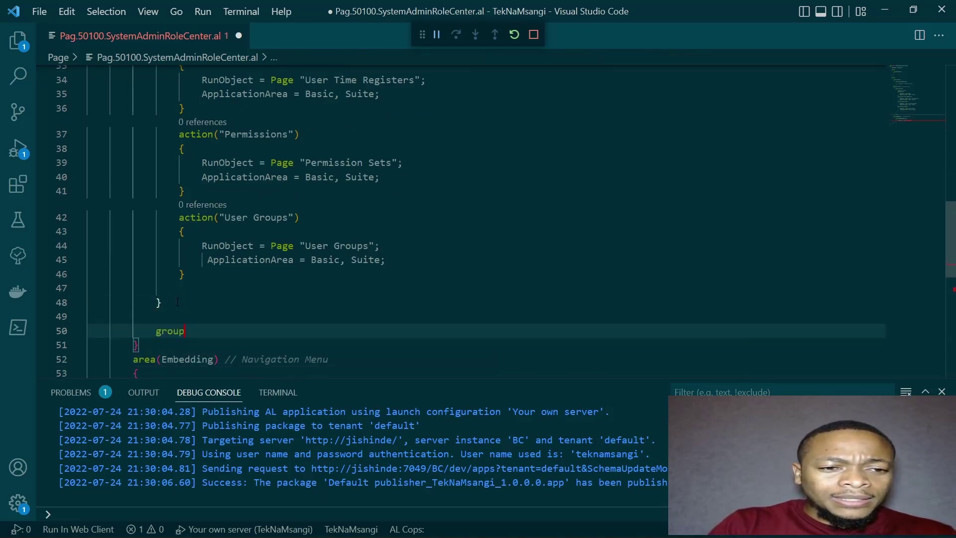
{"action": "type", "text": "(\"Group\")"}
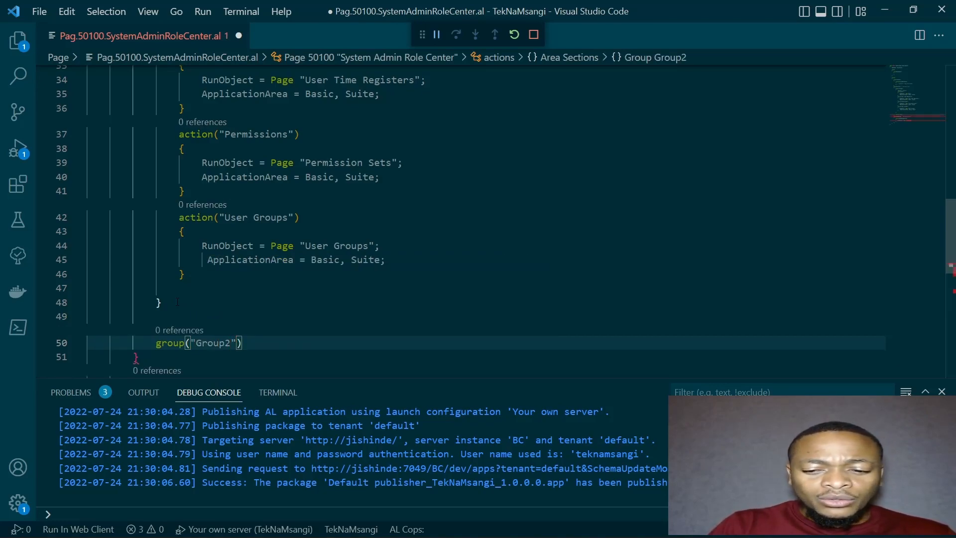
{"action": "scroll", "scroll_direction": "down", "scroll_amount": 3}
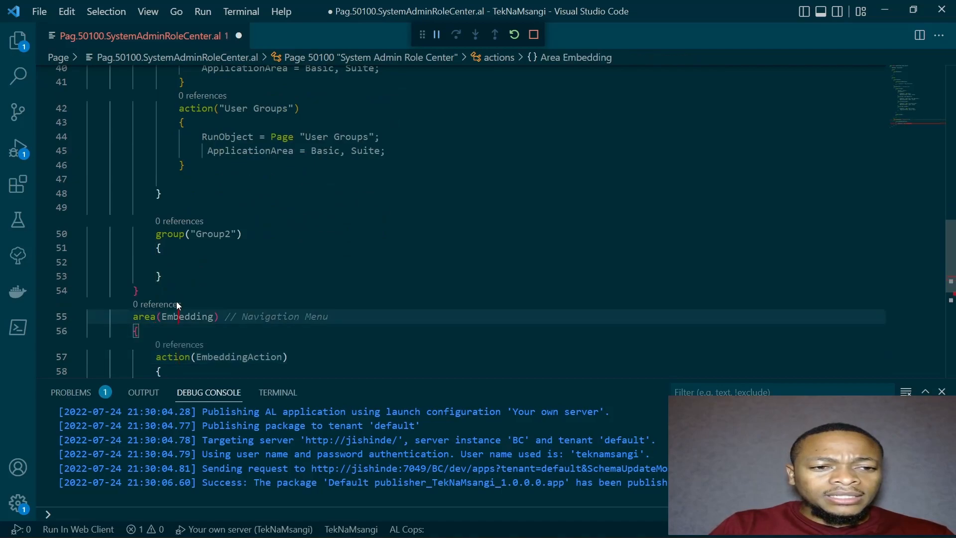
{"action": "type", "text": "group("}
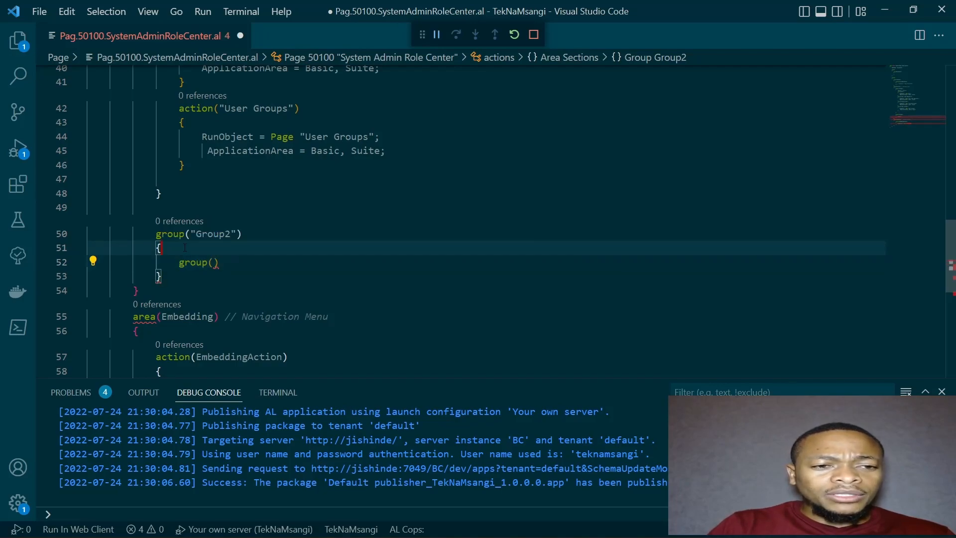
{"action": "type", "text": "Caption ="}
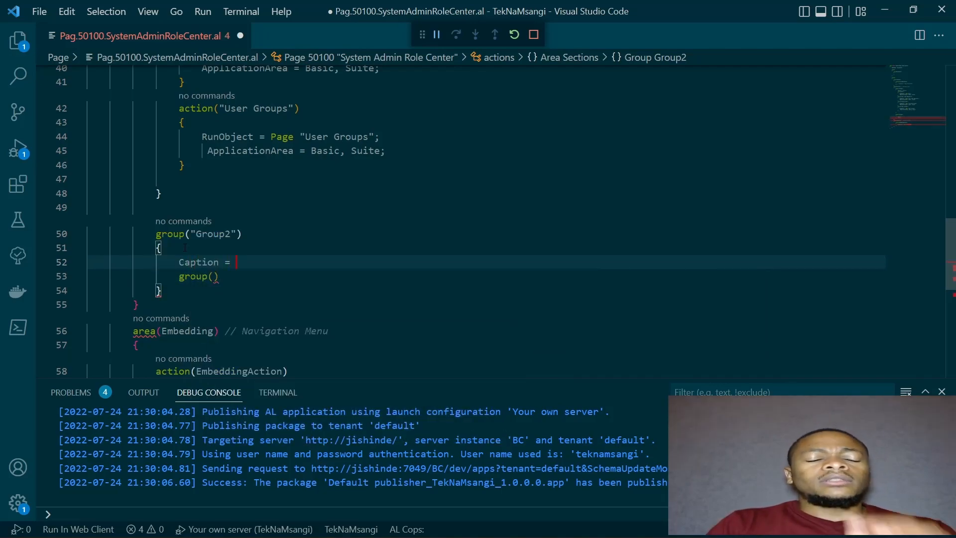
{"action": "type", "text": "'Workfl'"}
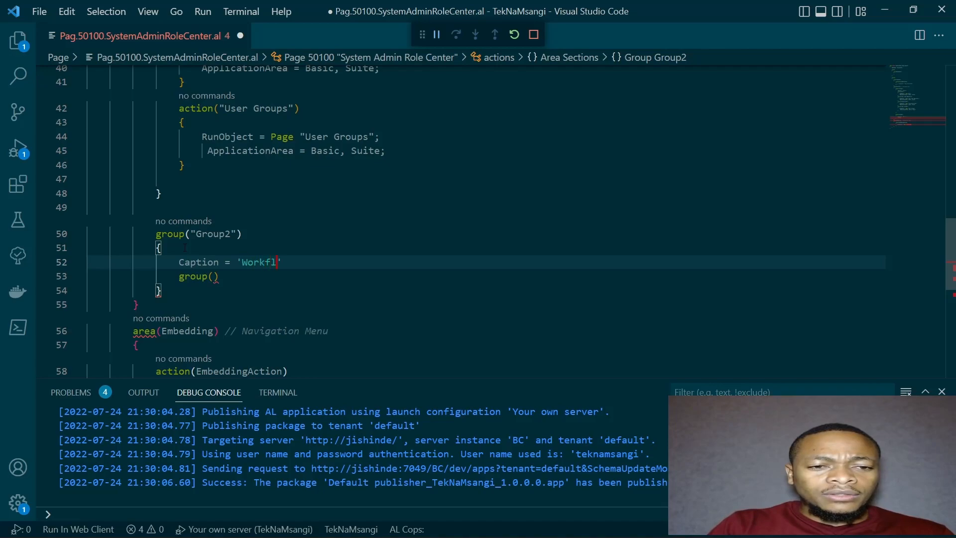
{"action": "type", "text": "ows"}
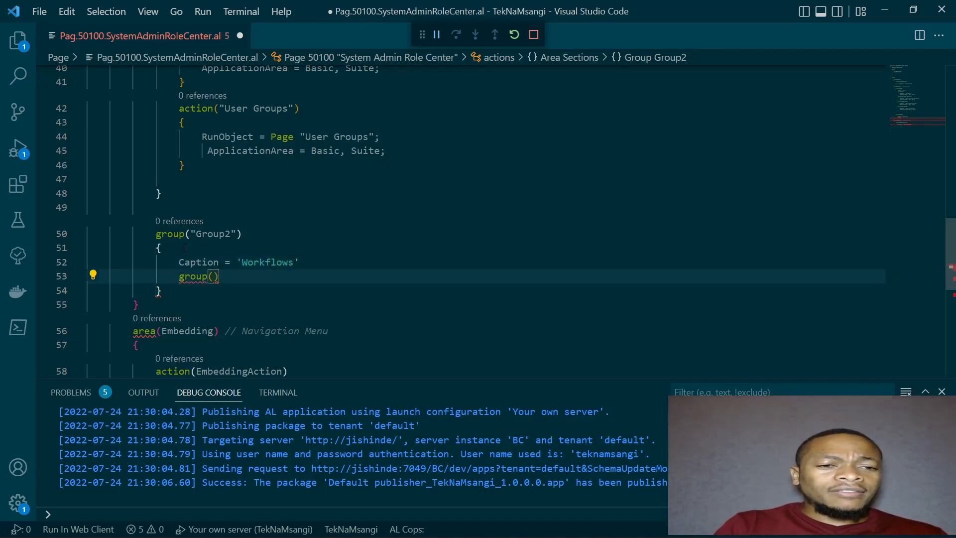
- Nest a new Workflow group with its body block inside Group2
{"action": "type", "text": "Workflow"}
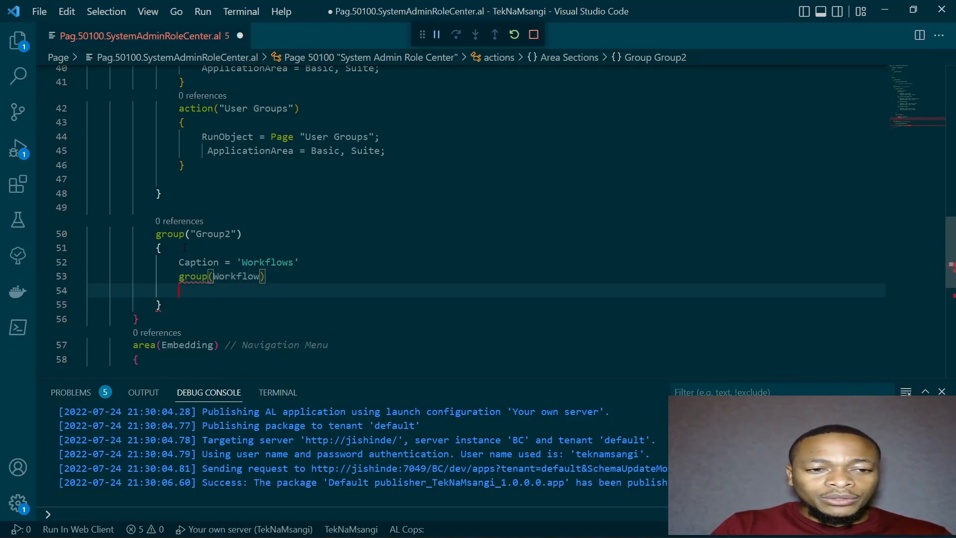
{"action": "key", "text": "Enter"}
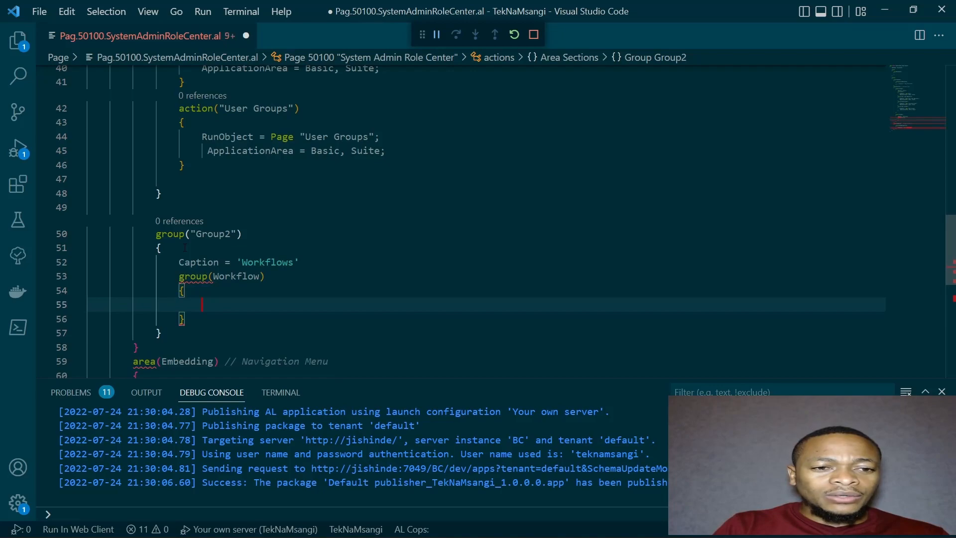
{"action": "type", "text": "acion"}
{"action": "left_click", "coordinate": [532, 262]}
{"action": "type", "text": ";"}
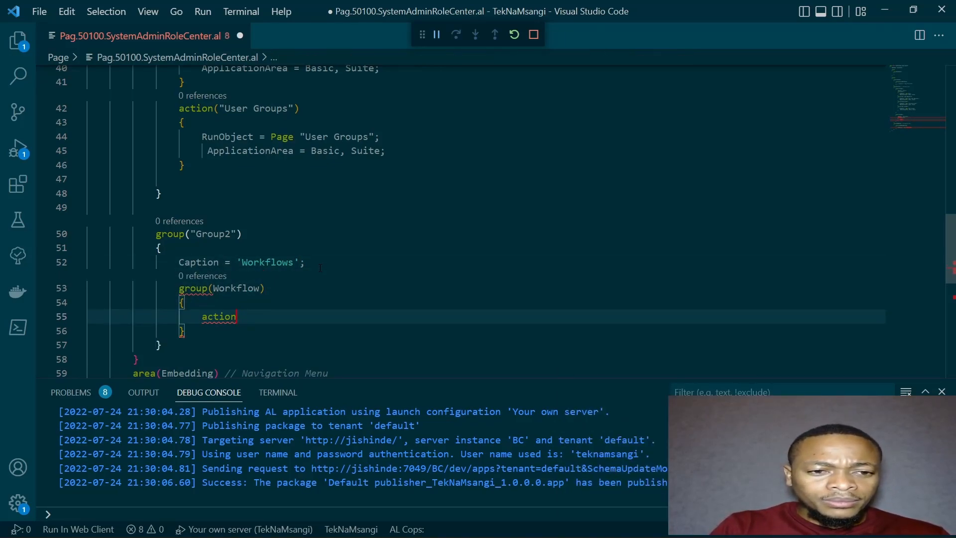
- Add action "Workflow User Group" with RunObject = page "Workflow User Groups" and save
{"action": "type", "text": "()"}
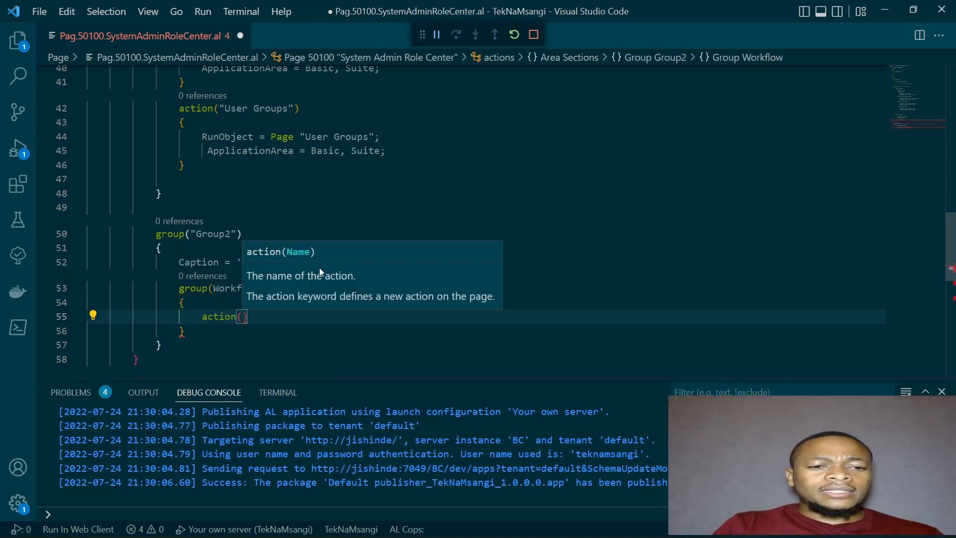
{"action": "type", "text": "Workf"}
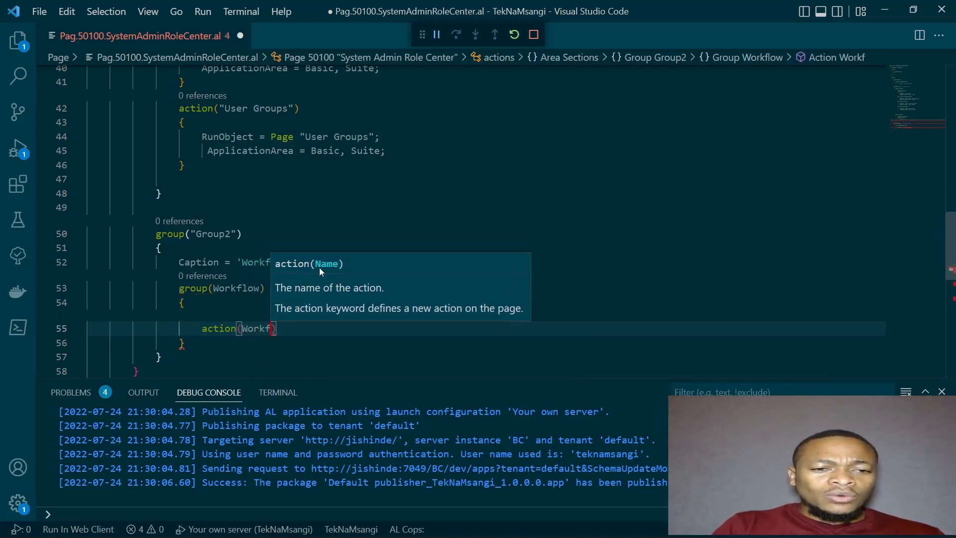
{"action": "type", "text": "\"Wor\""}
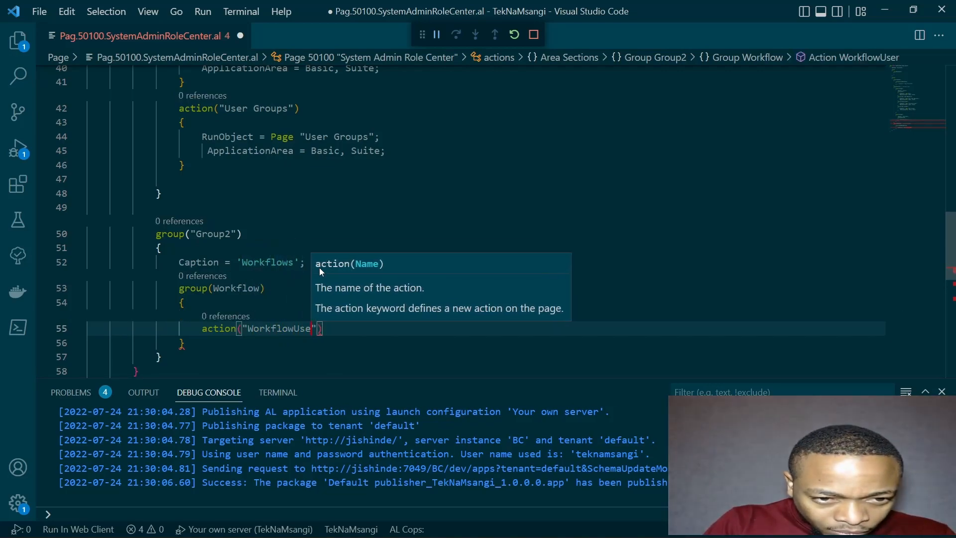
{"action": "type", "text": "User Group"}
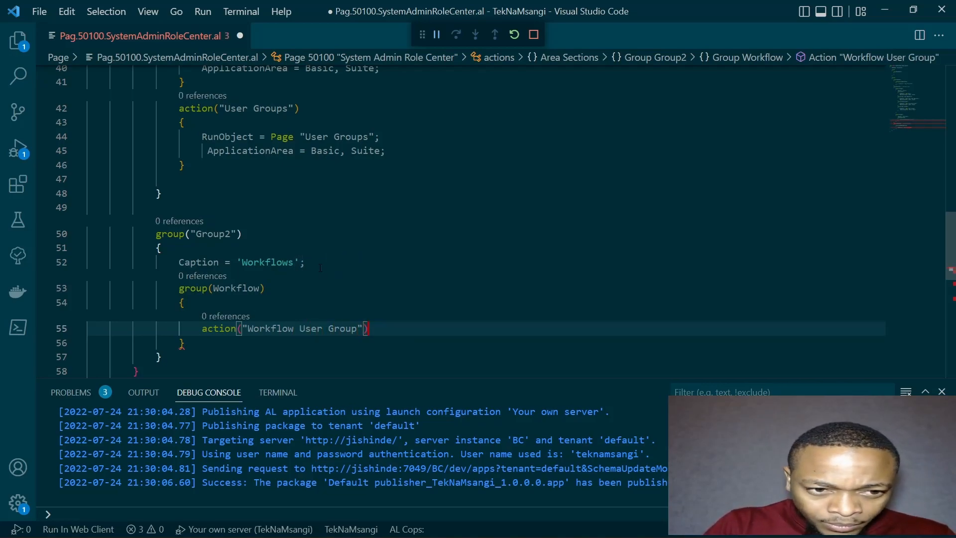
{"action": "key", "text": "Enter"}
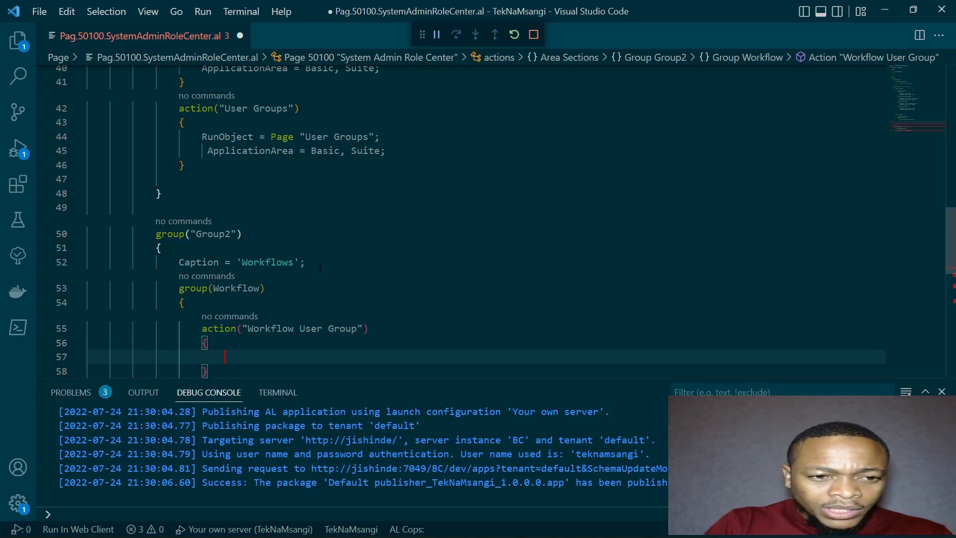
{"action": "type", "text": "ru"}
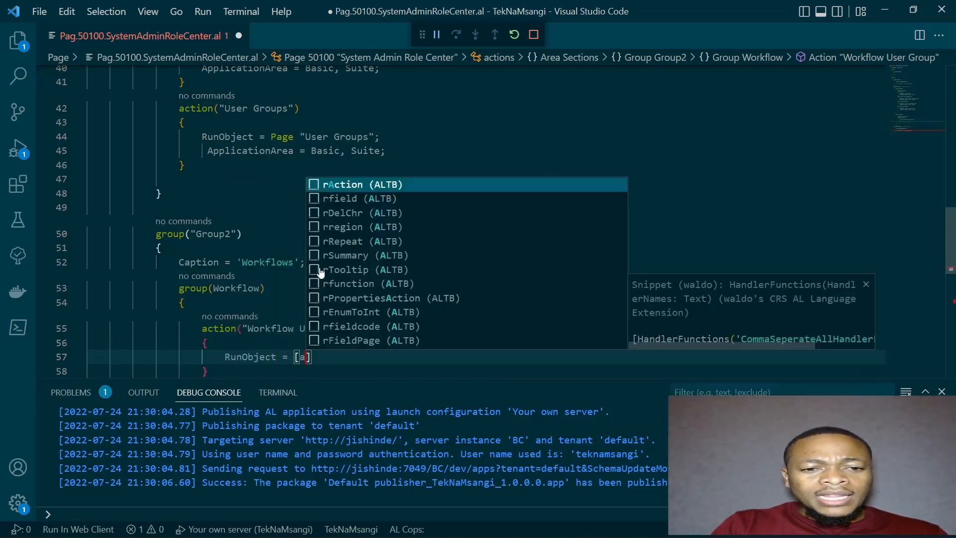
{"action": "type", "text": "page"}
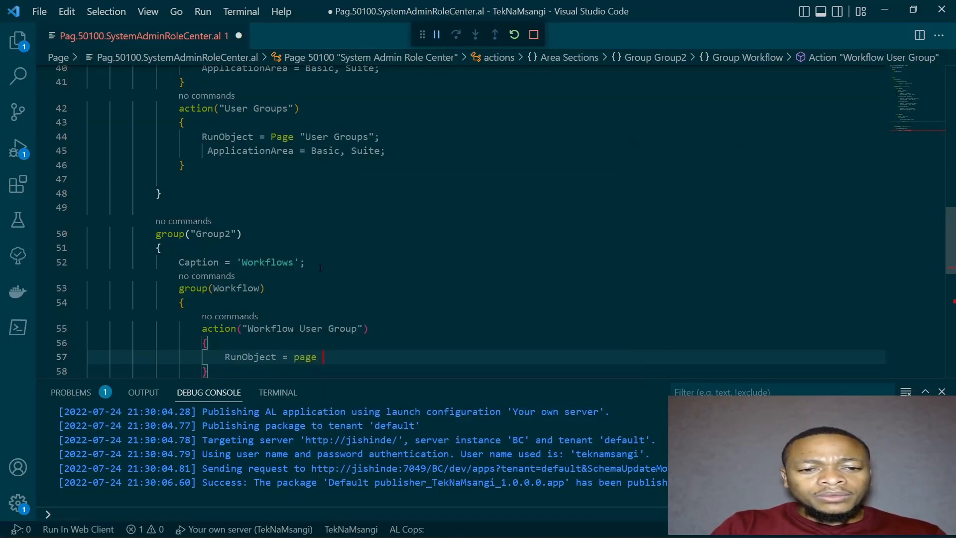
{"action": "type", "text": "woir"}
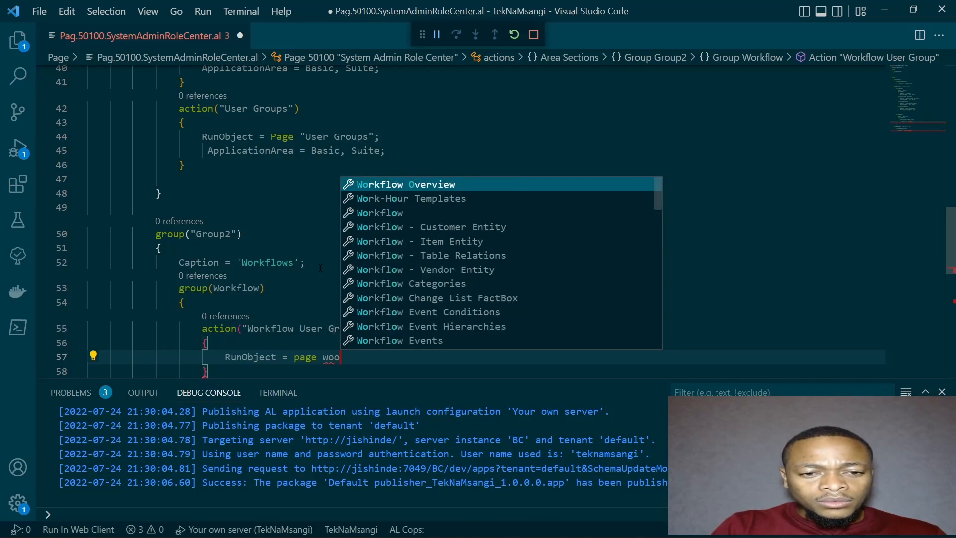
{"action": "type", "text": "workflow uy"}
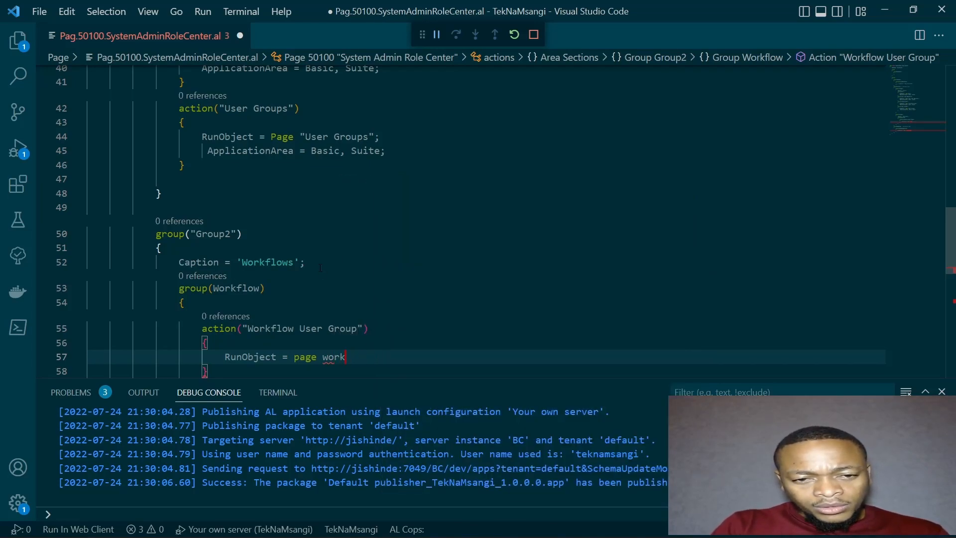
{"action": "type", "text": "flow User Group\";"}
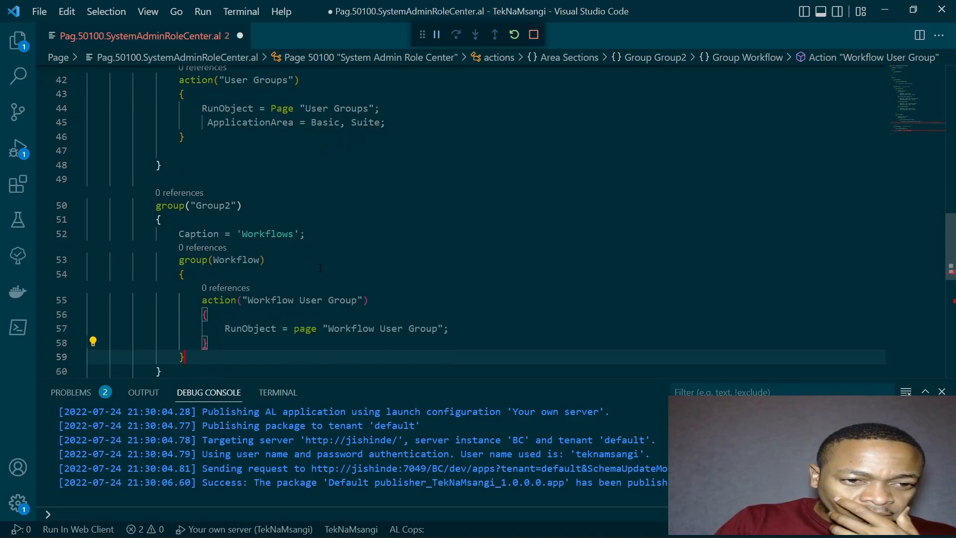
{"action": "scroll", "scroll_direction": "down", "scroll_amount": 3}
{"action": "type", "text": "s"}
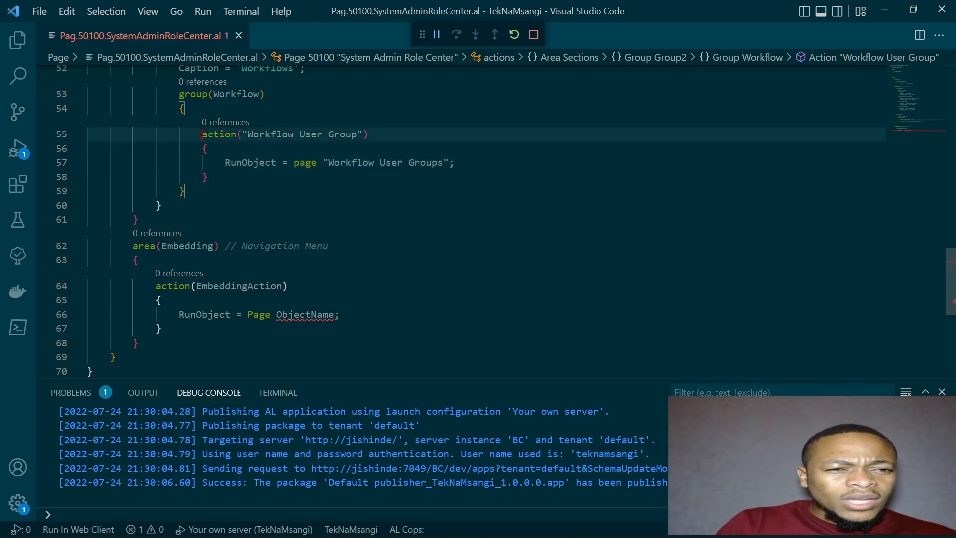
- Duplicate the action as "Workflow Table Relations" running page "Workflow - Table Relations"
{"action": "key", "text": "Enter"}
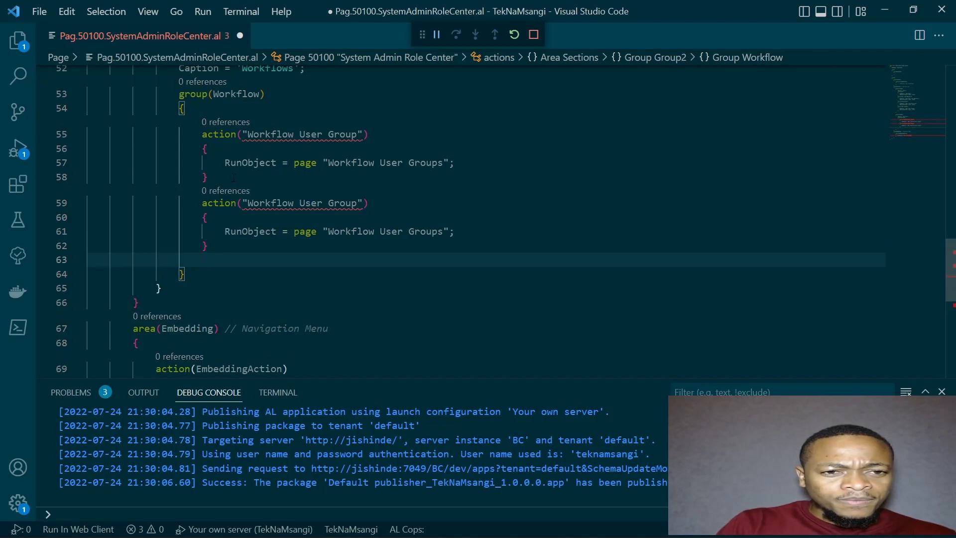
{"action": "left_click", "coordinate": [300, 202]}
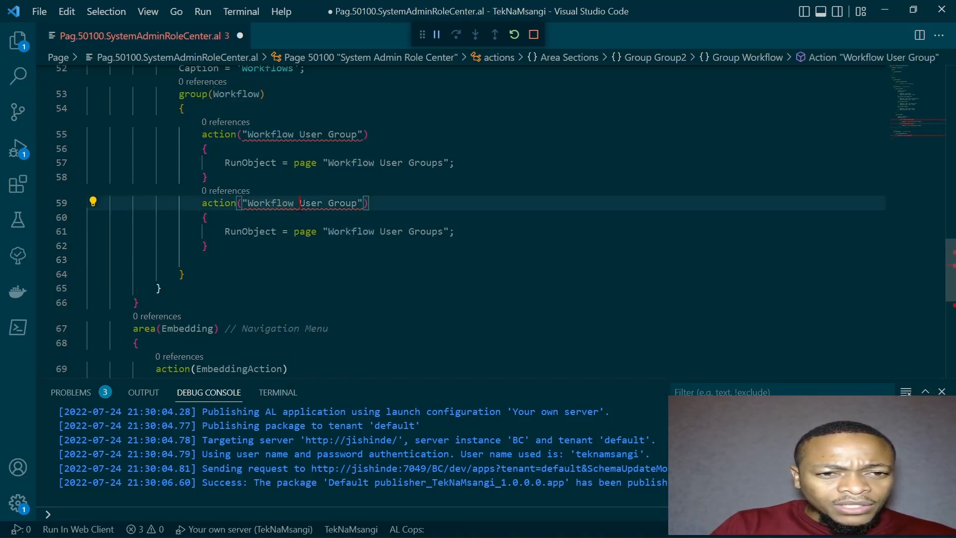
{"action": "type", "text": "Table Relation"}
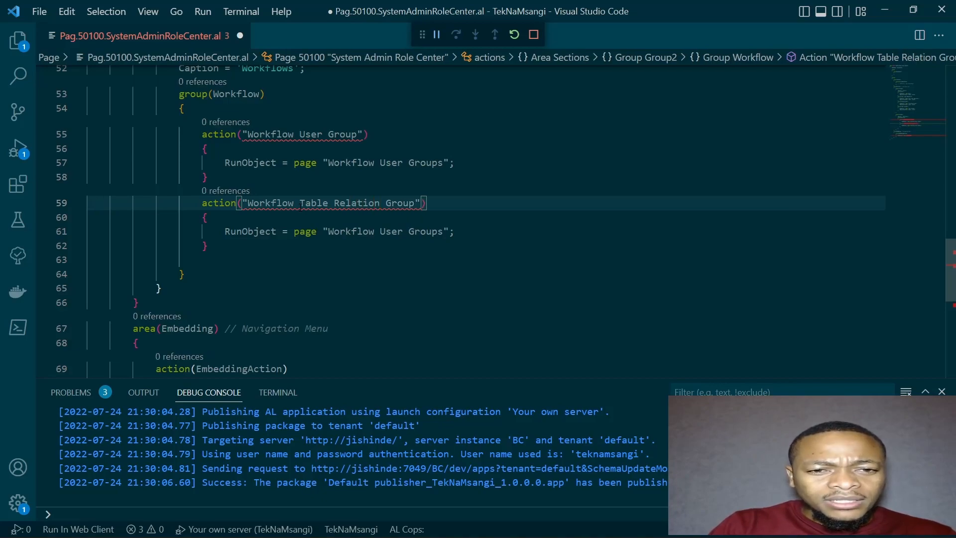
{"action": "key", "text": "Backspace"}
{"action": "type", "text": "s"}
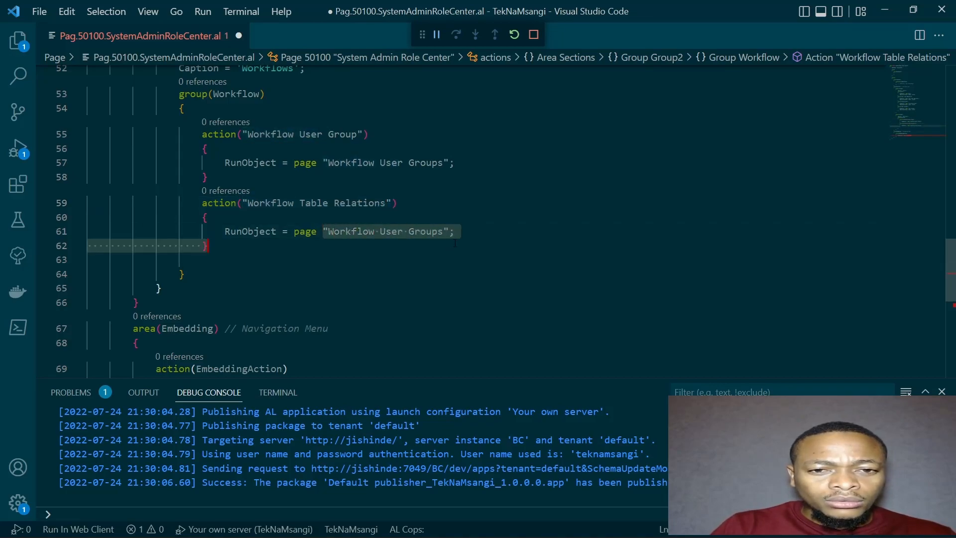
{"action": "type", "text": "workfl"}
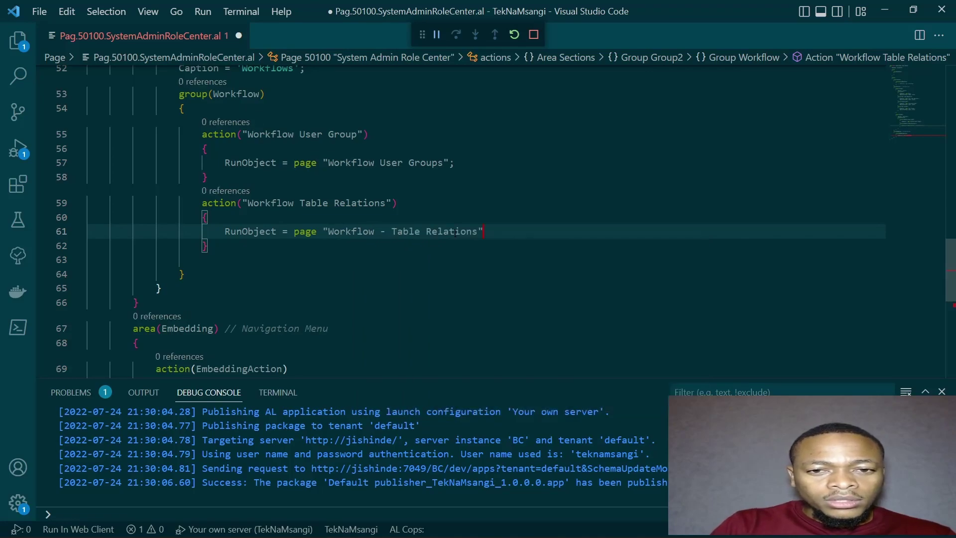
{"action": "type", "text": ";"}
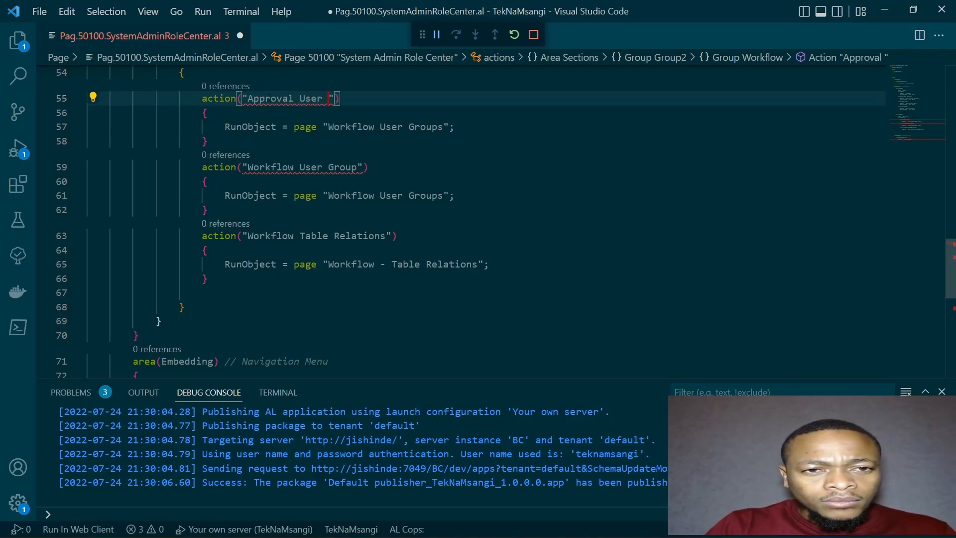
- Add an "Approval User Setup" action running page "Approval User Setup" and duplicate it
{"action": "type", "text": "Setup"}
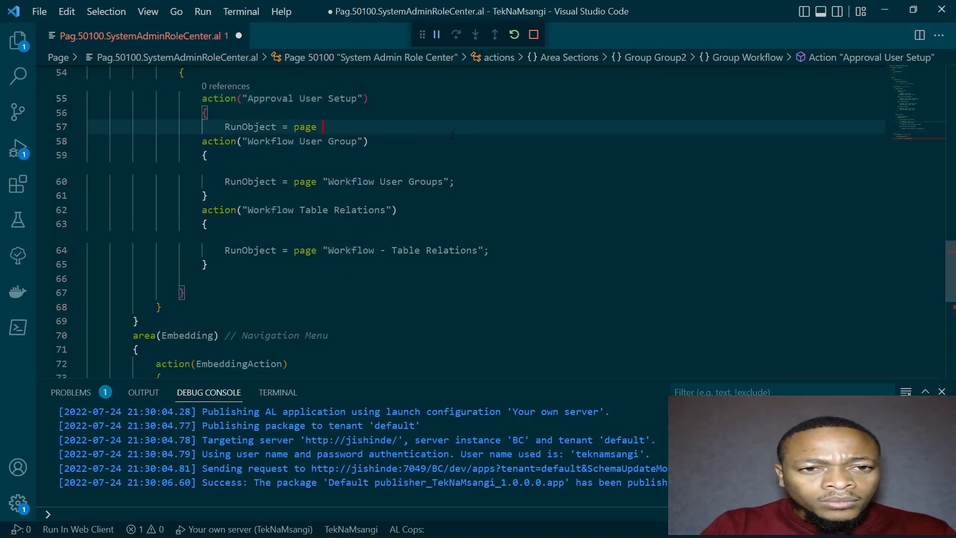
{"action": "type", "text": "approval us"}
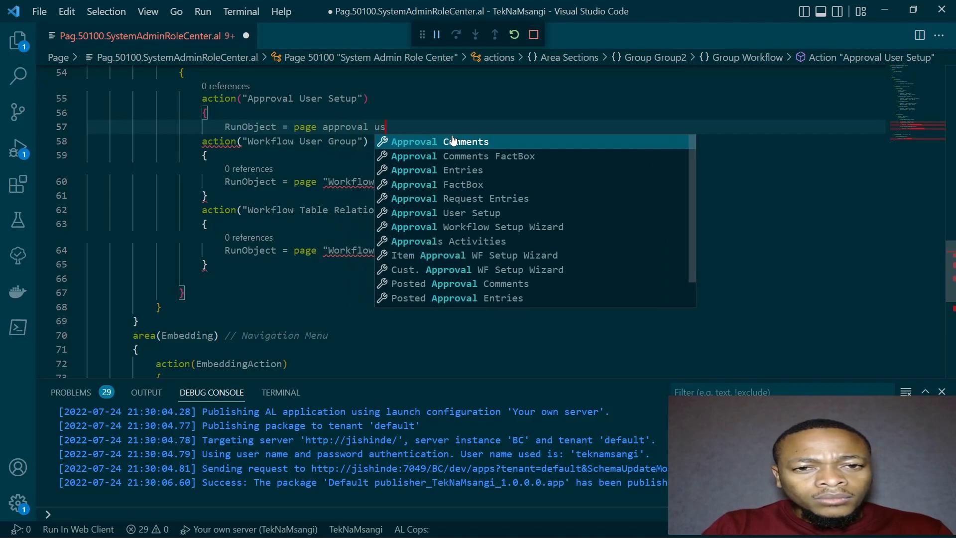
{"action": "left_click", "coordinate": [446, 213]}
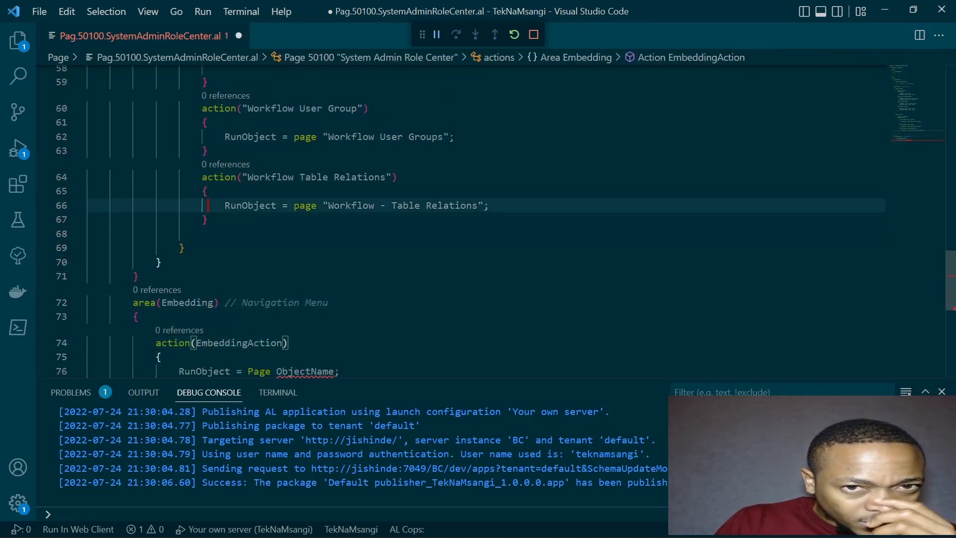
{"action": "scroll", "scroll_direction": "up", "scroll_amount": 3}
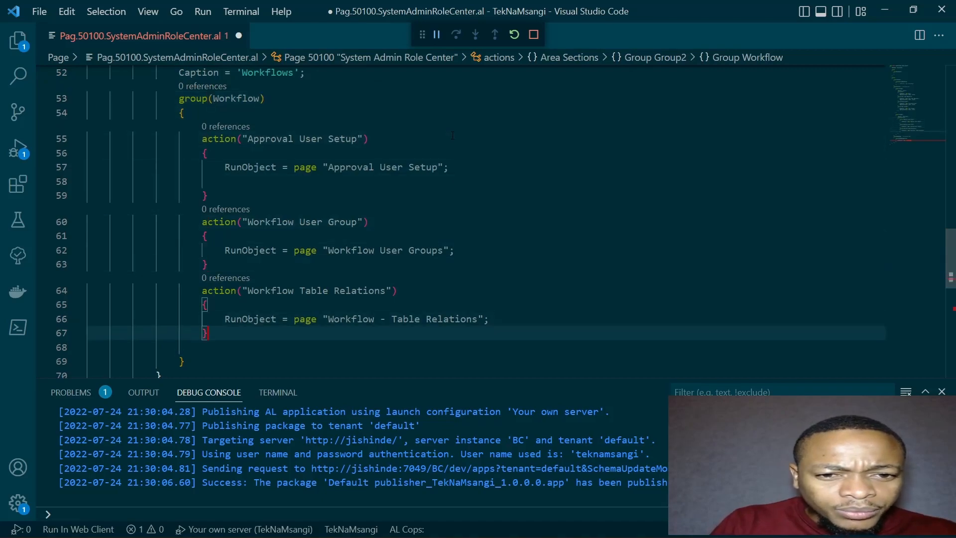
{"action": "left_click", "coordinate": [208, 305]}
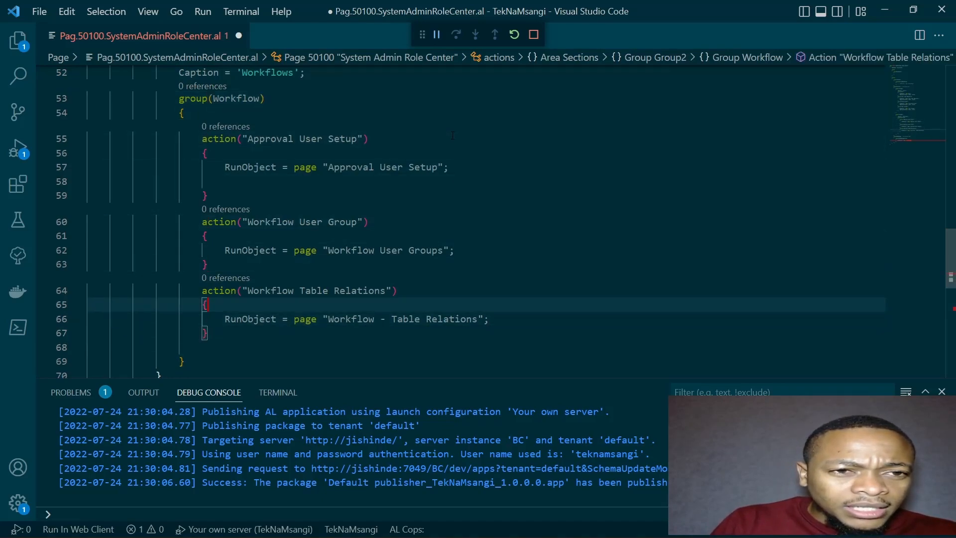
{"action": "scroll", "scroll_direction": "up", "scroll_amount": 3}
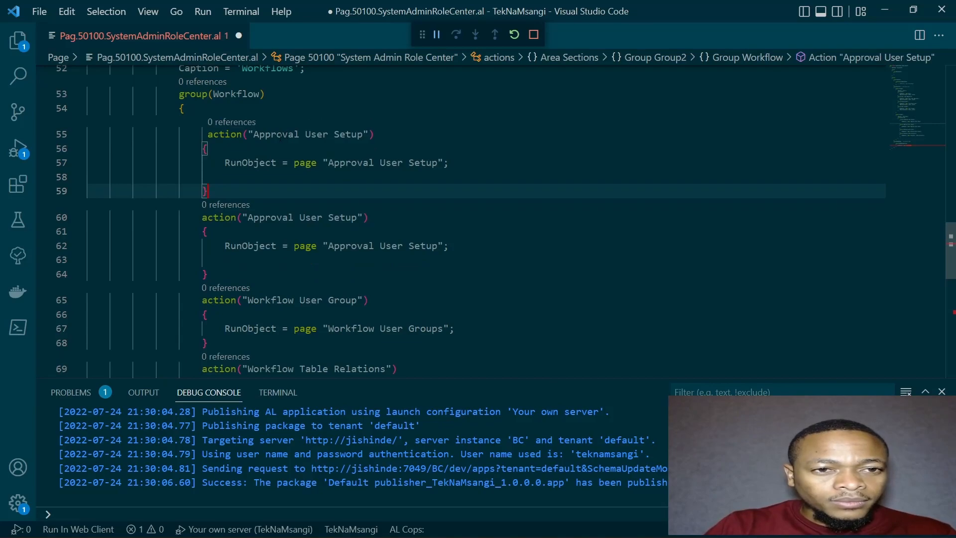
- Make the duplicated action a Workflows action whose RunObject opens the Workflows page
{"action": "type", "text": "Workflows\")"}
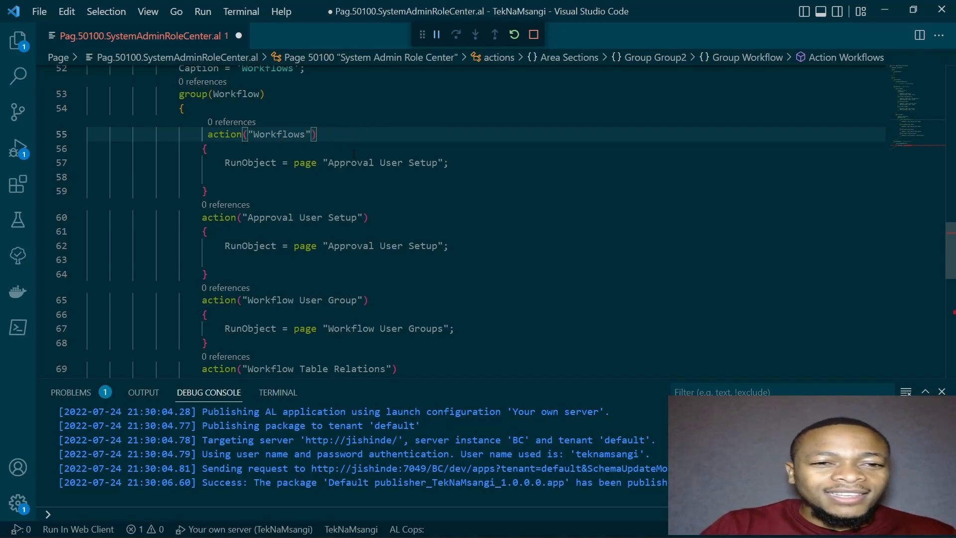
{"action": "double_click", "coordinate": [386, 163]}
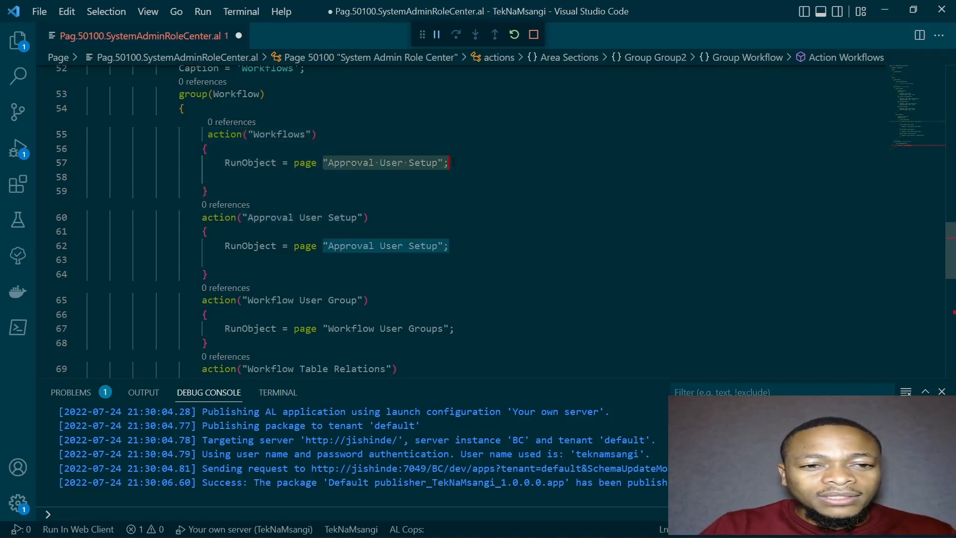
{"action": "type", "text": "wo"}
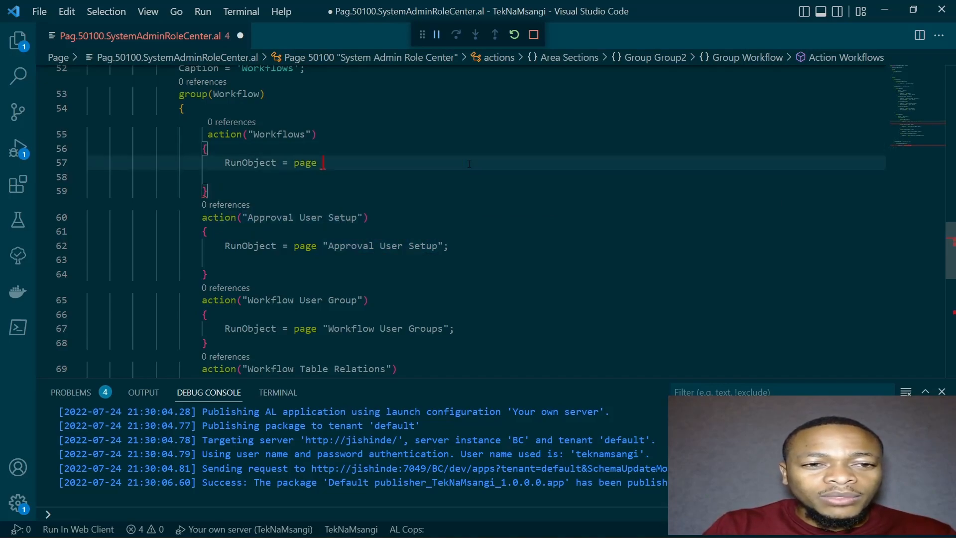
{"action": "type", "text": "workflows;"}
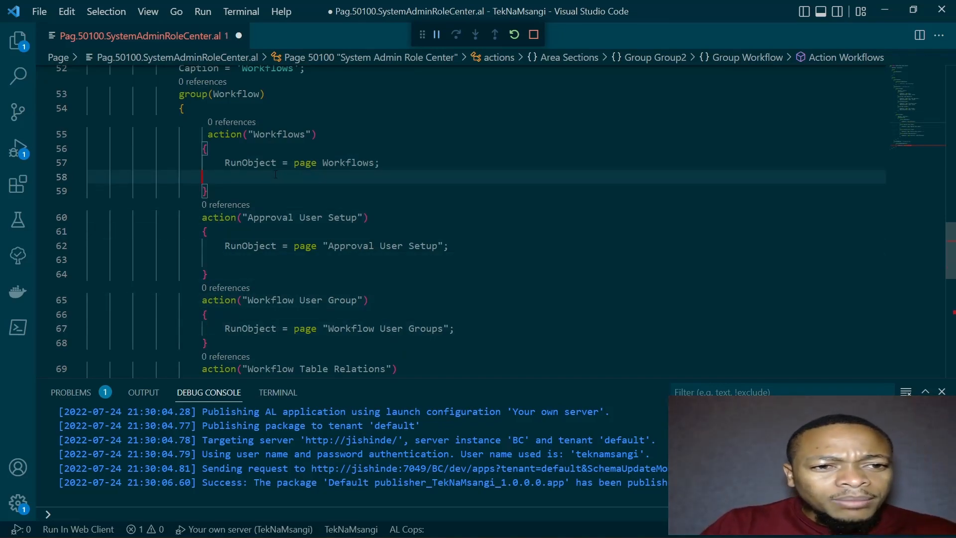
- Add ApplicationArea = Basic, Suite; to each of the four Workflow group actions
{"action": "type", "text": "ationArea ="}
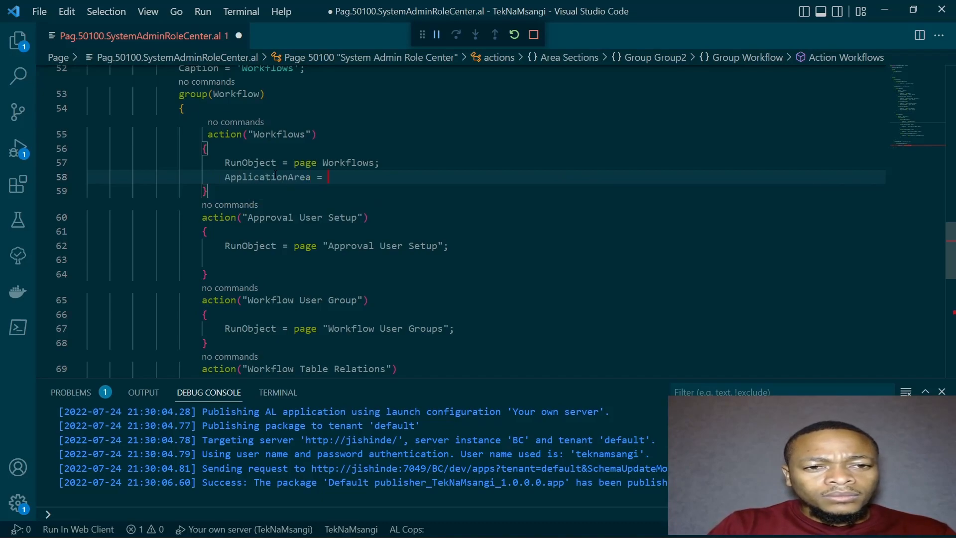
{"action": "type", "text": "Basic,"}
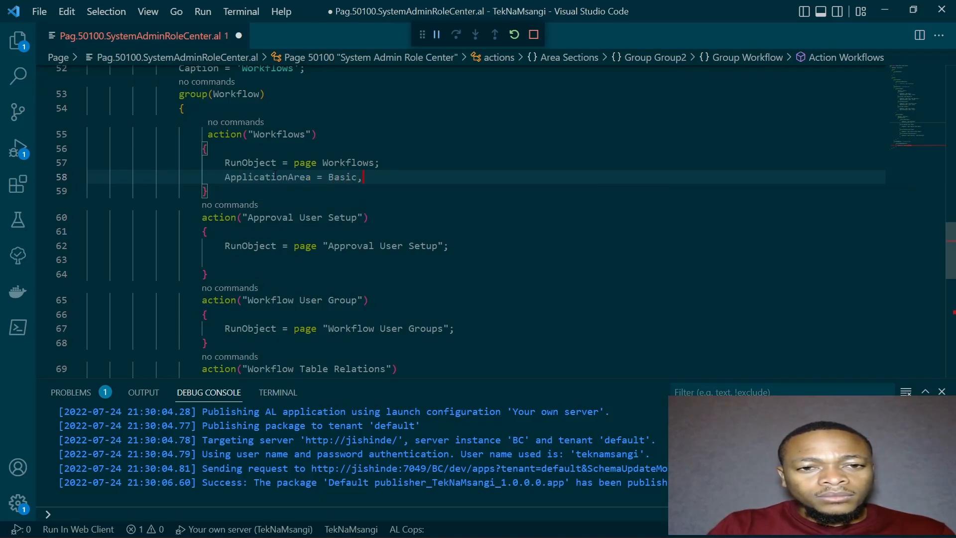
{"action": "type", "text": "Suite;"}
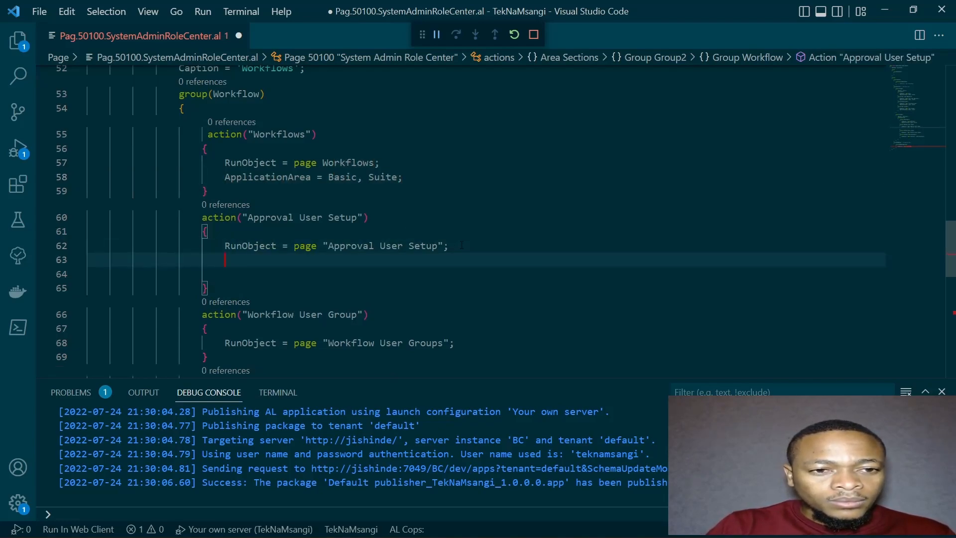
{"action": "type", "text": "ApplicationArea = Basic, Suite;"}
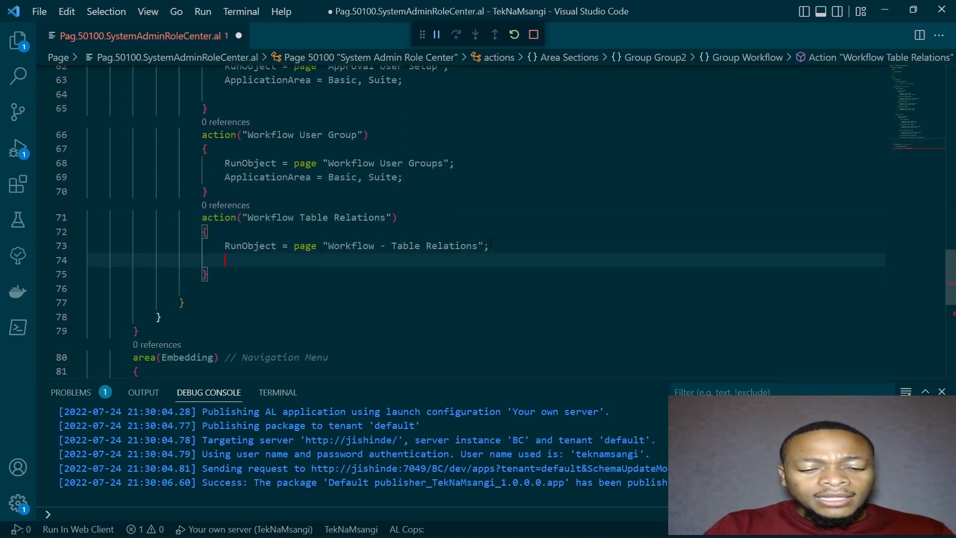
{"action": "type", "text": "ApplicationArea = Basic, Suite;"}
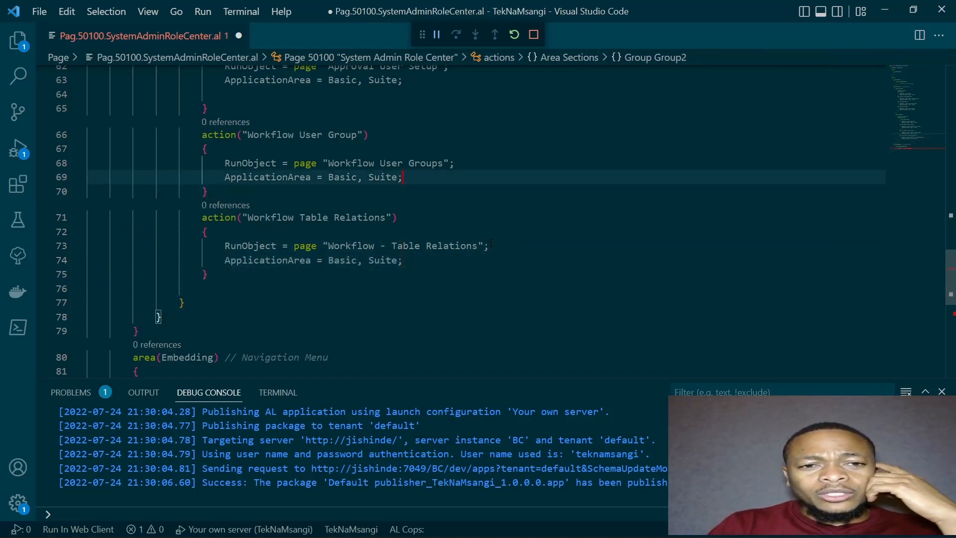
{"action": "scroll", "scroll_direction": "up", "scroll_amount": 3}
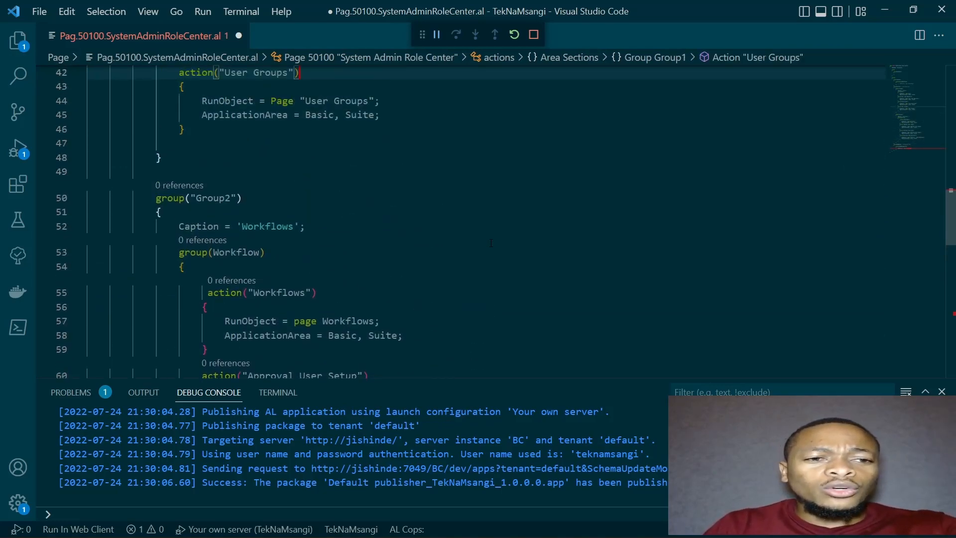
{"action": "scroll", "scroll_direction": "up", "scroll_amount": 3}
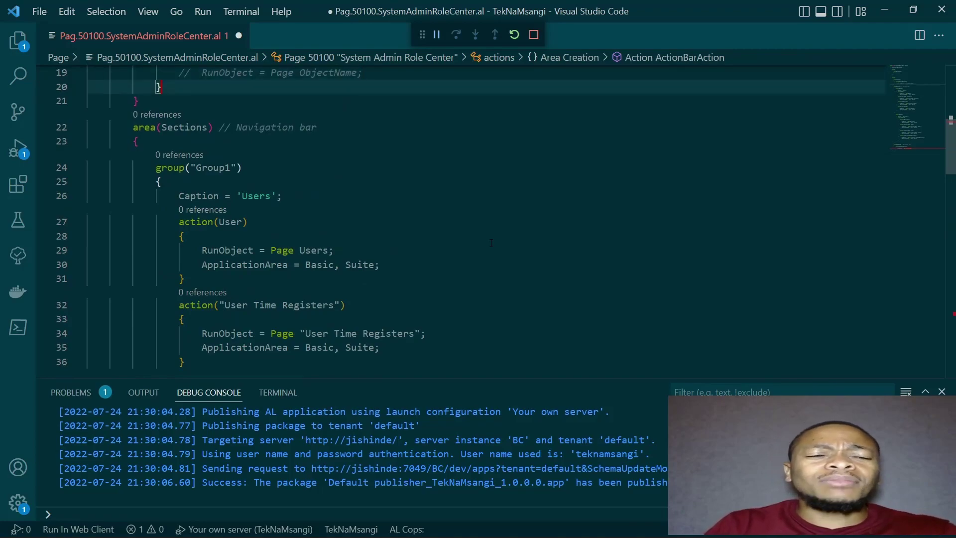
{"action": "scroll", "scroll_direction": "down", "scroll_amount": 3}
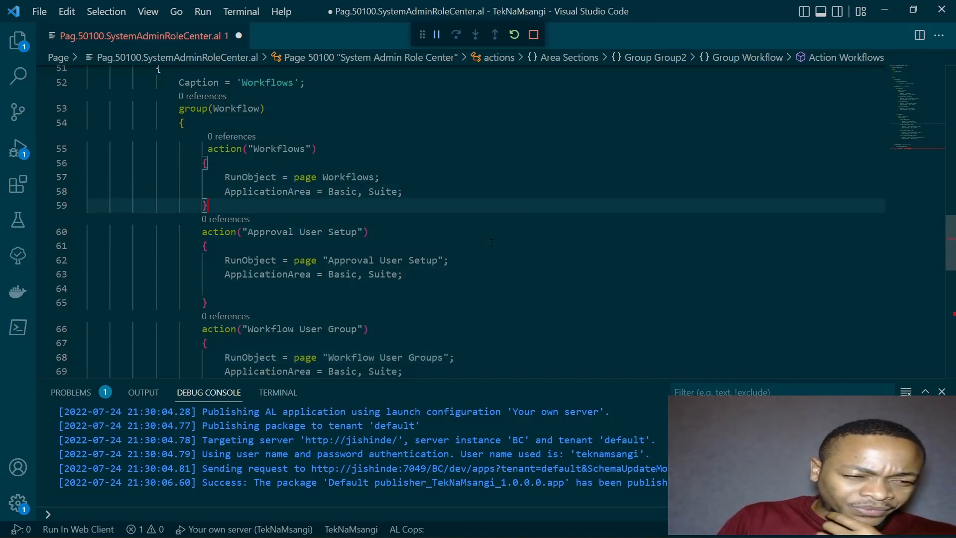
{"action": "scroll", "scroll_direction": "down", "scroll_amount": 3}
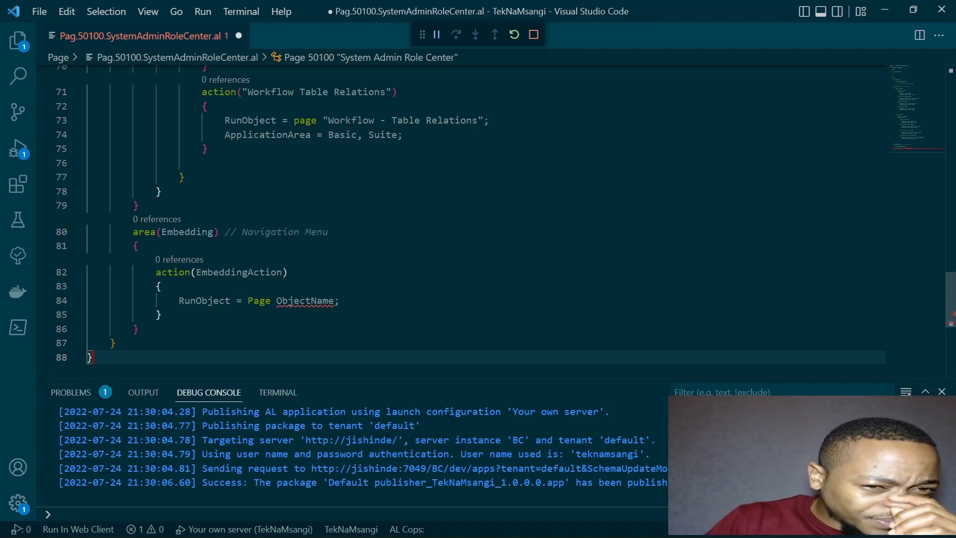
{"action": "left_click", "coordinate": [275, 300]}
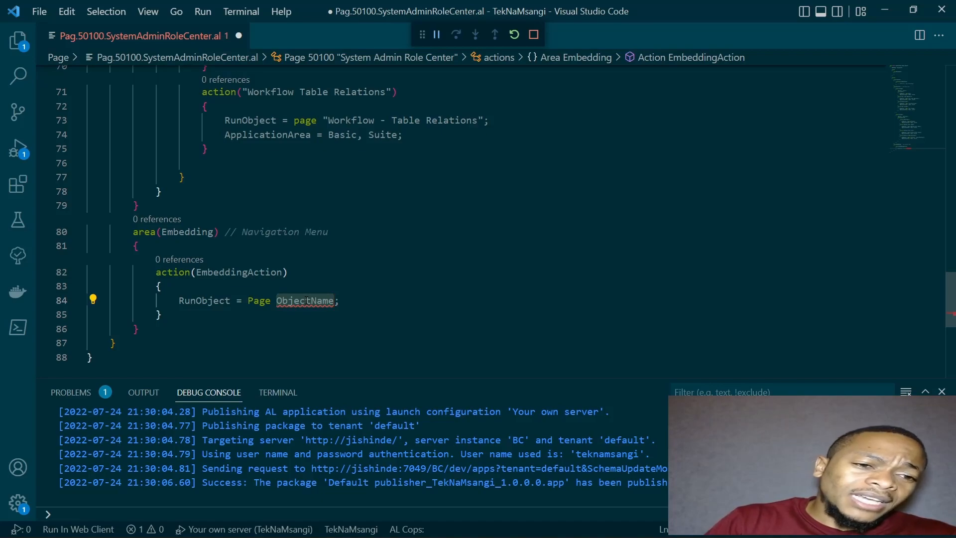
{"action": "mouse_move", "coordinate": [239, 272]}
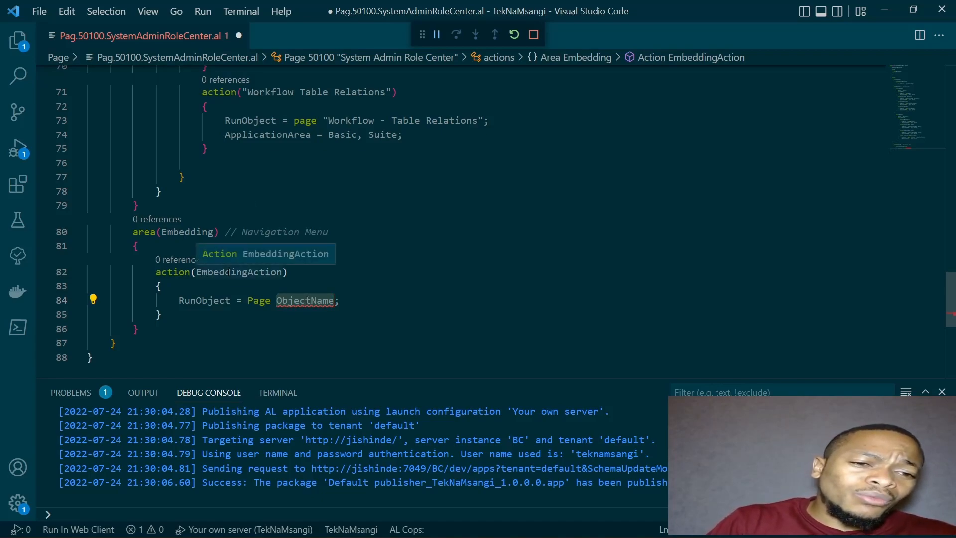
{"action": "left_click", "coordinate": [226, 272]}
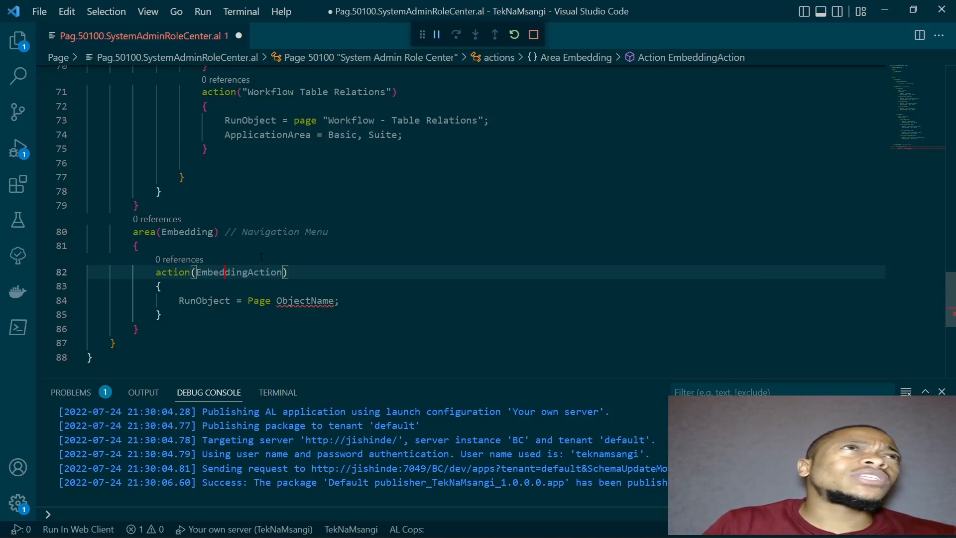
- Replace the ObjectName placeholder with page "User Setup" using IntelliSense suggestions
{"action": "double_click", "coordinate": [305, 300]}
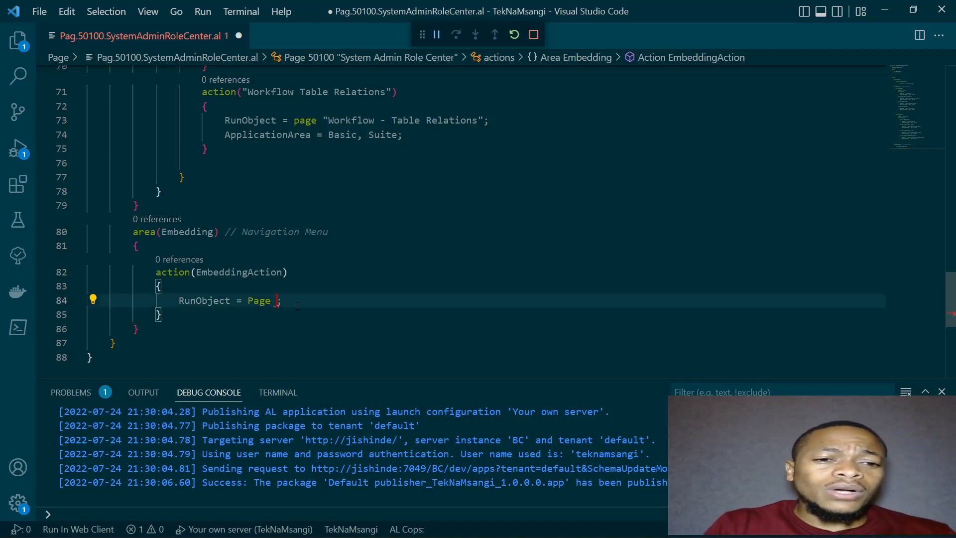
{"action": "type", "text": "user"}
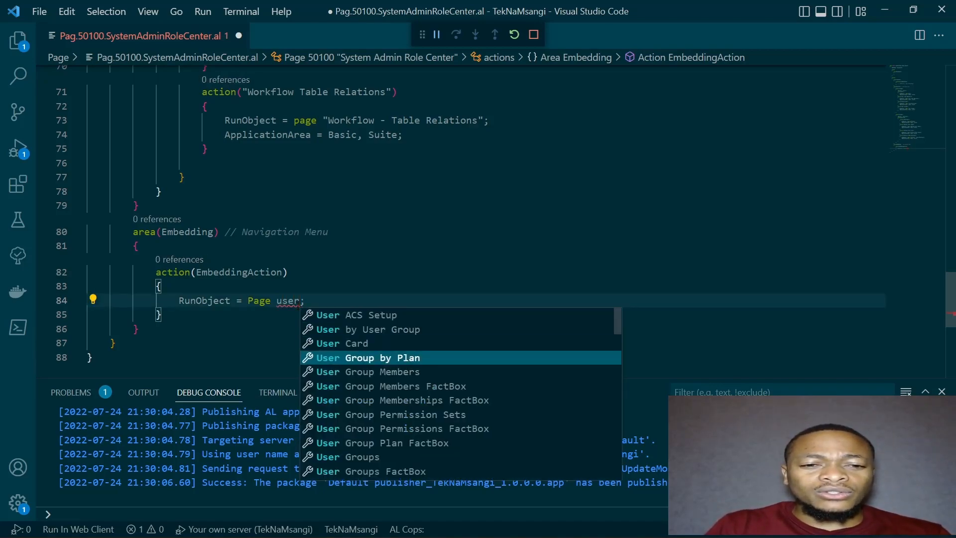
{"action": "type", "text": "set"}
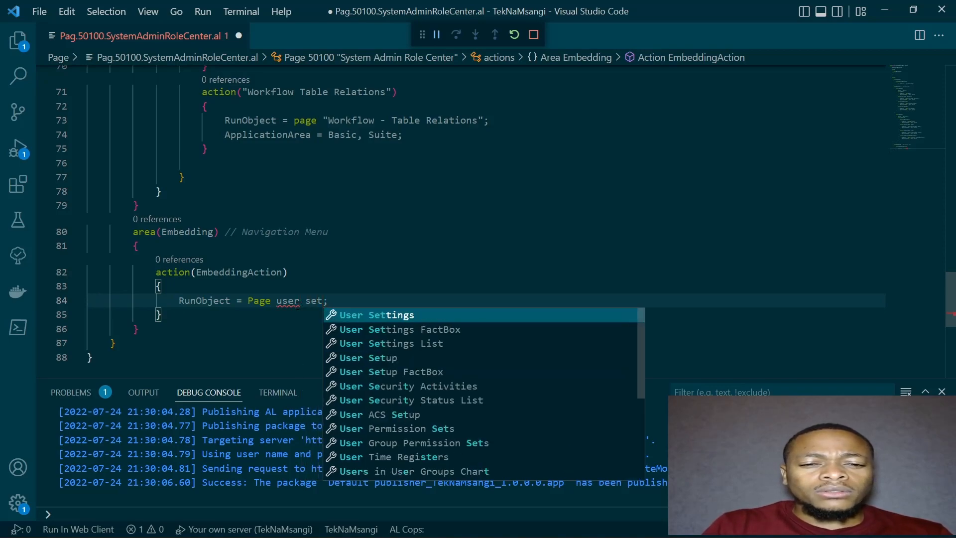
{"action": "left_click", "coordinate": [371, 357]}
{"action": "type", "text": "action(\"User SEtu"}
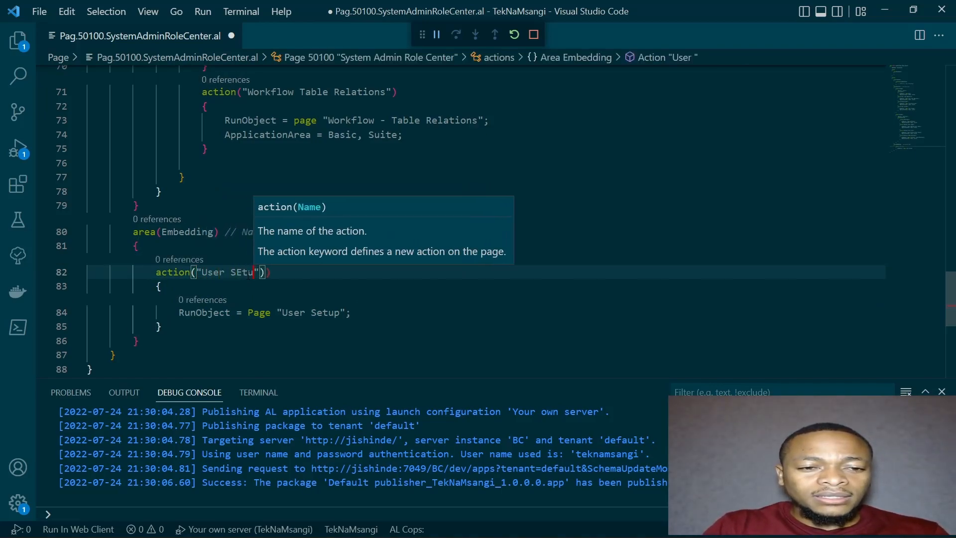
{"action": "type", "text": "p"}
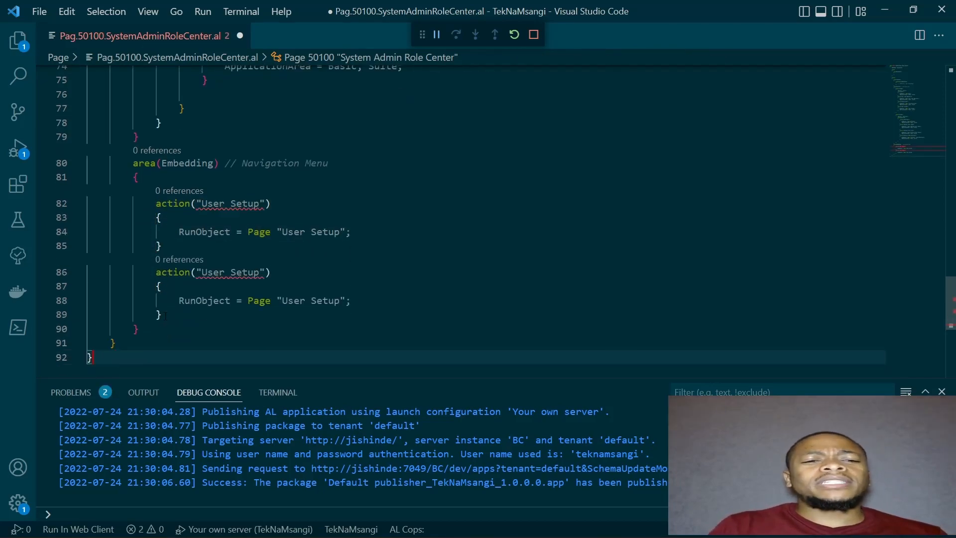
- Rename the copied action to "Sessions", opening page "Concurrent Session List"
{"action": "left_click", "coordinate": [247, 272]}
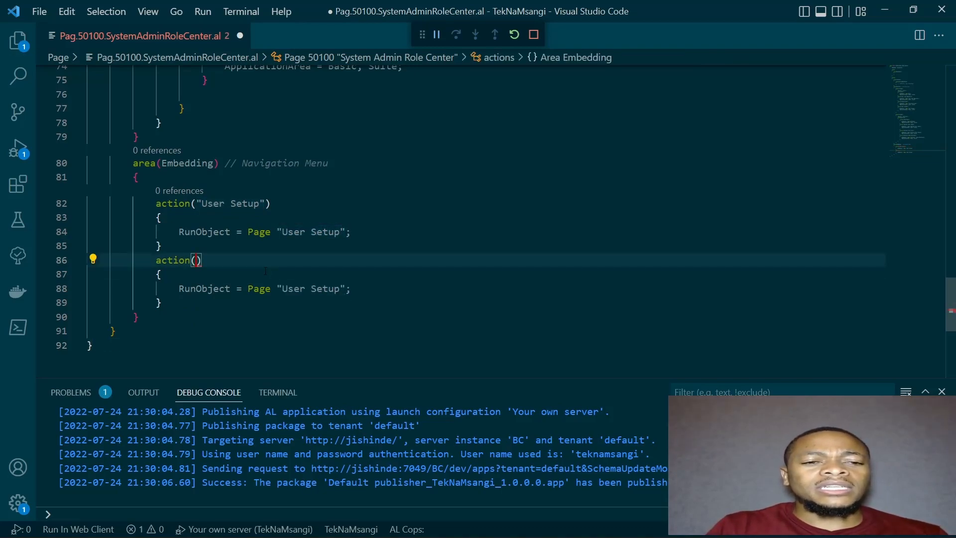
{"action": "type", "text": "\"\""}
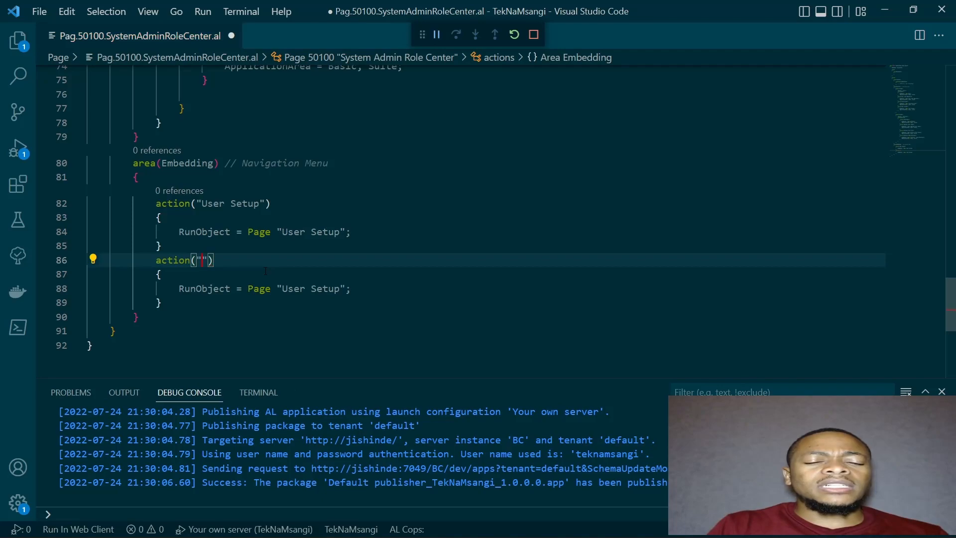
{"action": "type", "text": "Session"}
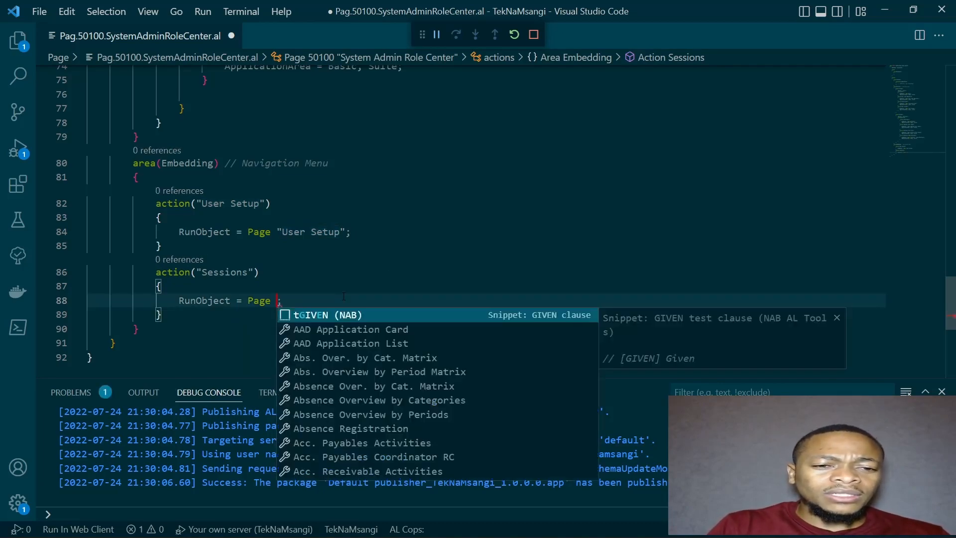
{"action": "type", "text": "sessions"}
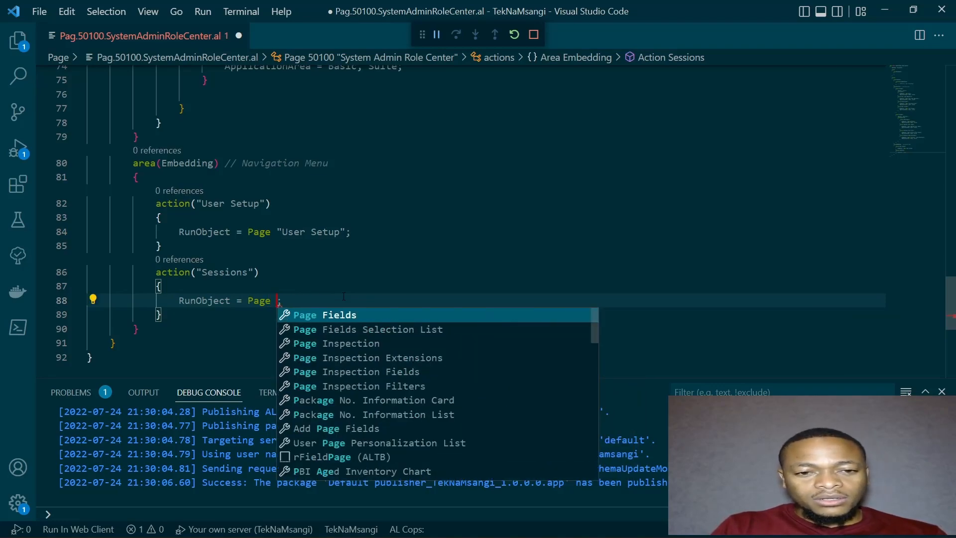
{"action": "type", "text": "cons"}
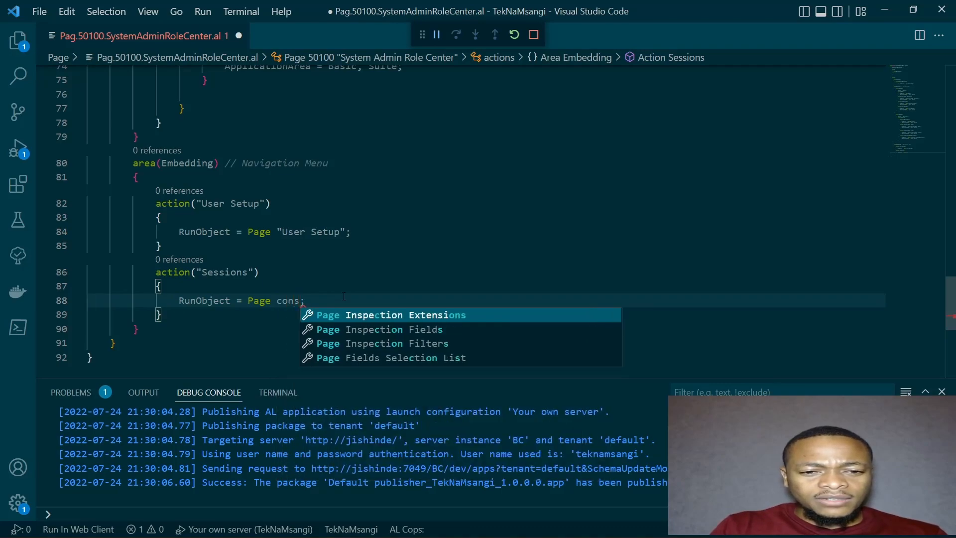
{"action": "type", "text": "sessions"}
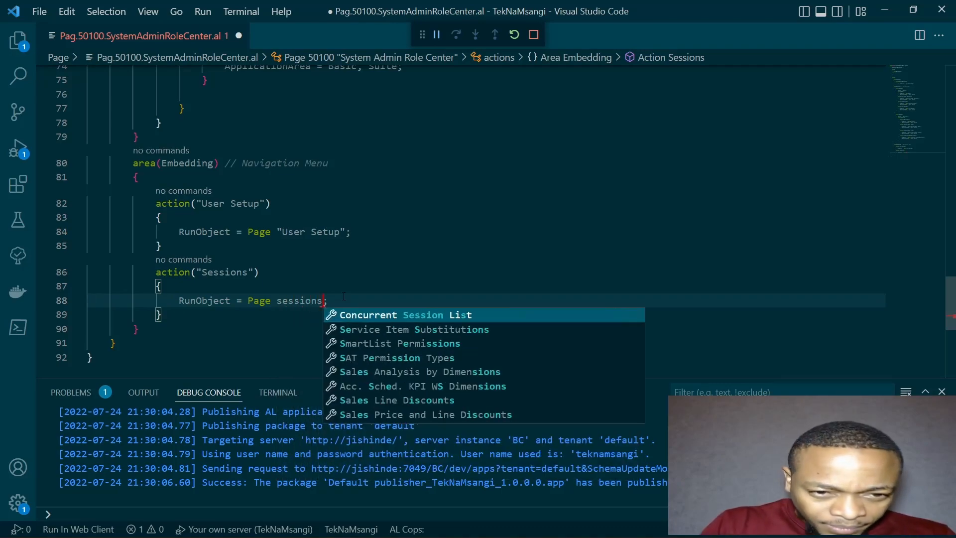
{"action": "left_click", "coordinate": [404, 315]}
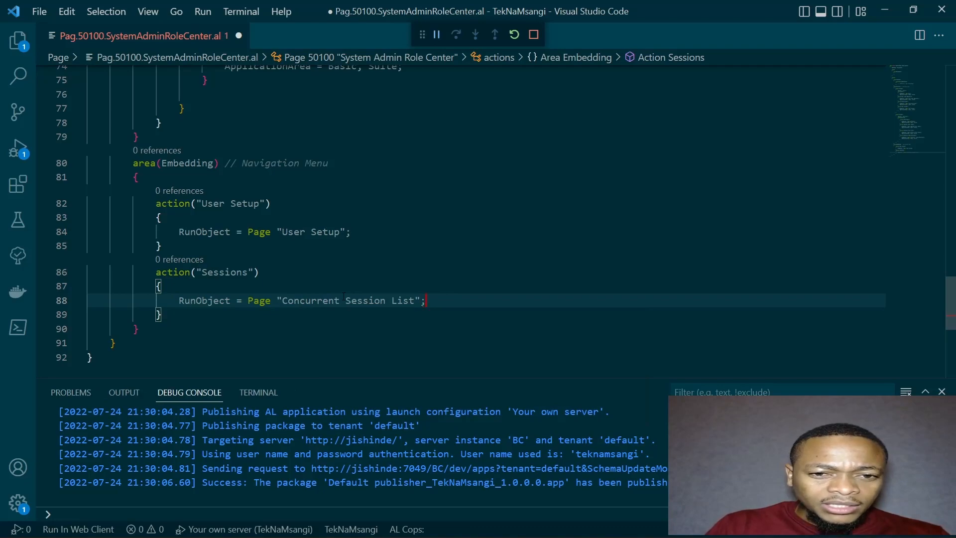
- Name the next action copy "Change Log Entries"
{"action": "left_click", "coordinate": [160, 314]}
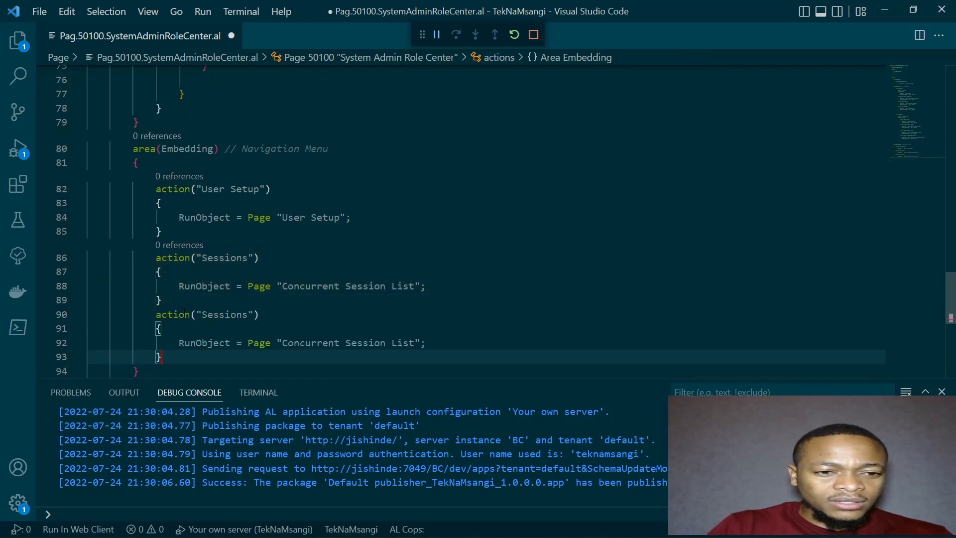
{"action": "type", "text": "Change Log Entrie"}
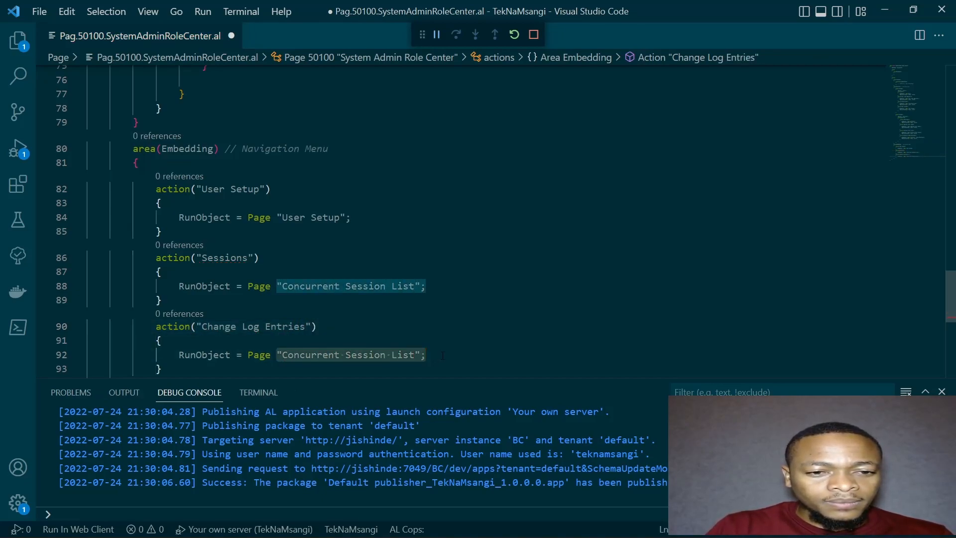
{"action": "type", "text": "c"}
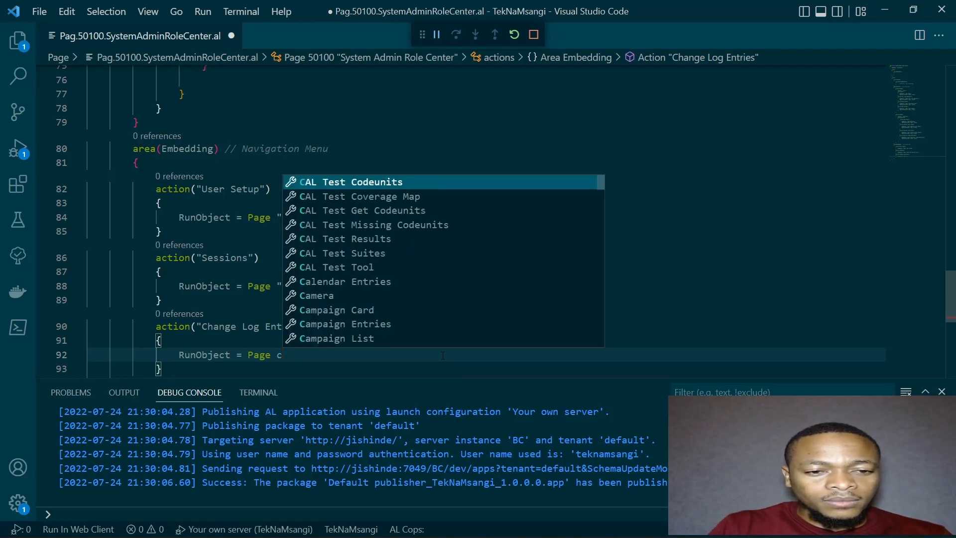
{"action": "type", "text": "hange Log Entries\";"}
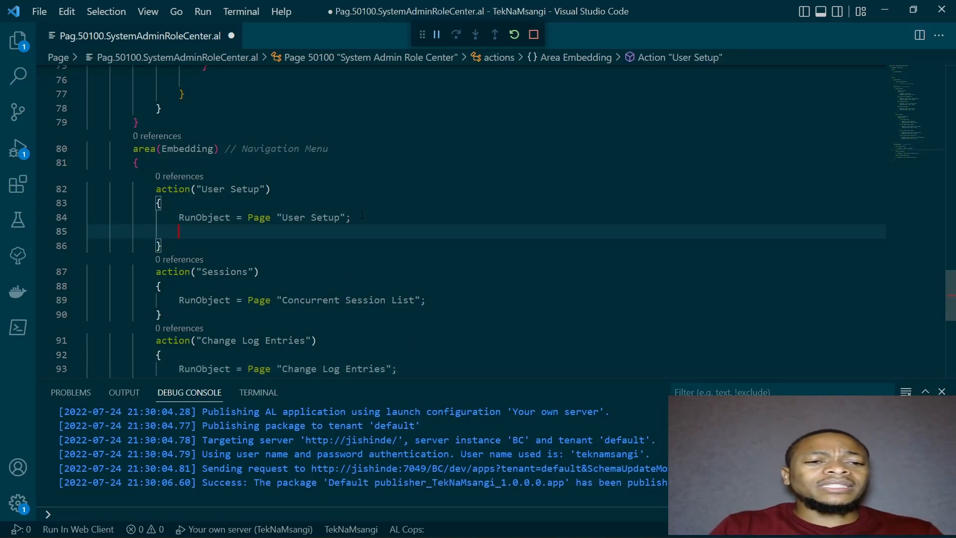
- Add ApplicationArea = Basic, Suite; under the User Setup, Sessions and Change Log Entries RunObject lines
{"action": "type", "text": "ApplicationArea ="}
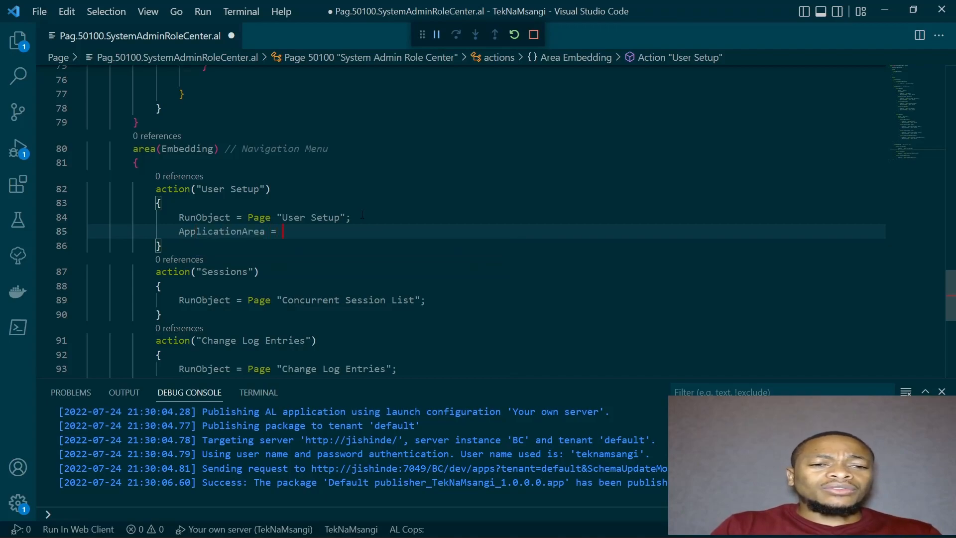
{"action": "type", "text": "Basic, Suite;"}
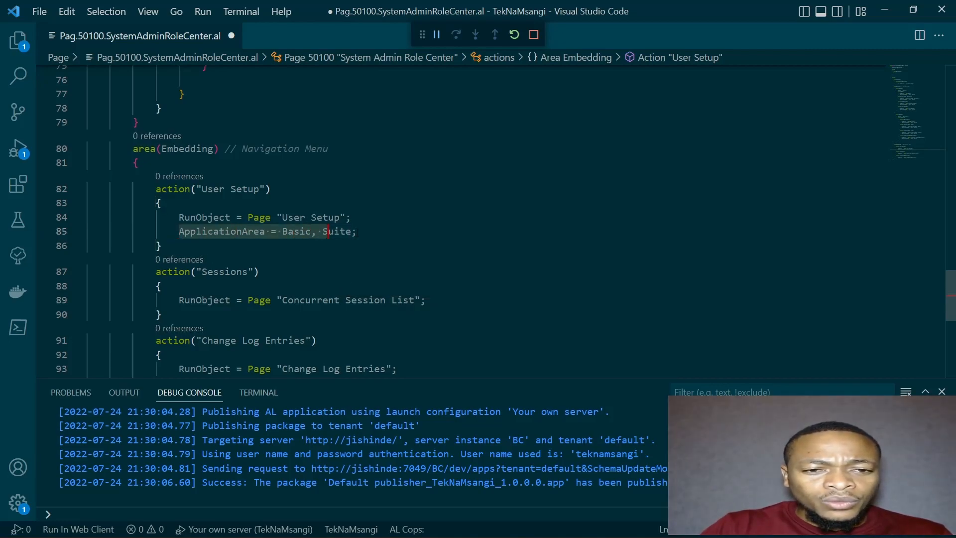
{"action": "left_click", "coordinate": [171, 286]}
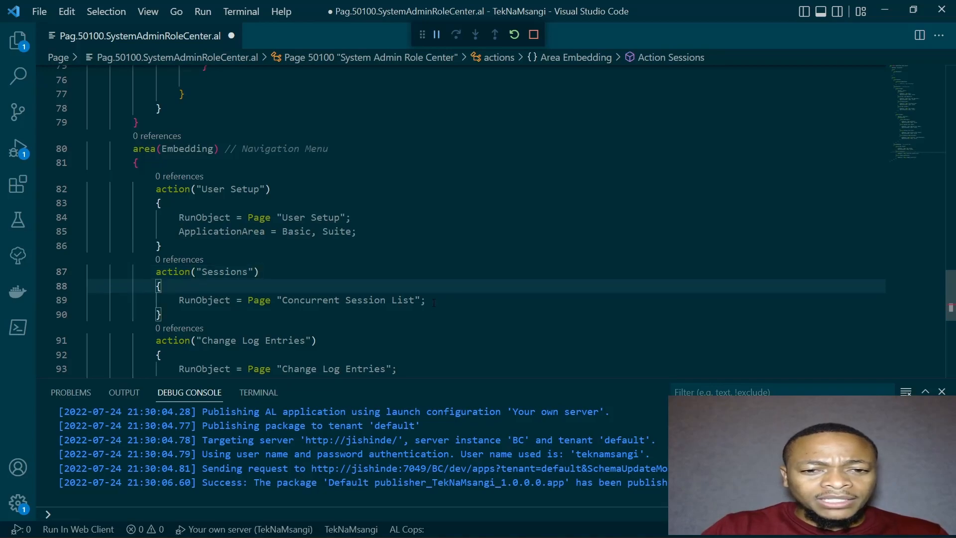
{"action": "type", "text": "ApplicationArea = Basic, Suite;"}
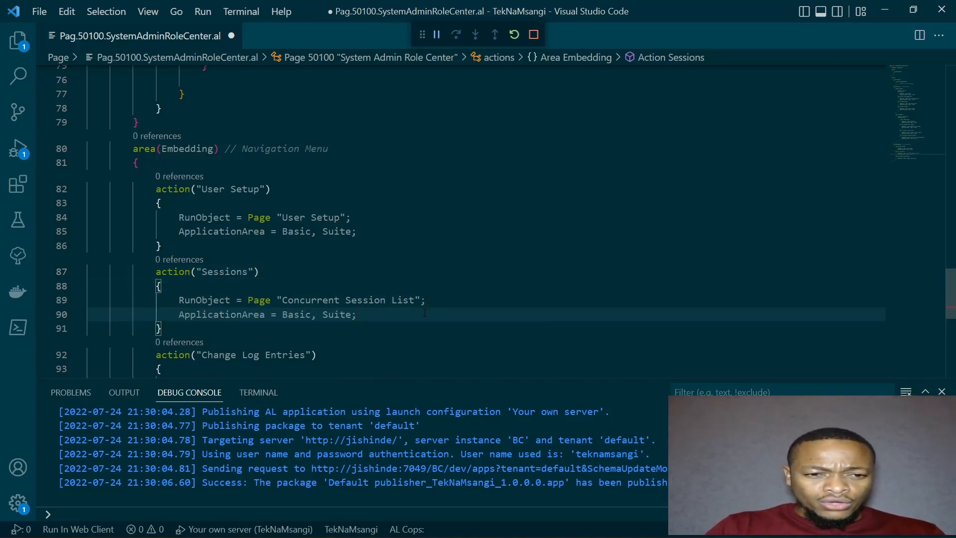
{"action": "scroll", "scroll_direction": "down", "scroll_amount": 3}
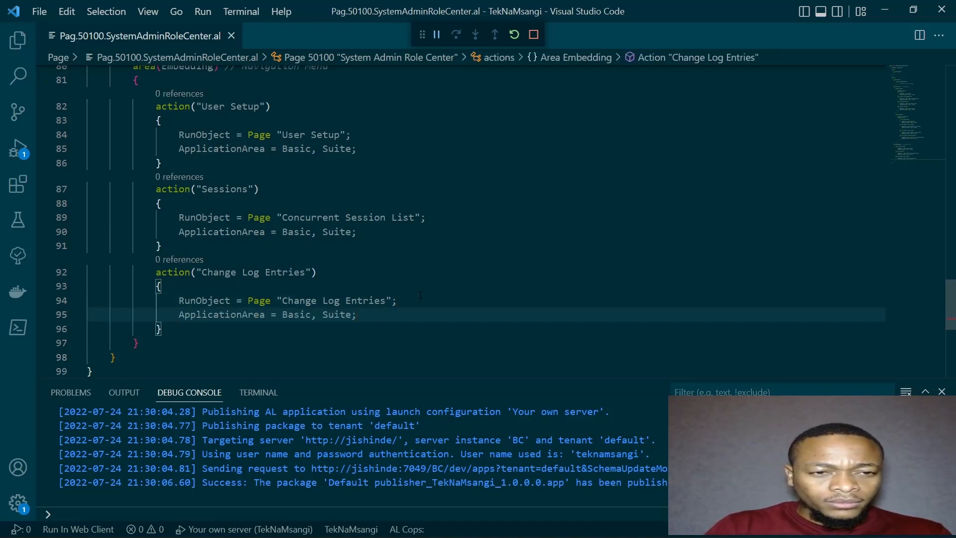
- Review the role center page code and republish the extension with Ctrl+F5
{"action": "scroll", "scroll_direction": "up", "scroll_amount": 3}
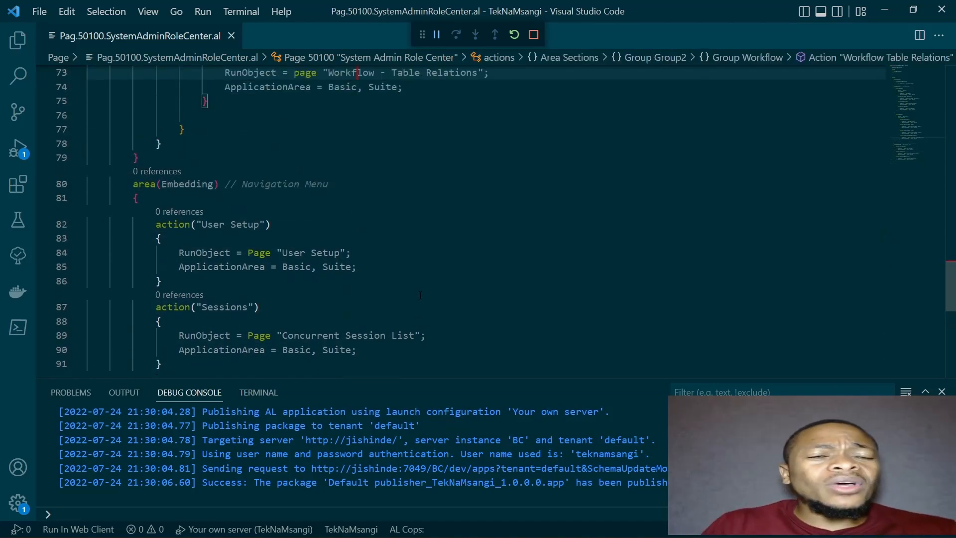
{"action": "scroll", "scroll_direction": "up", "scroll_amount": 3}
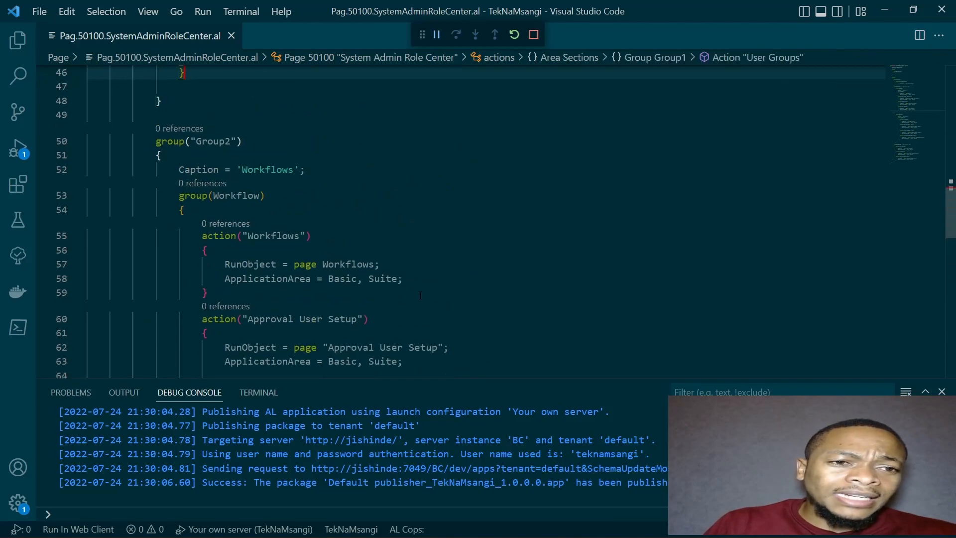
{"action": "scroll", "scroll_direction": "up", "scroll_amount": 3}
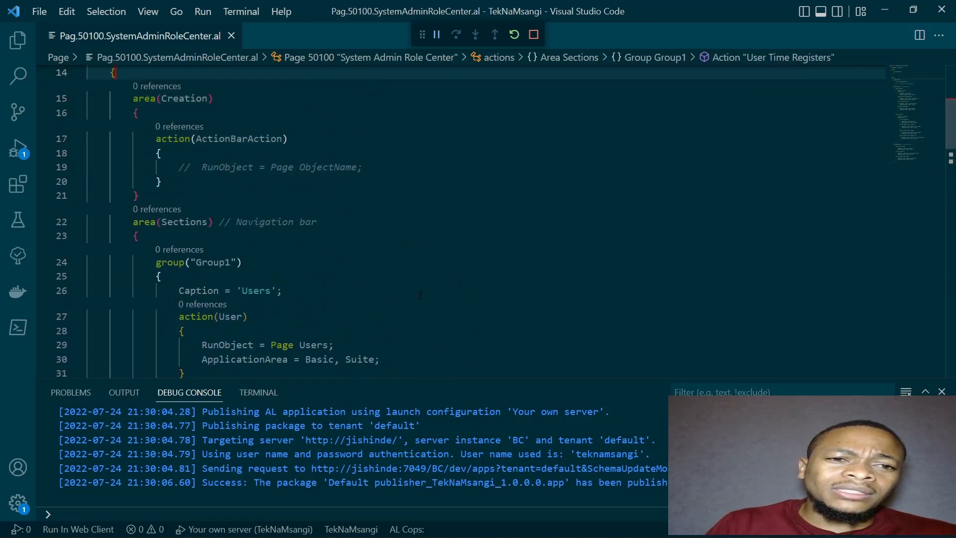
{"action": "scroll", "scroll_direction": "up", "scroll_amount": 3}
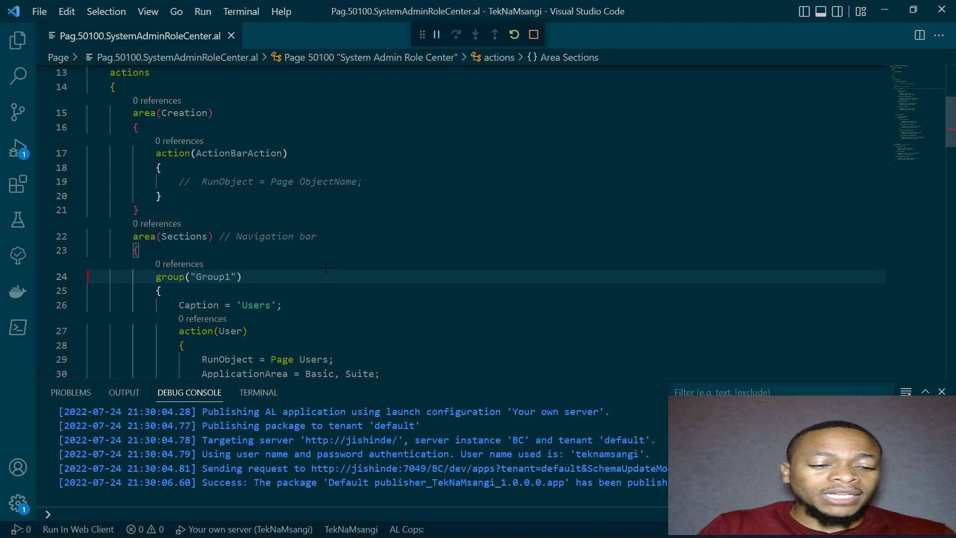
{"action": "left_click", "coordinate": [124, 392]}
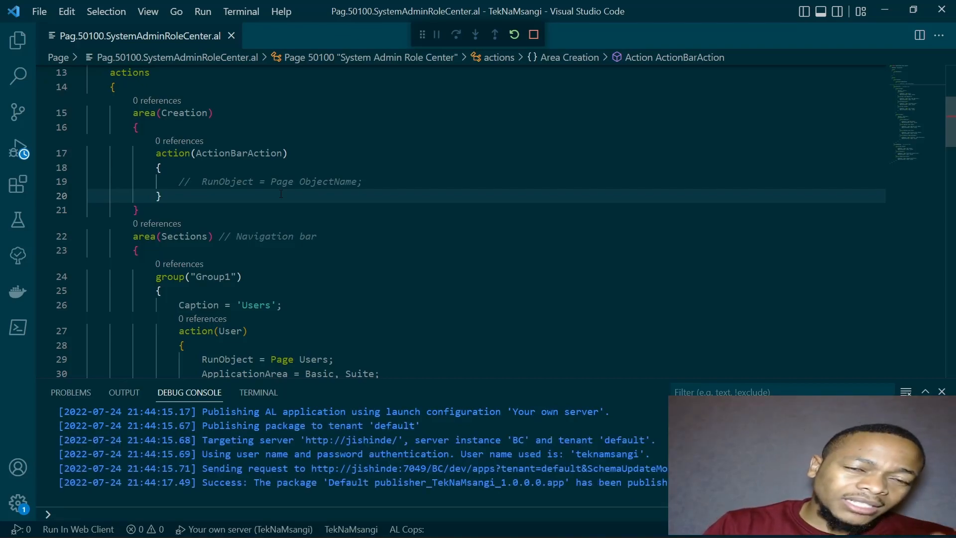
{"action": "scroll", "scroll_direction": "up", "scroll_amount": 3}
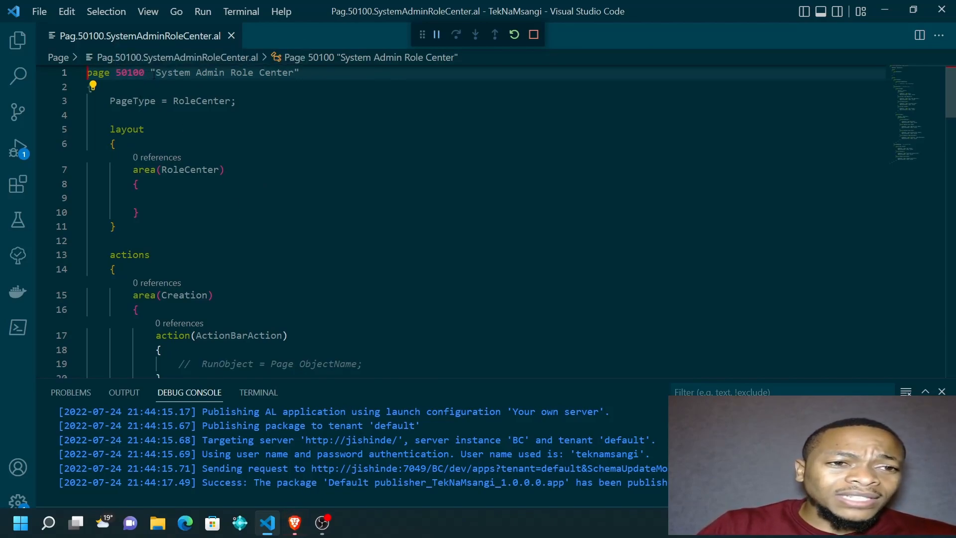
- Declare a profile named "Sytem Adminitrator" below the page
{"action": "scroll", "scroll_direction": "down", "scroll_amount": 3}
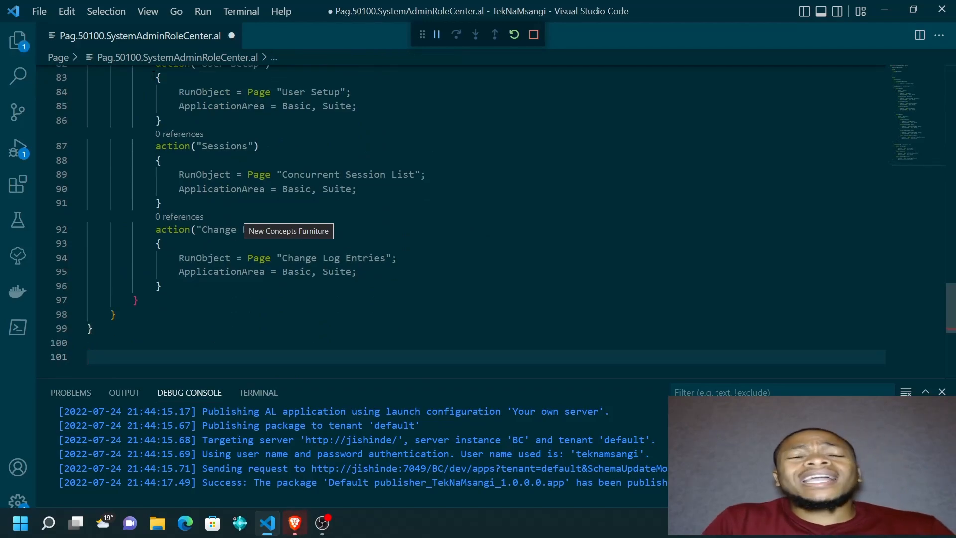
{"action": "type", "text": "profile"}
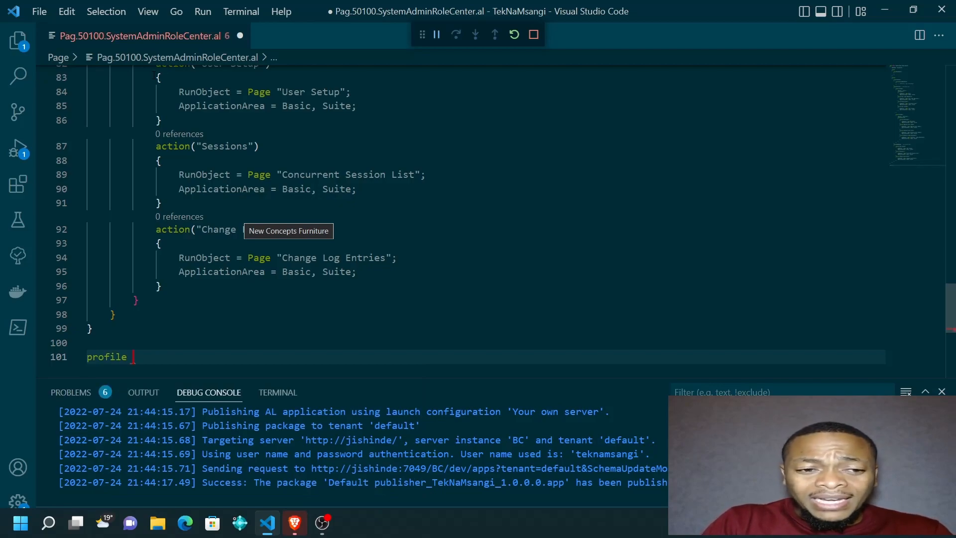
{"action": "type", "text": "\""}
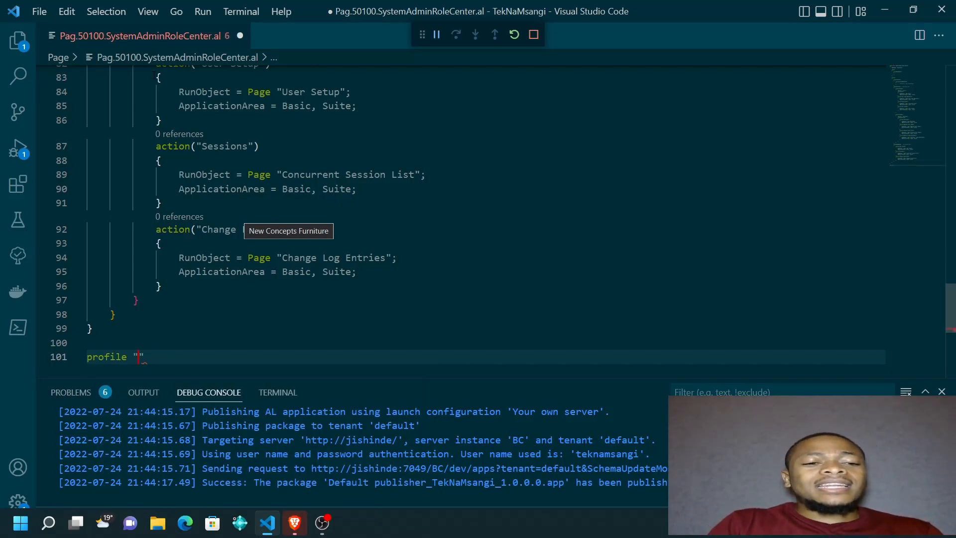
{"action": "type", "text": "S"}
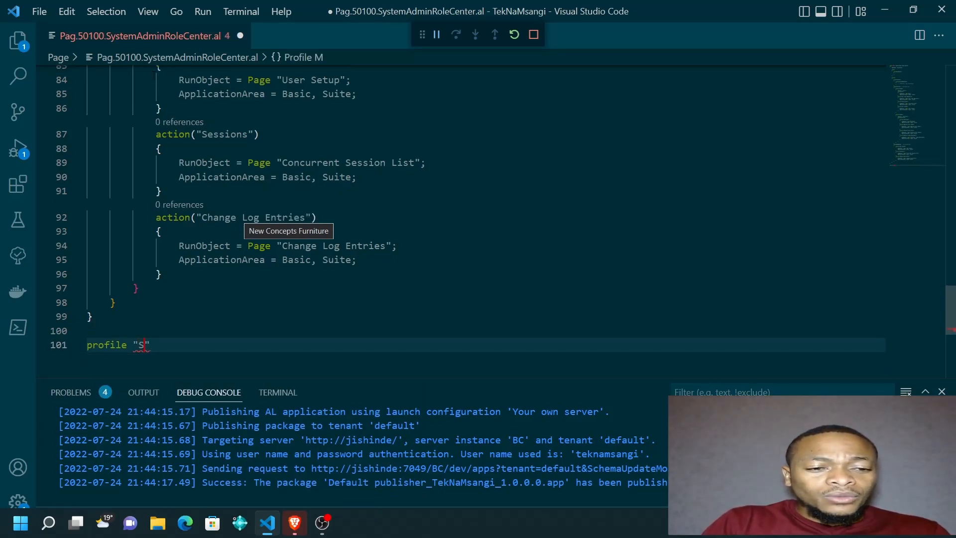
{"action": "type", "text": "ytem"}
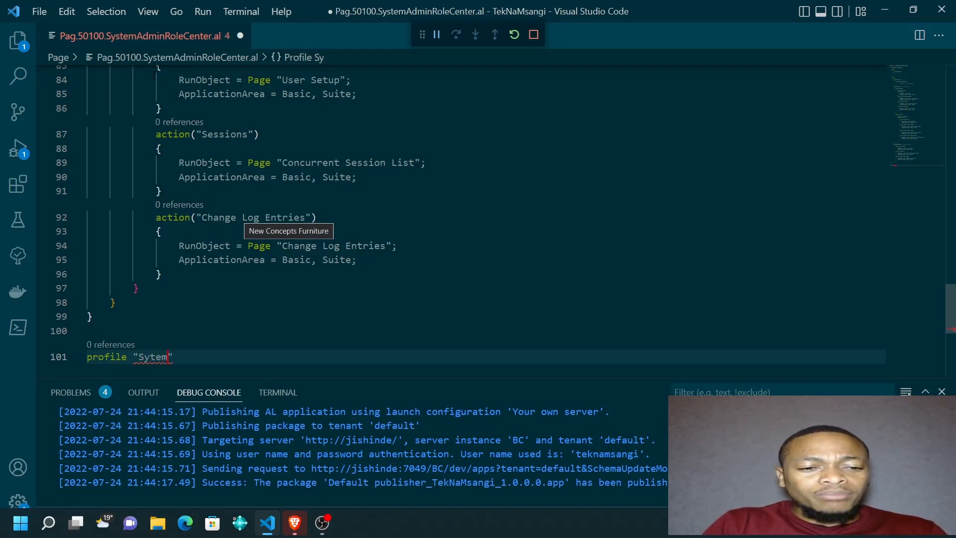
{"action": "type", "text": "Adm"}
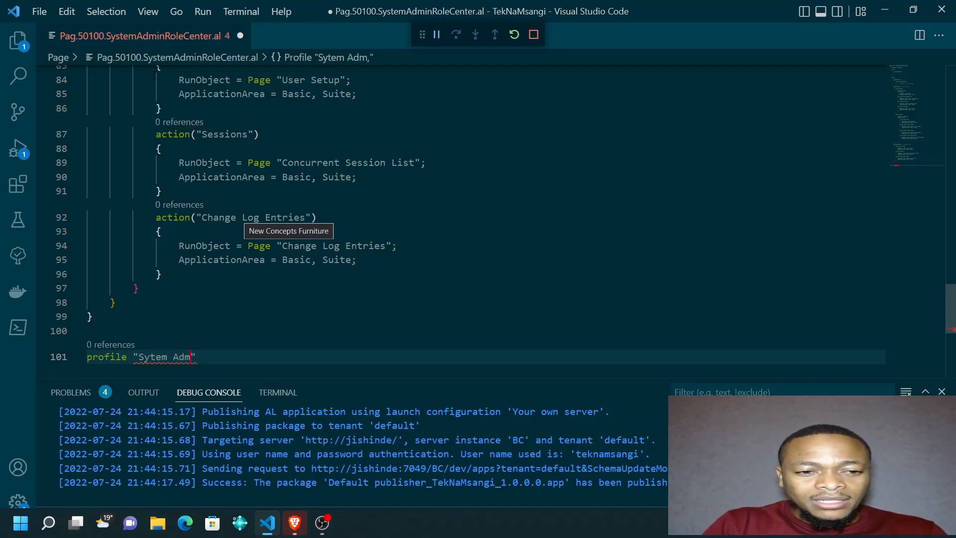
{"action": "type", "text": "ini"}
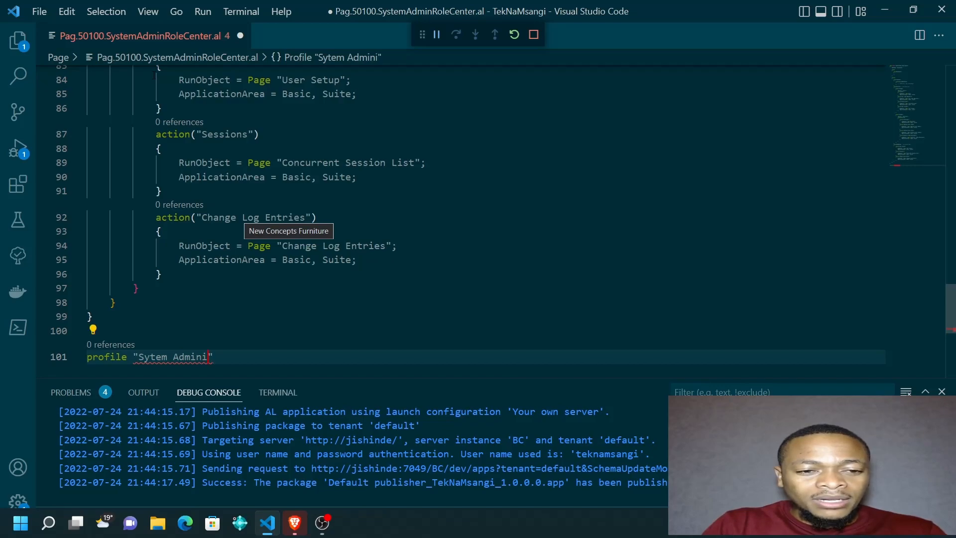
{"action": "type", "text": "trator"}
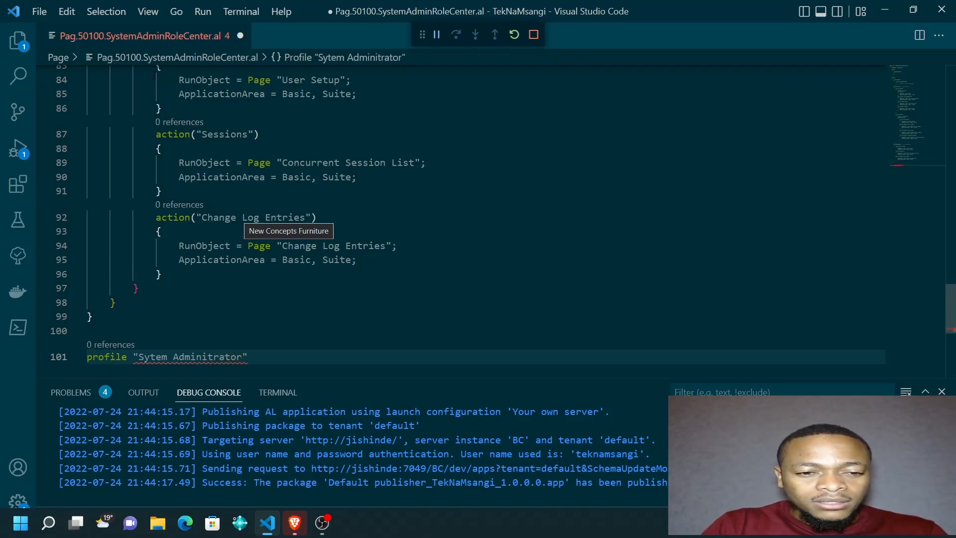
- Give the profile Caption 'System Administrator' and RoleCenter "System Admin Role Center", then save
{"action": "scroll", "scroll_direction": "down", "scroll_amount": 3}
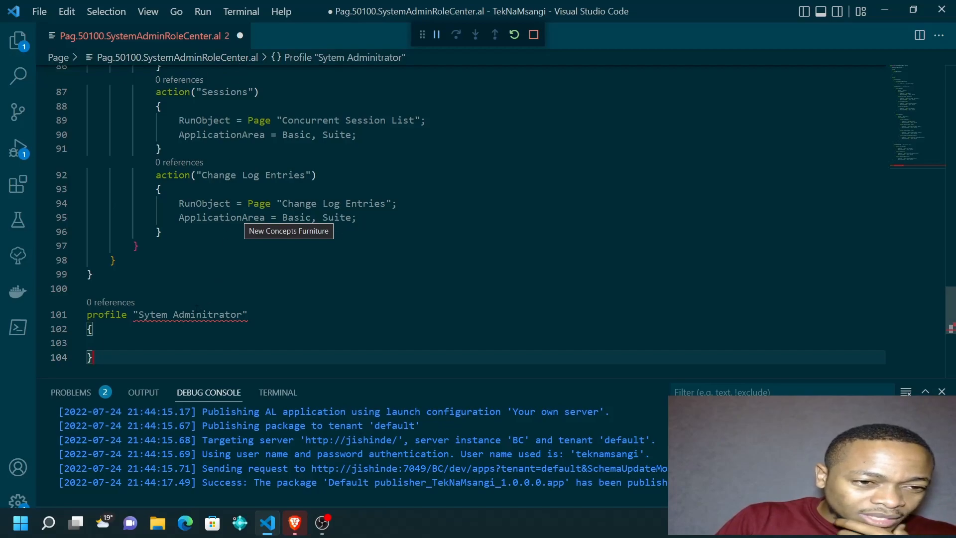
{"action": "left_click", "coordinate": [168, 314]}
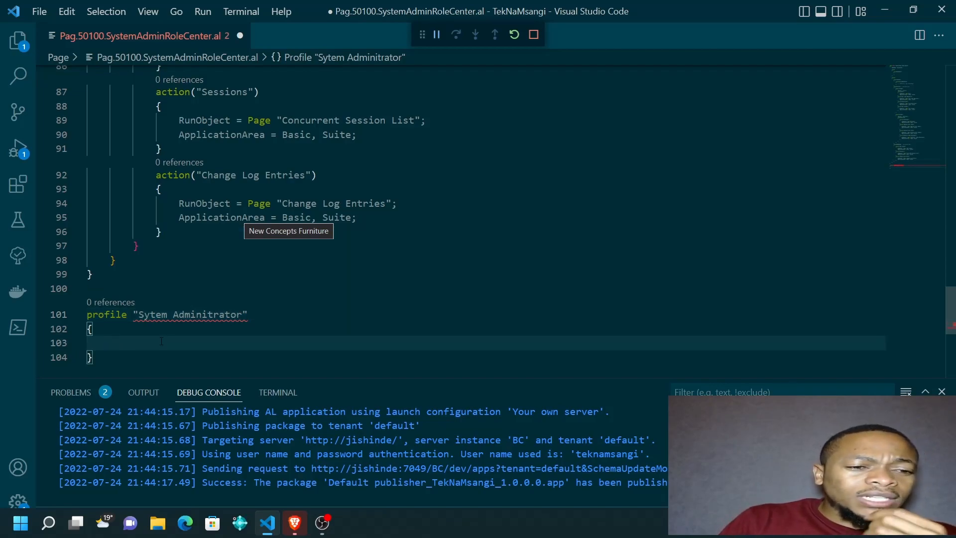
{"action": "type", "text": "cap"}
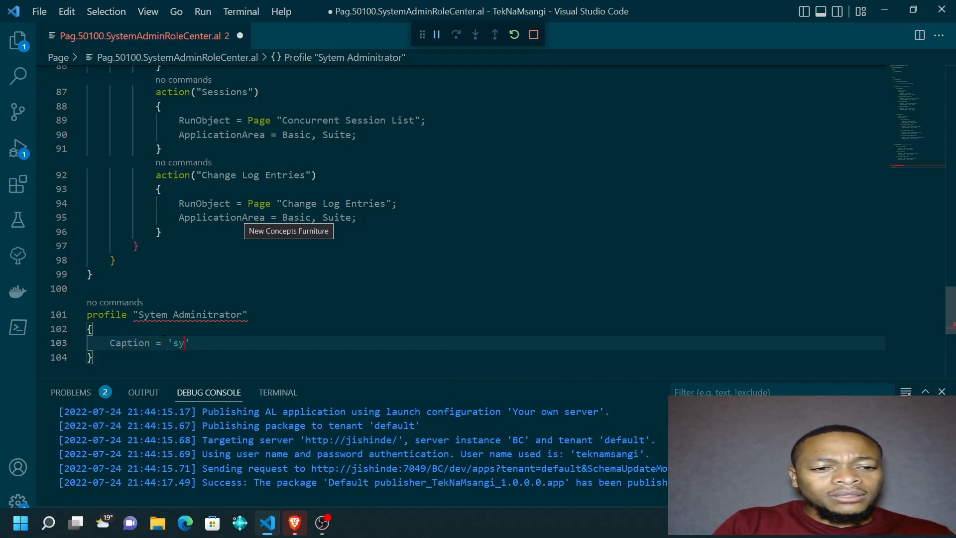
{"action": "type", "text": "stem"}
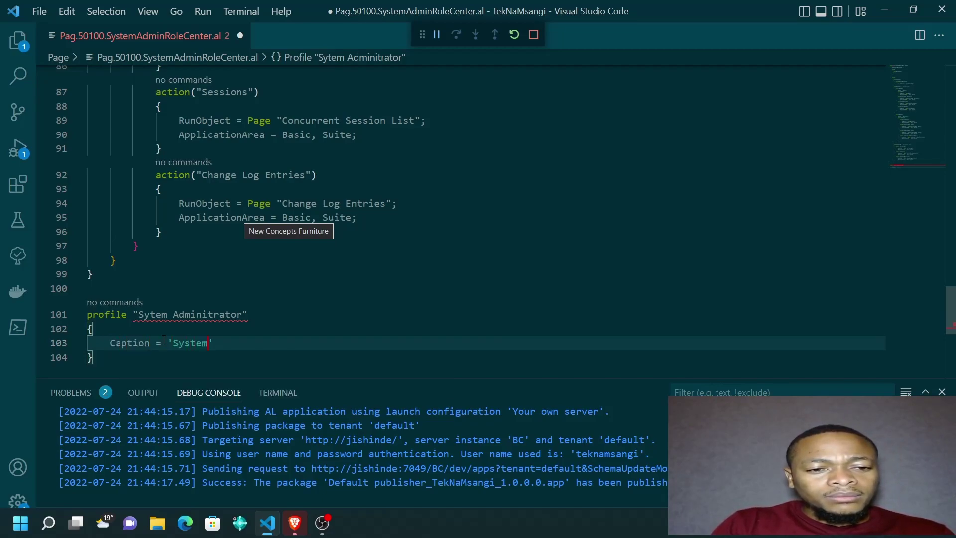
{"action": "type", "text": "Administrat"}
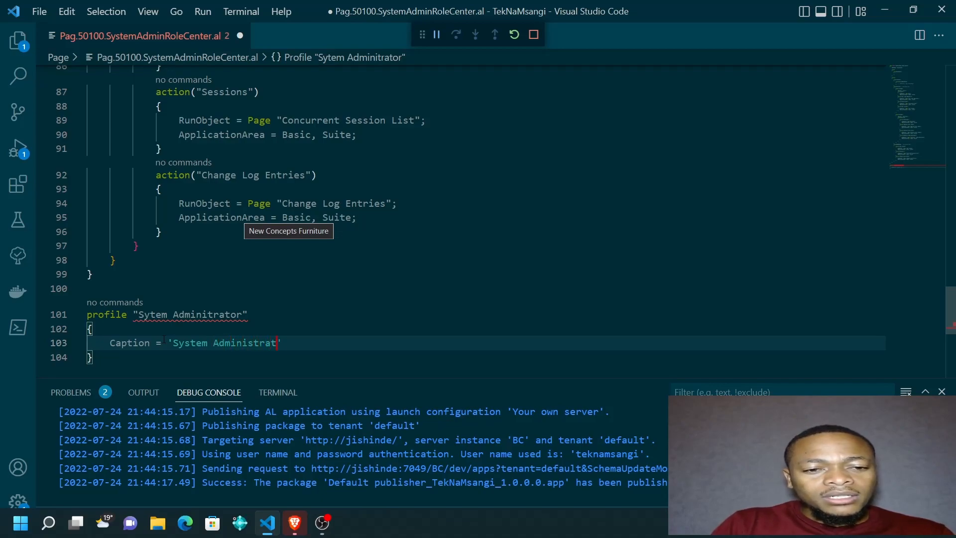
{"action": "type", "text": "ro"}
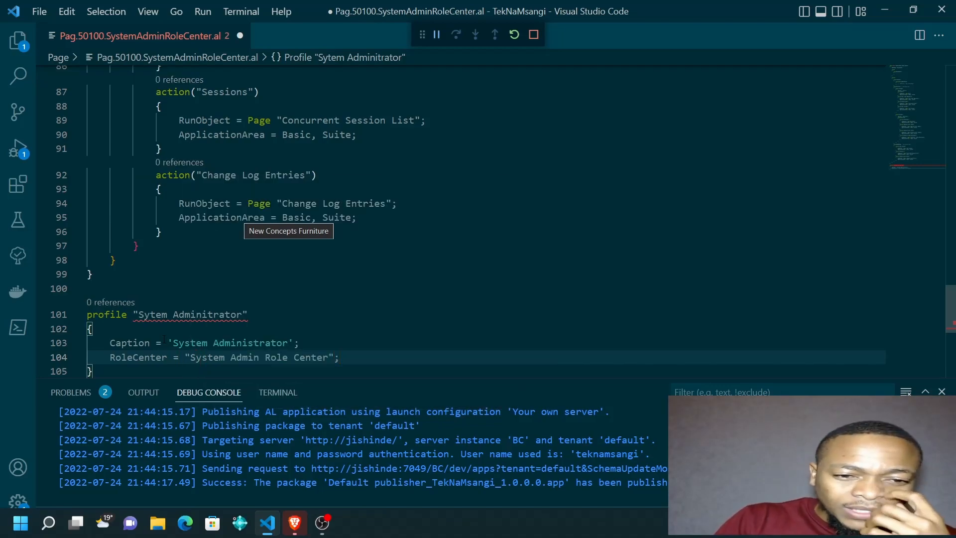
{"action": "key", "text": "ctrl+s"}
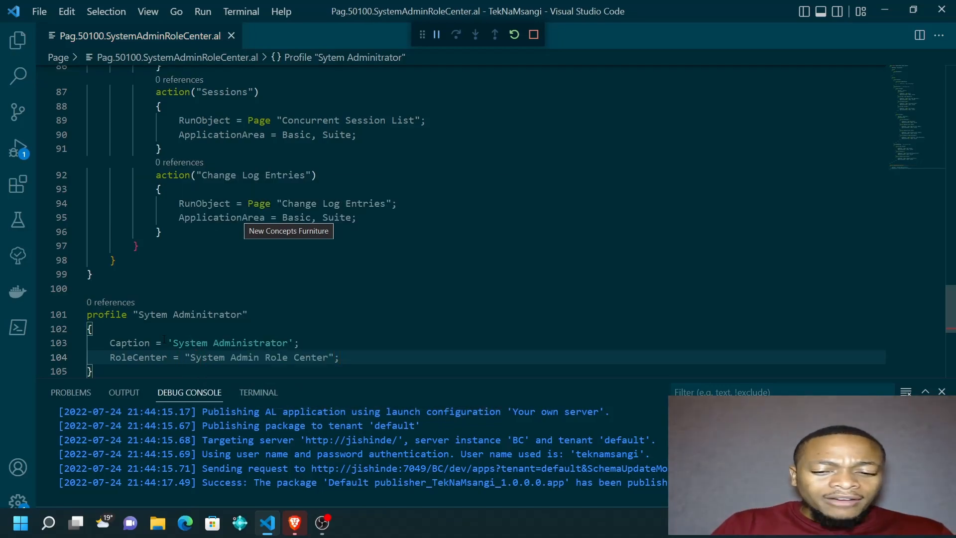
{"action": "scroll", "scroll_direction": "up", "scroll_amount": 3}
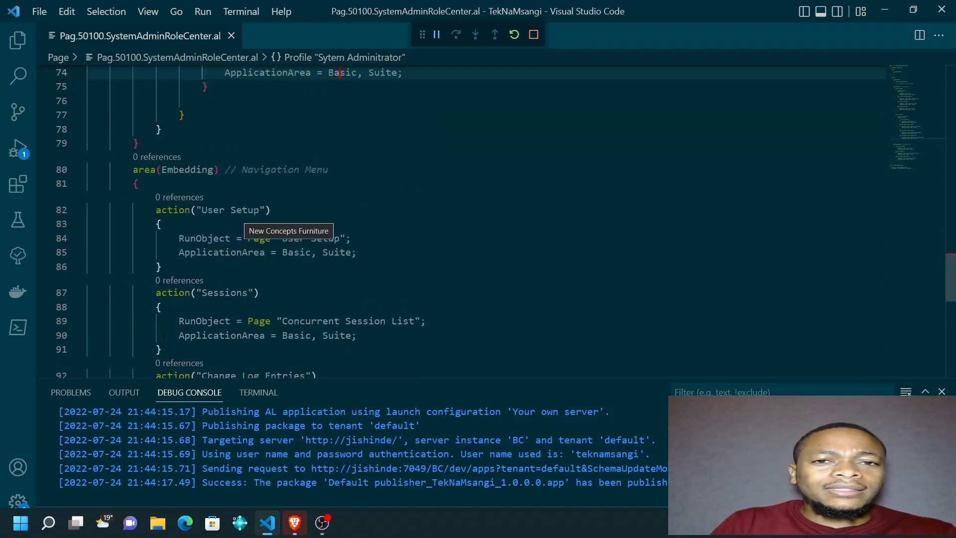
{"action": "scroll", "scroll_direction": "up", "scroll_amount": 3}
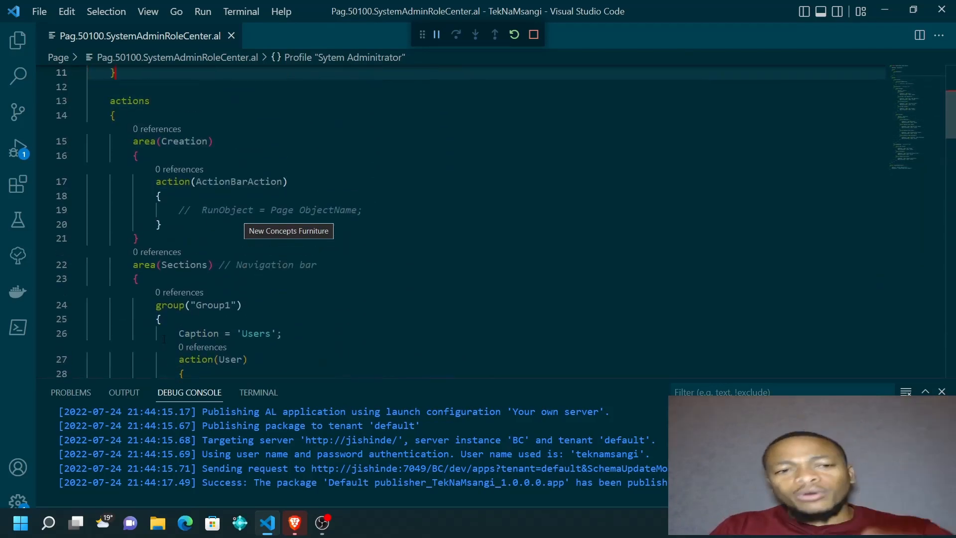
{"action": "scroll", "scroll_direction": "down", "scroll_amount": 3}
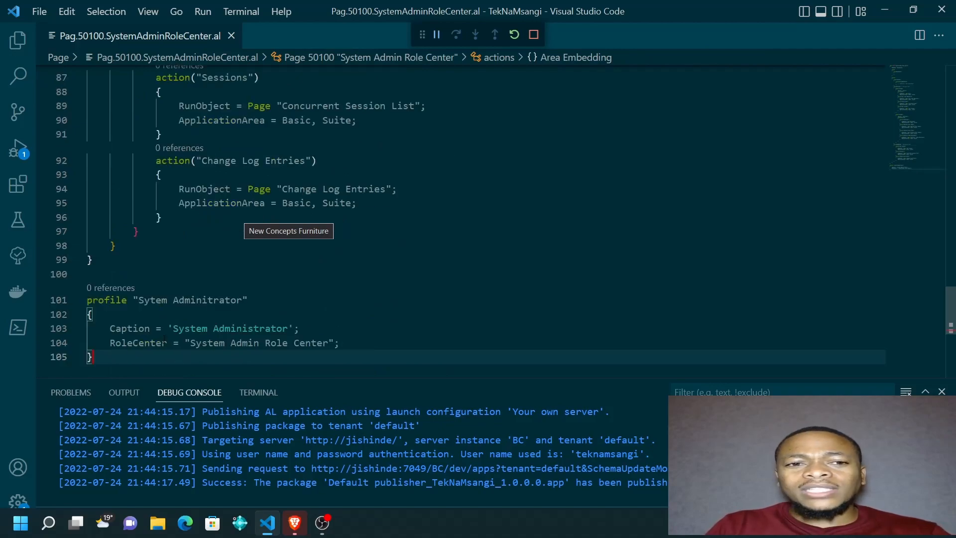
{"action": "scroll", "scroll_direction": "up", "scroll_amount": 3}
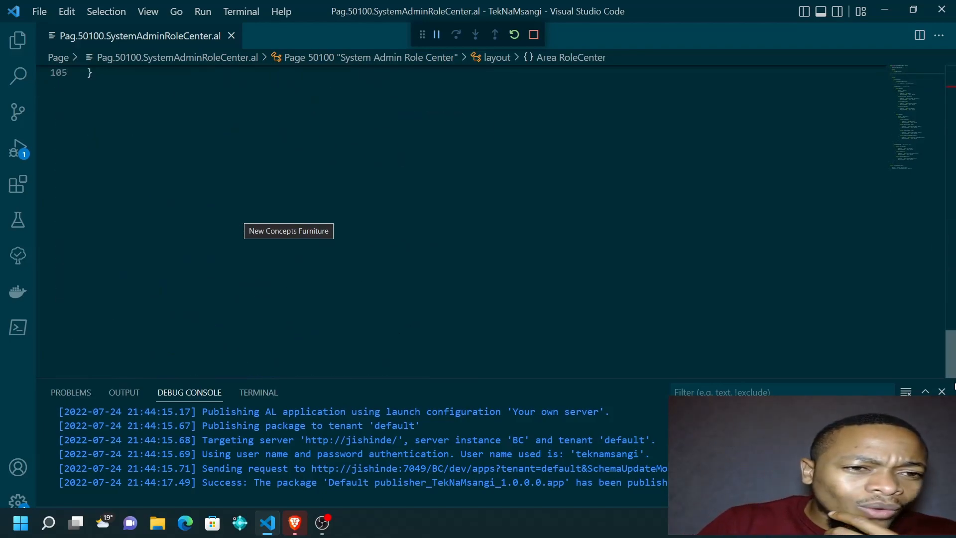
{"action": "scroll", "scroll_direction": "up", "scroll_amount": 3}
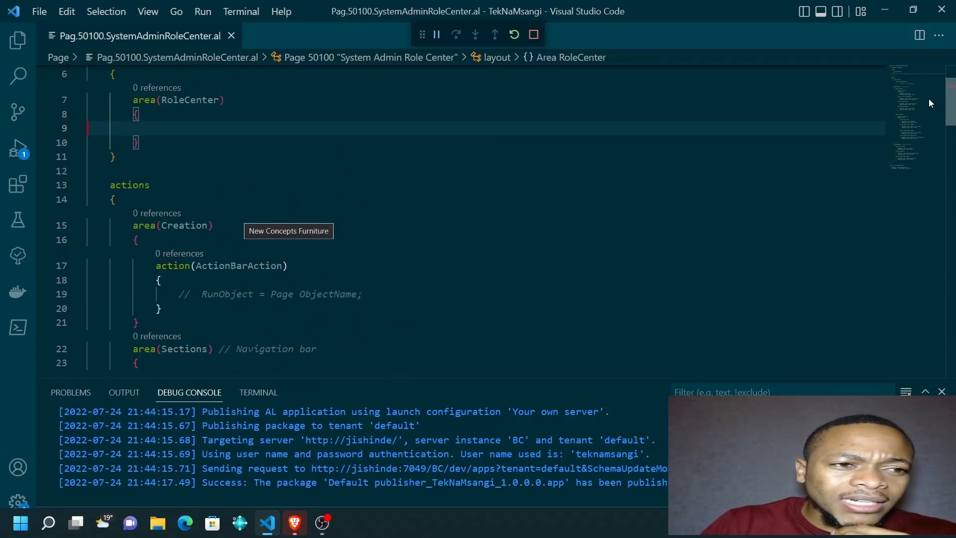
{"action": "scroll", "scroll_direction": "up", "scroll_amount": 3}
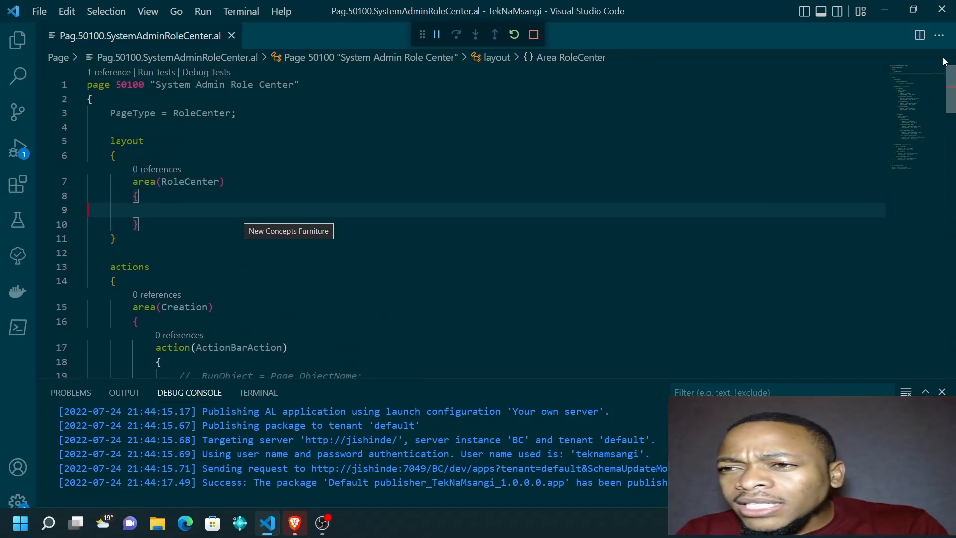
{"action": "scroll", "scroll_direction": "down", "scroll_amount": 3}
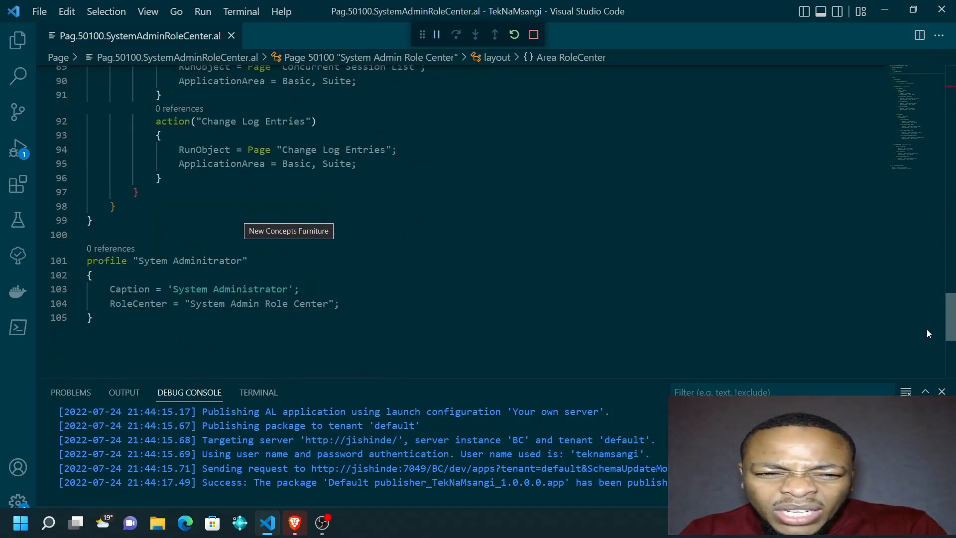
{"action": "scroll", "scroll_direction": "up", "scroll_amount": 3}
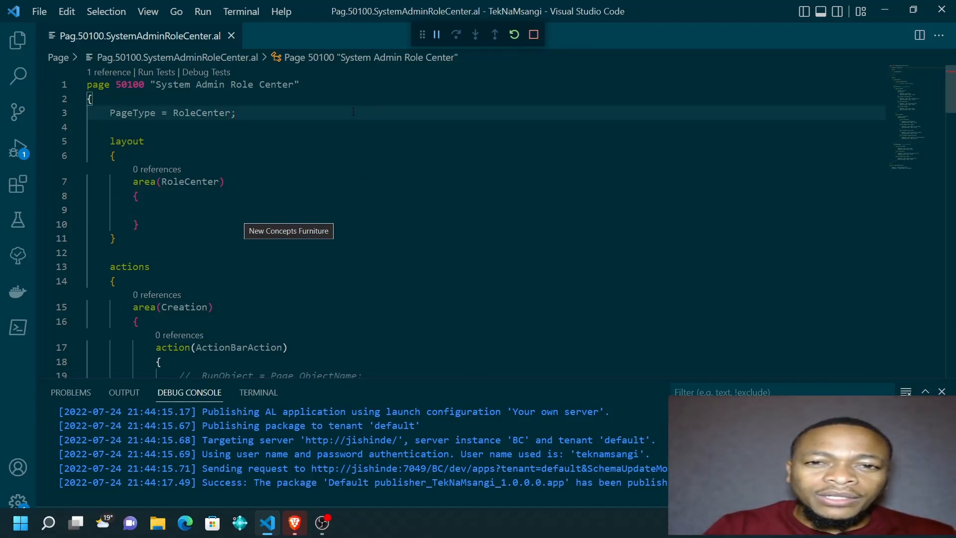
- Compile and publish the extension with F5 to launch Business Central
{"action": "left_click", "coordinate": [124, 392]}
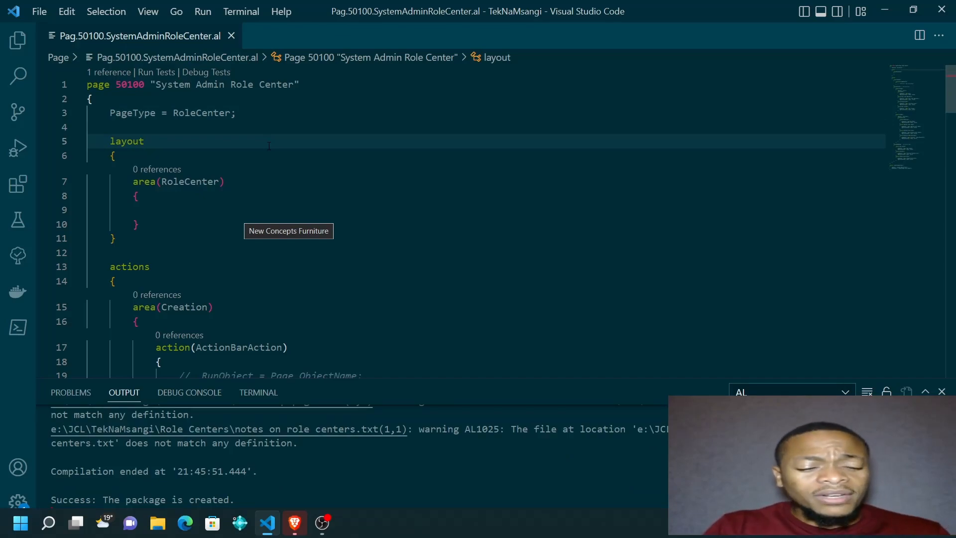
{"action": "left_click", "coordinate": [190, 392]}
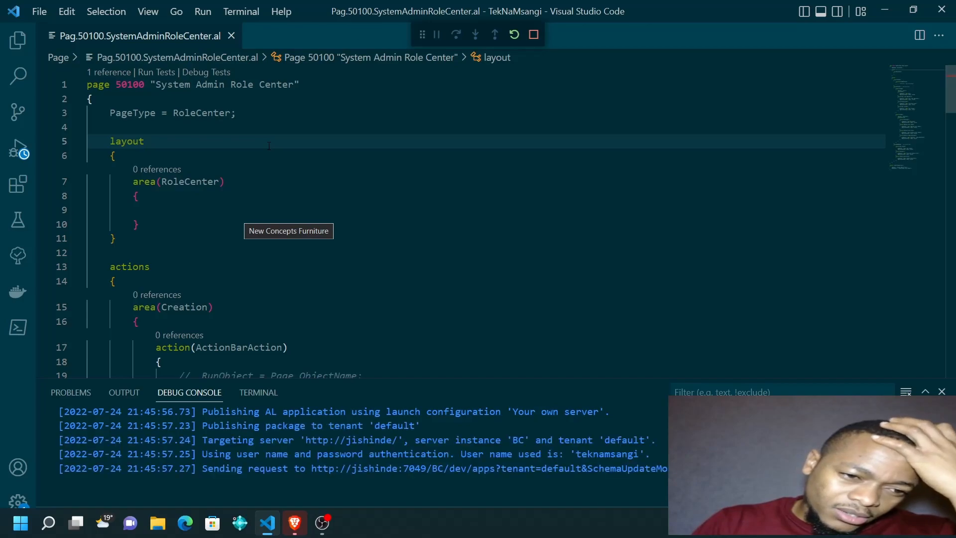
{"action": "mouse_move", "coordinate": [294, 523]}
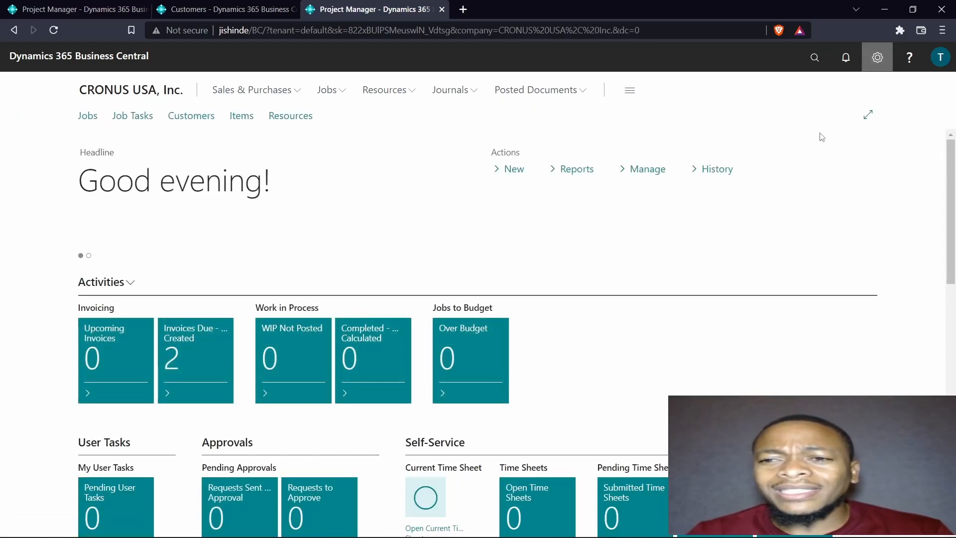
- Set the My Settings role to System Administrator and show all role center navigation groups
{"action": "left_click", "coordinate": [877, 58]}
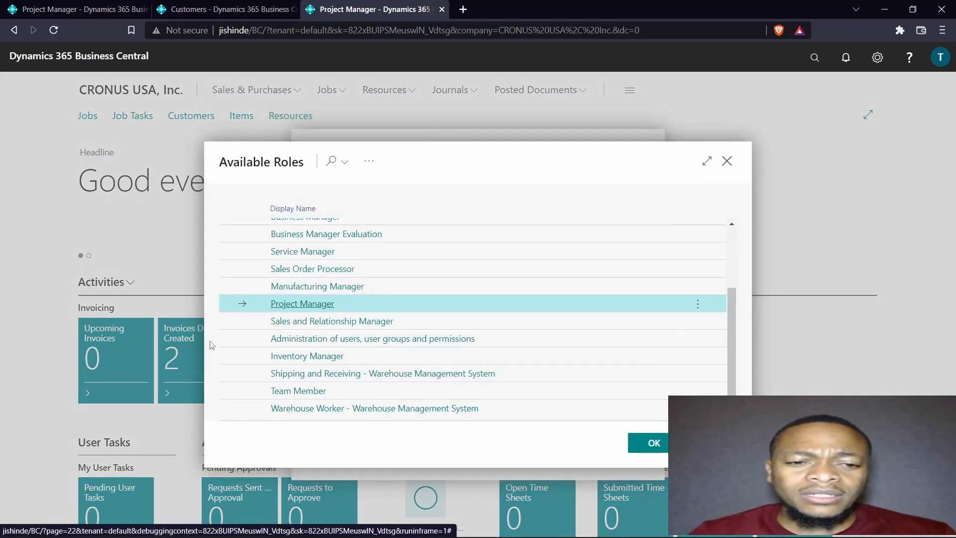
{"action": "left_click", "coordinate": [331, 161]}
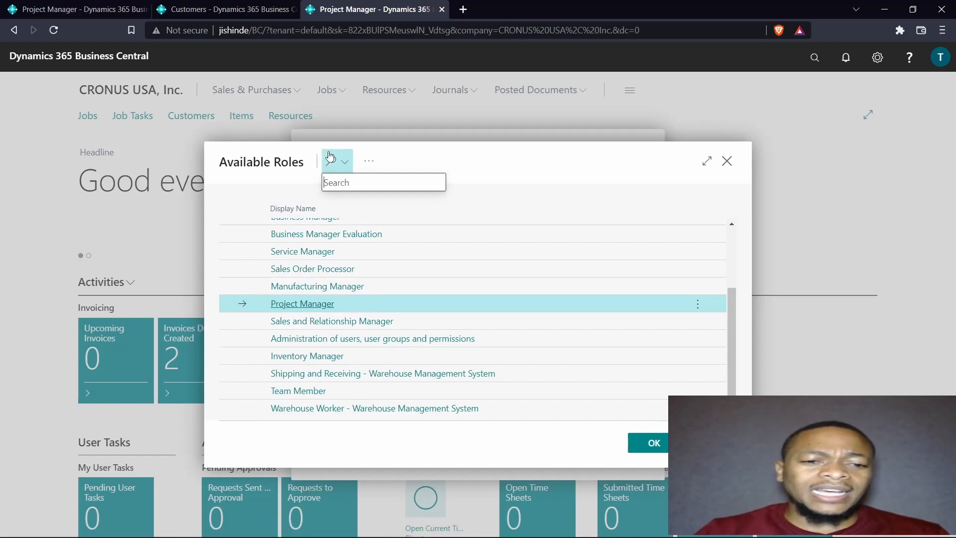
{"action": "type", "text": "system"}
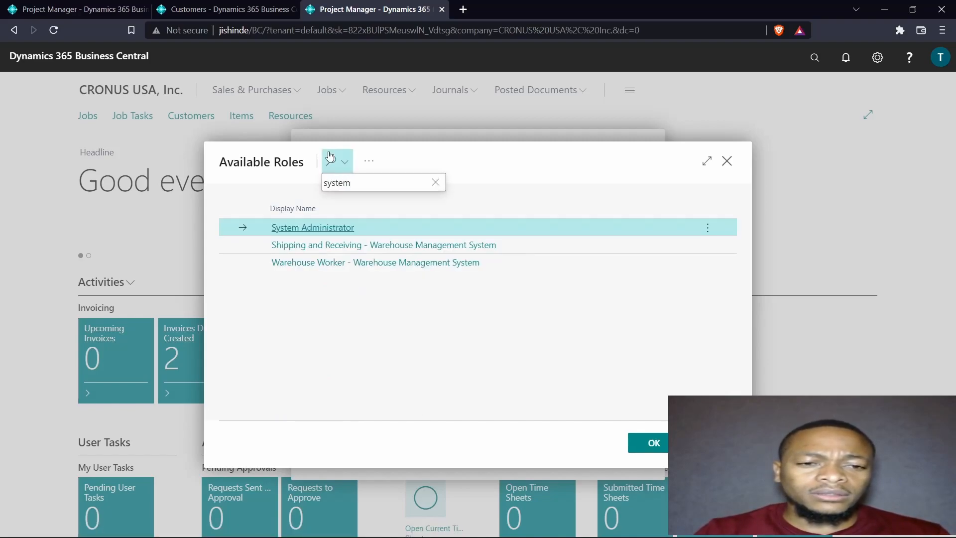
{"action": "left_click", "coordinate": [648, 443]}
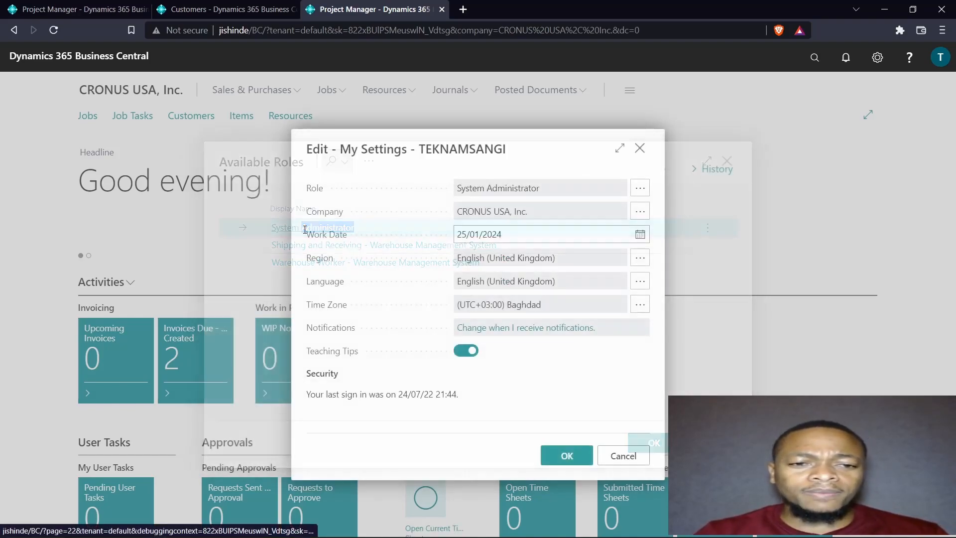
{"action": "left_click", "coordinate": [566, 456]}
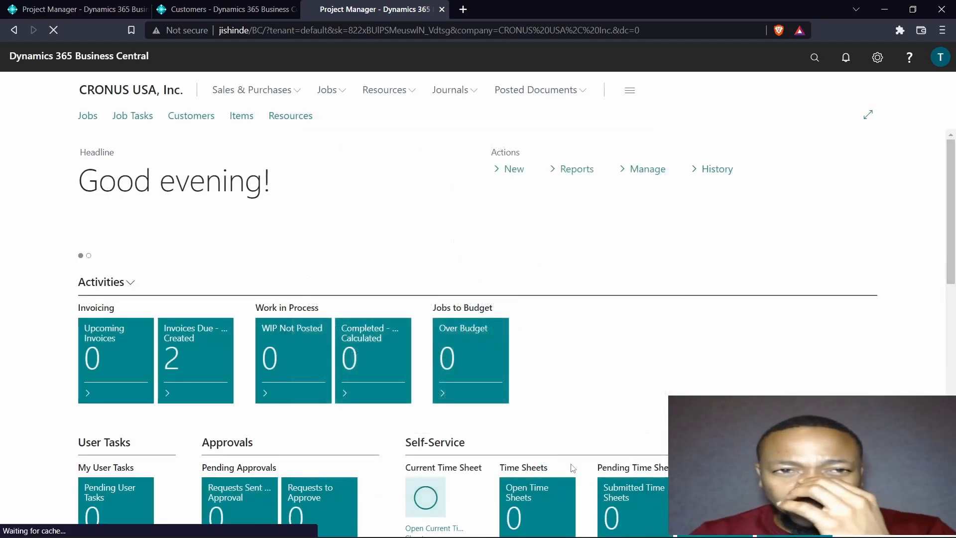
{"action": "left_click", "coordinate": [537, 506]}
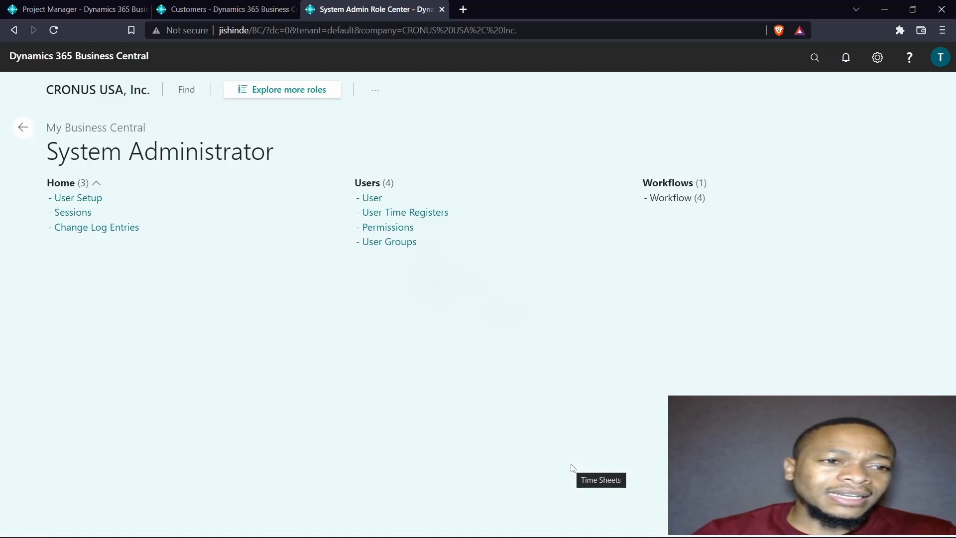
{"action": "mouse_move", "coordinate": [180, 209]}
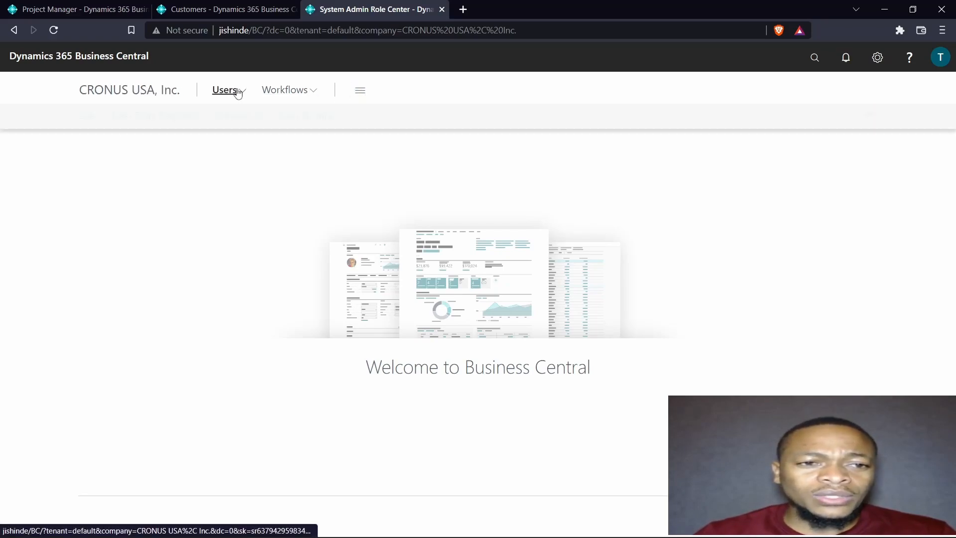
- Open the Users and Workflows menus to view User, Permissions, User Groups and Workflow entries
{"action": "left_click", "coordinate": [224, 90]}
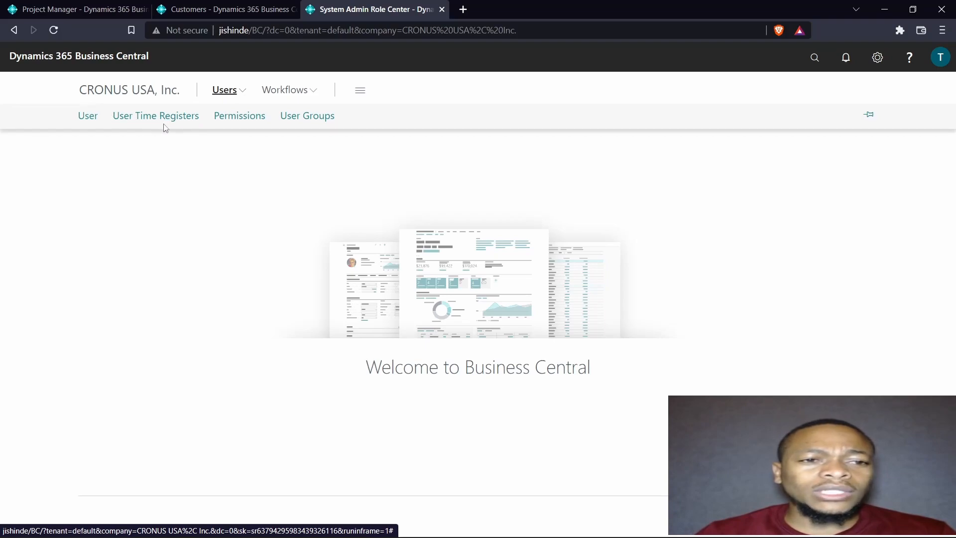
{"action": "mouse_move", "coordinate": [307, 116]}
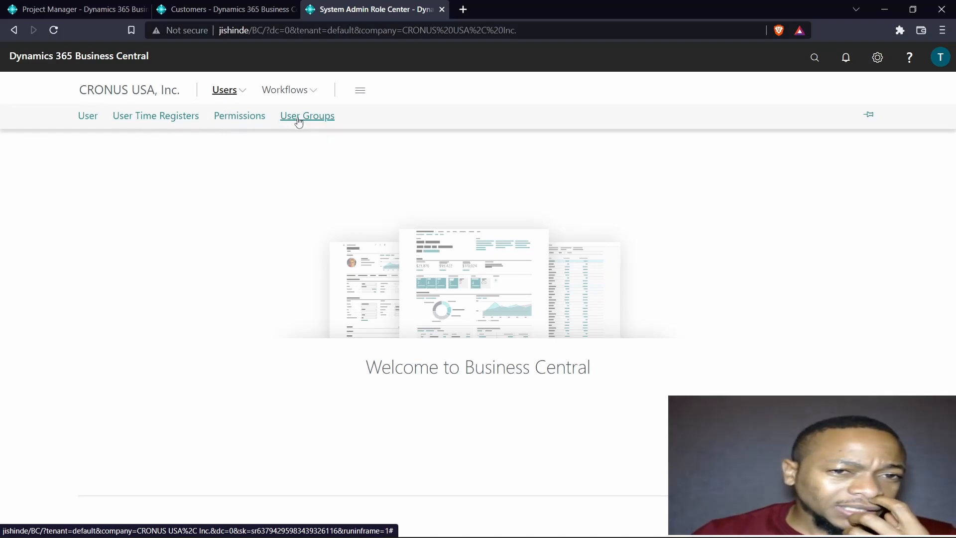
{"action": "left_click", "coordinate": [285, 90]}
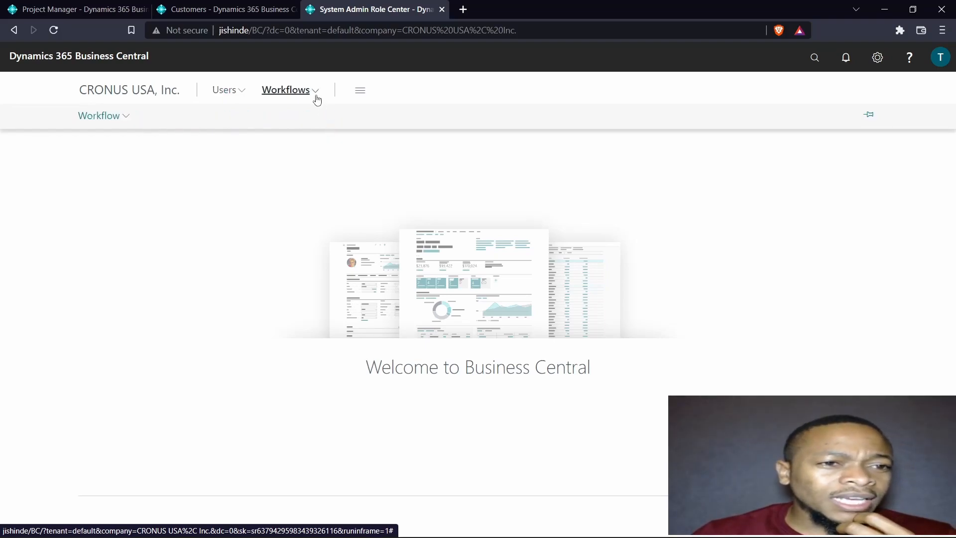
{"action": "mouse_move", "coordinate": [124, 129]}
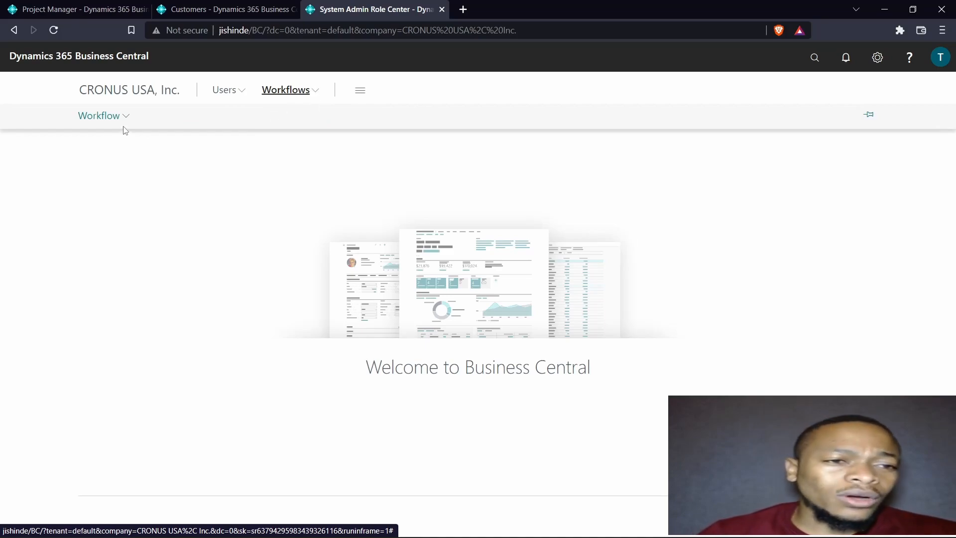
- Expand the Workflow dropdown under the Workflows menu to show its four actions
{"action": "left_click", "coordinate": [99, 115]}
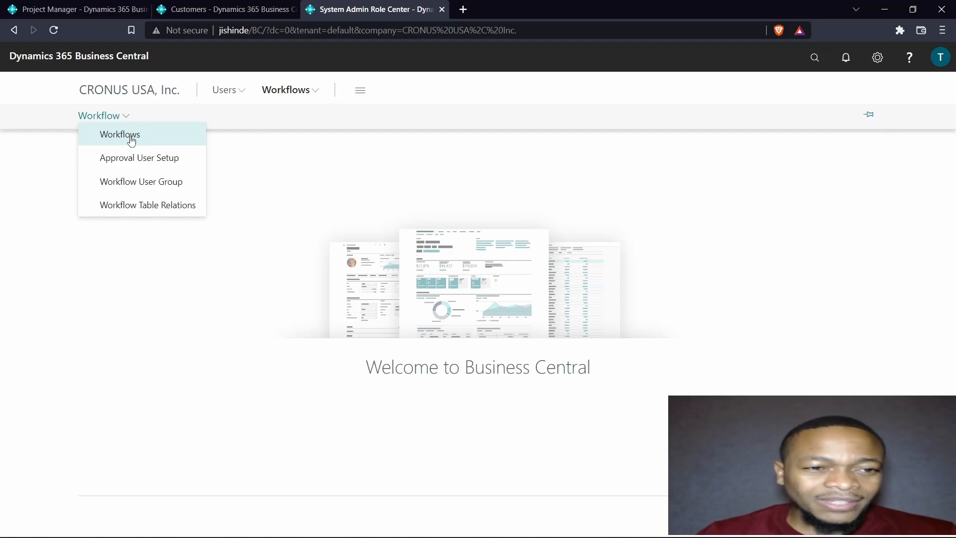
{"action": "mouse_move", "coordinate": [201, 120]}
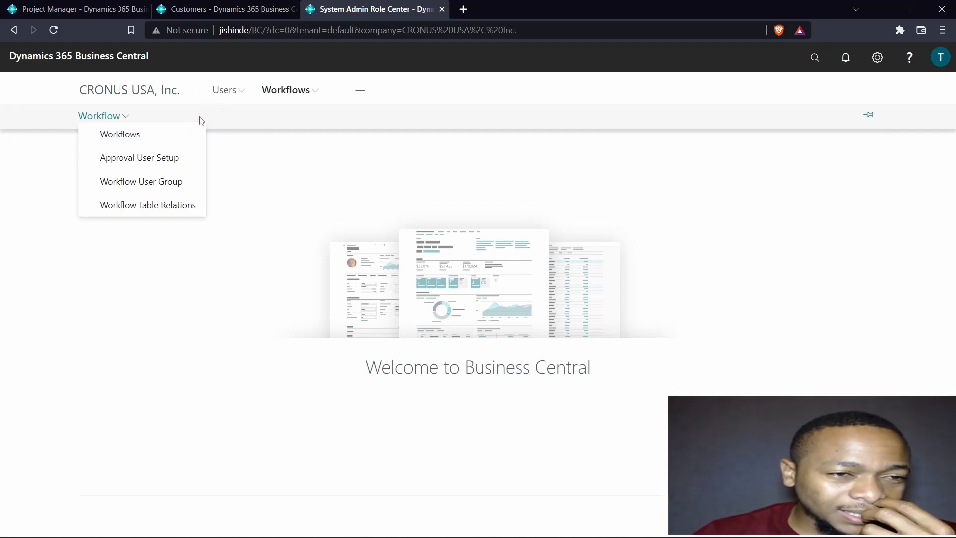
{"action": "mouse_move", "coordinate": [141, 181]}
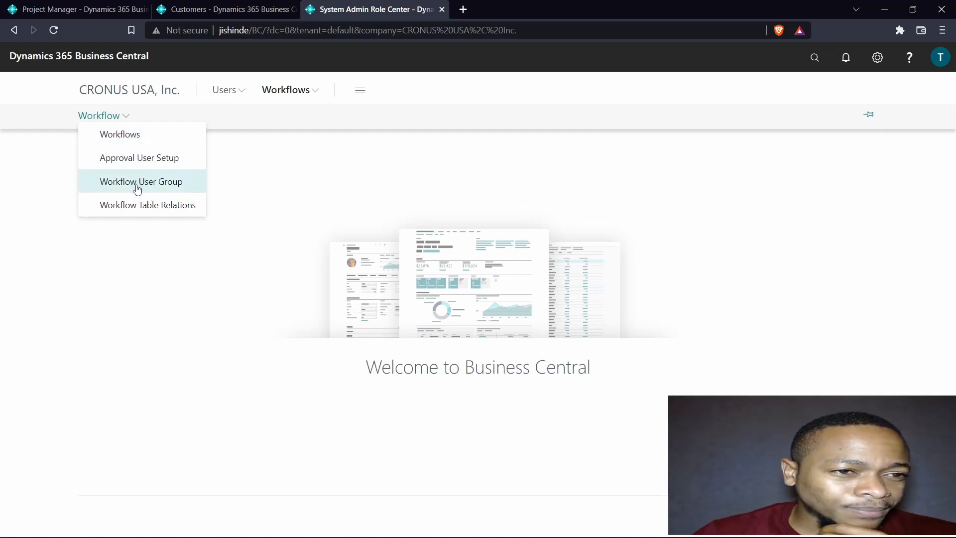
{"action": "mouse_move", "coordinate": [140, 157]}
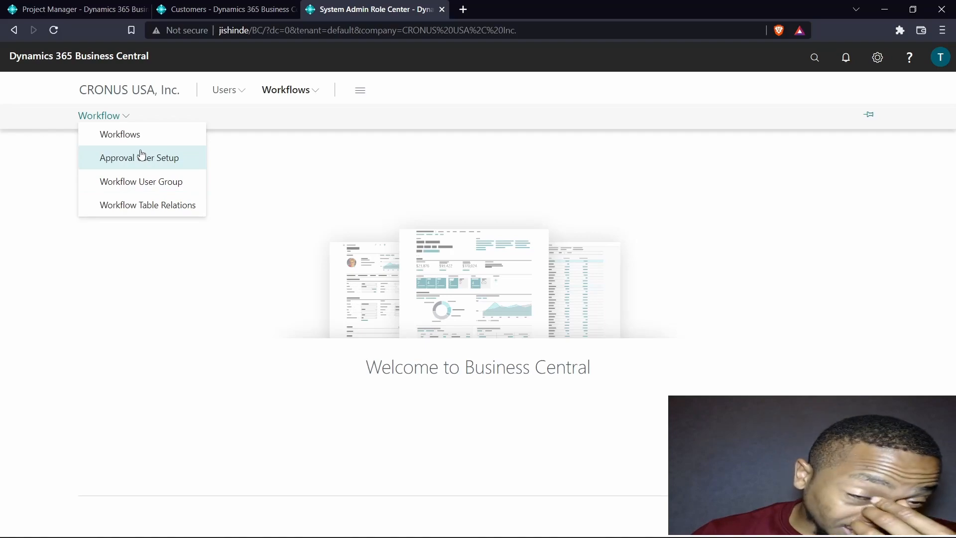
{"action": "mouse_move", "coordinate": [141, 181]}
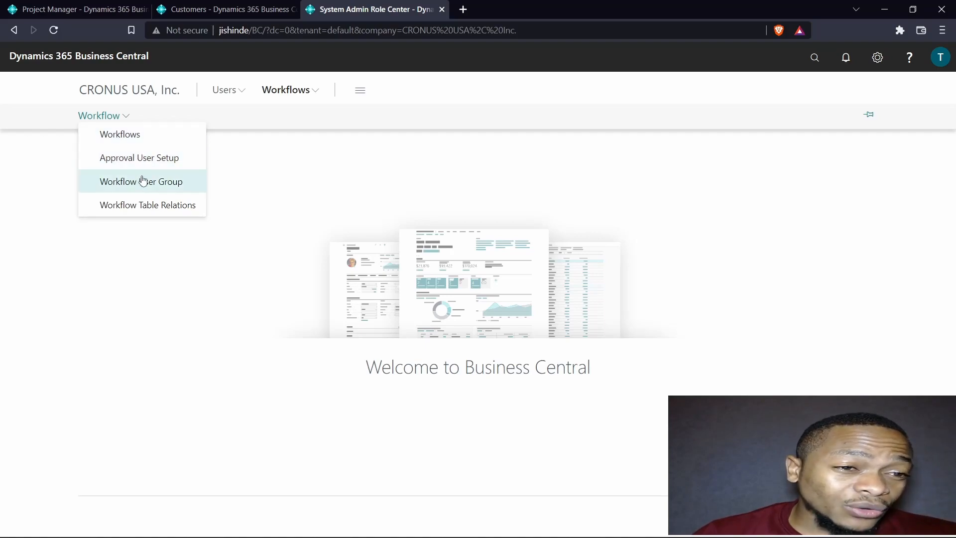
{"action": "mouse_move", "coordinate": [125, 119]}
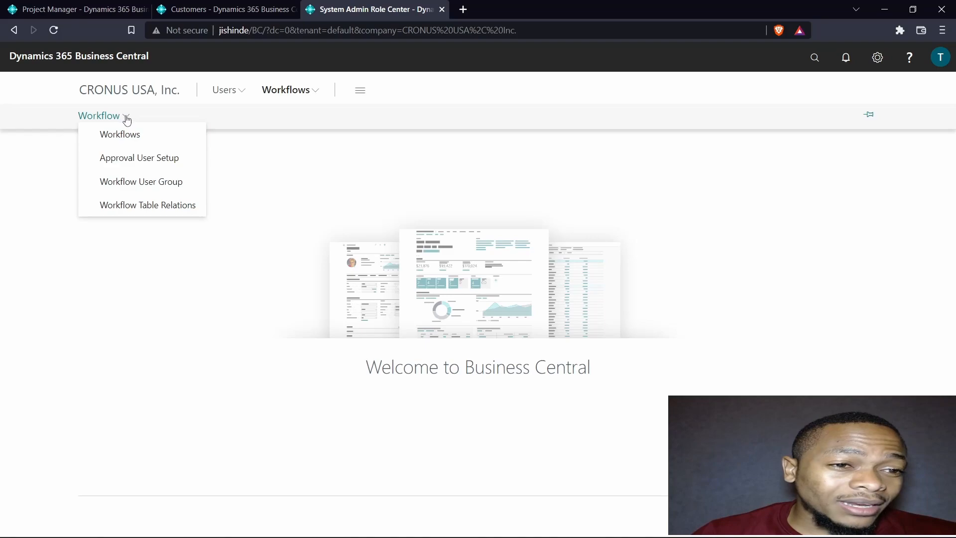
{"action": "mouse_move", "coordinate": [148, 205]}
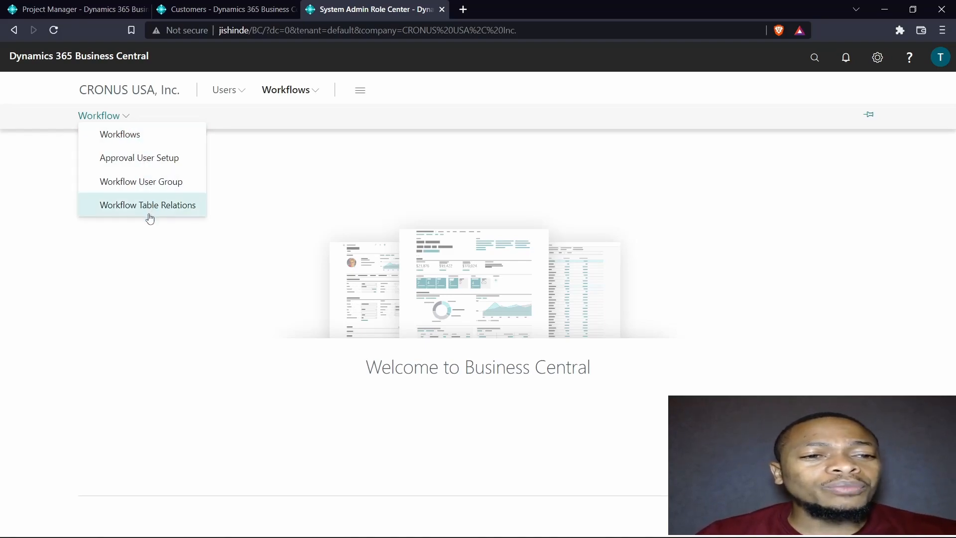
{"action": "mouse_move", "coordinate": [373, 109]}
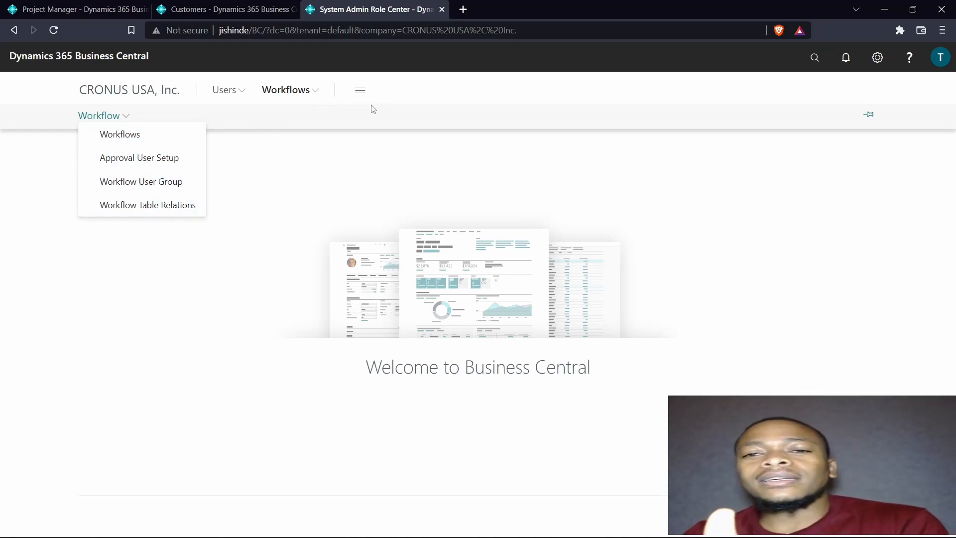
{"action": "mouse_move", "coordinate": [333, 120]}
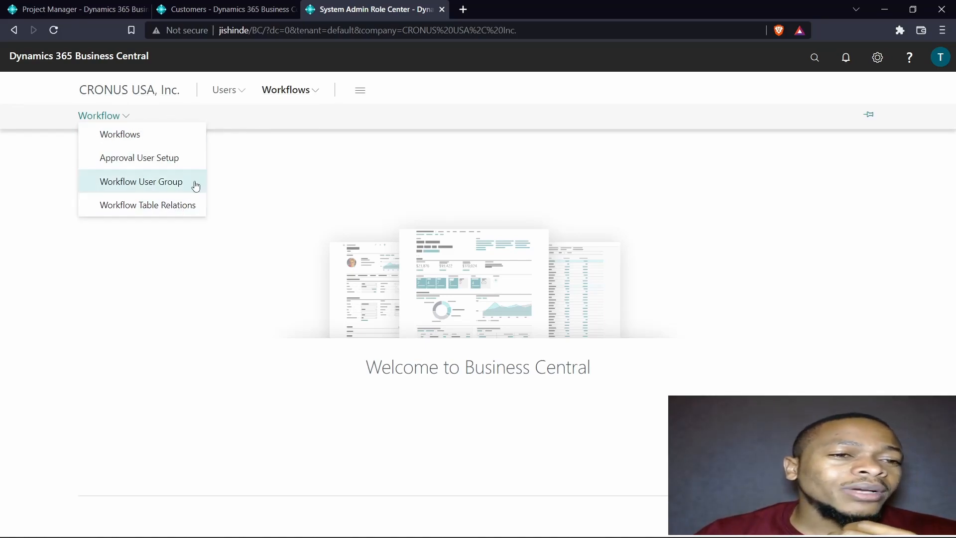
{"action": "mouse_move", "coordinate": [189, 265]}
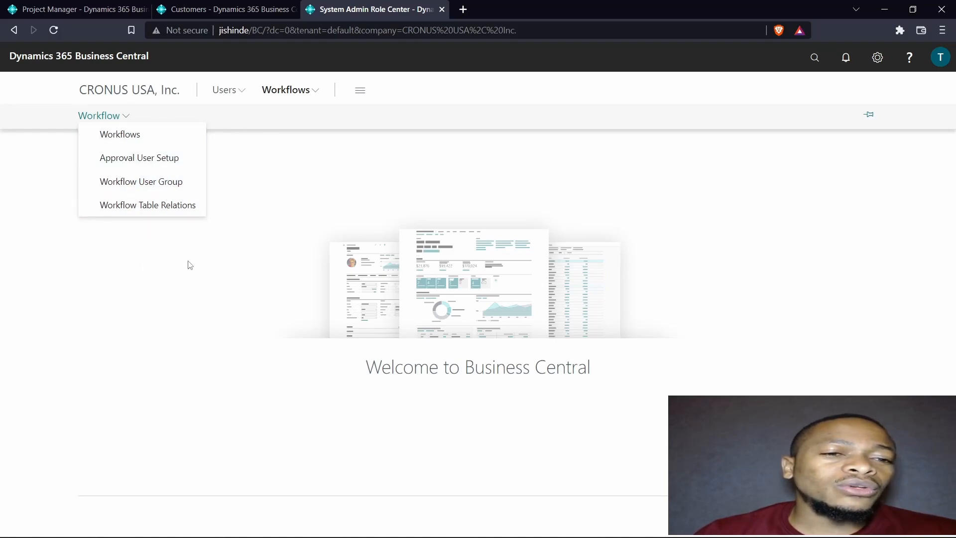
{"action": "left_click", "coordinate": [224, 90]}
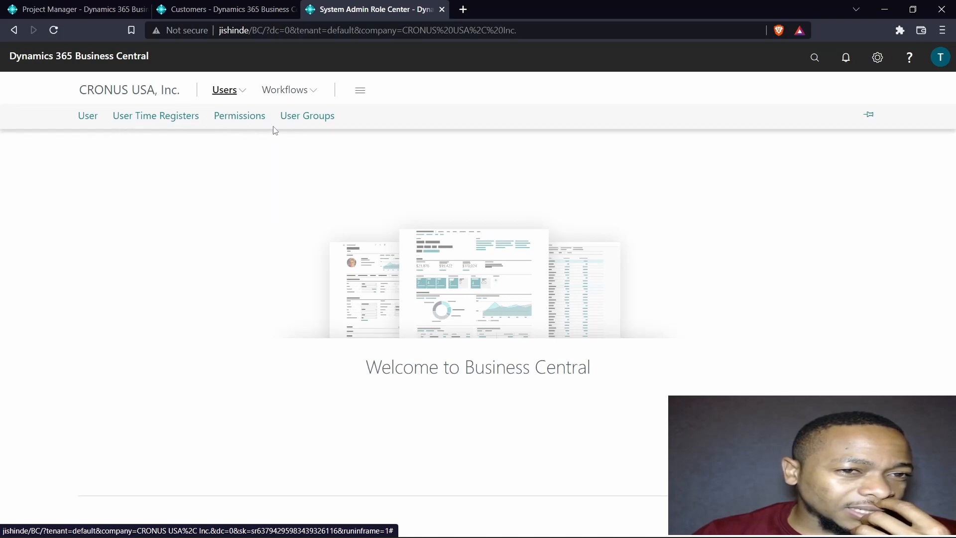
{"action": "mouse_move", "coordinate": [264, 126]}
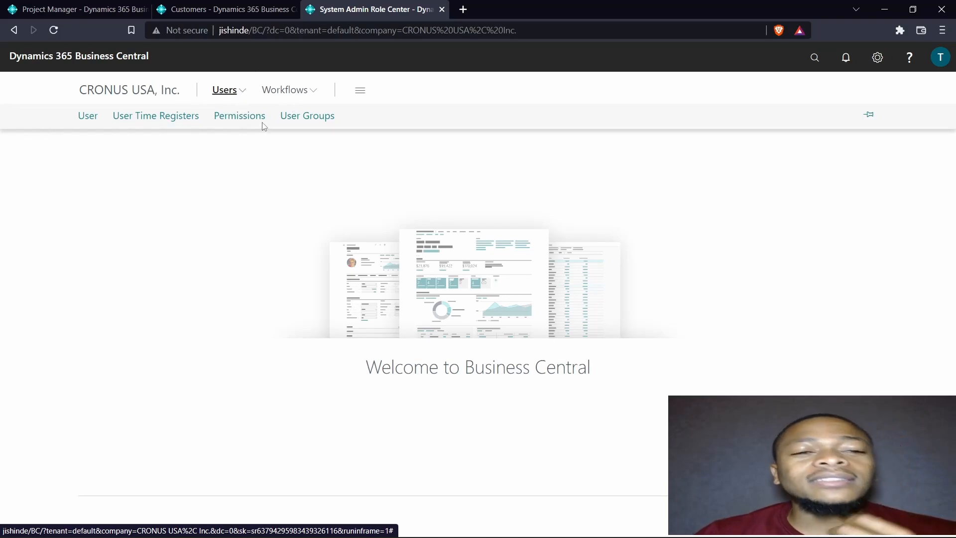
{"action": "left_click", "coordinate": [285, 90]}
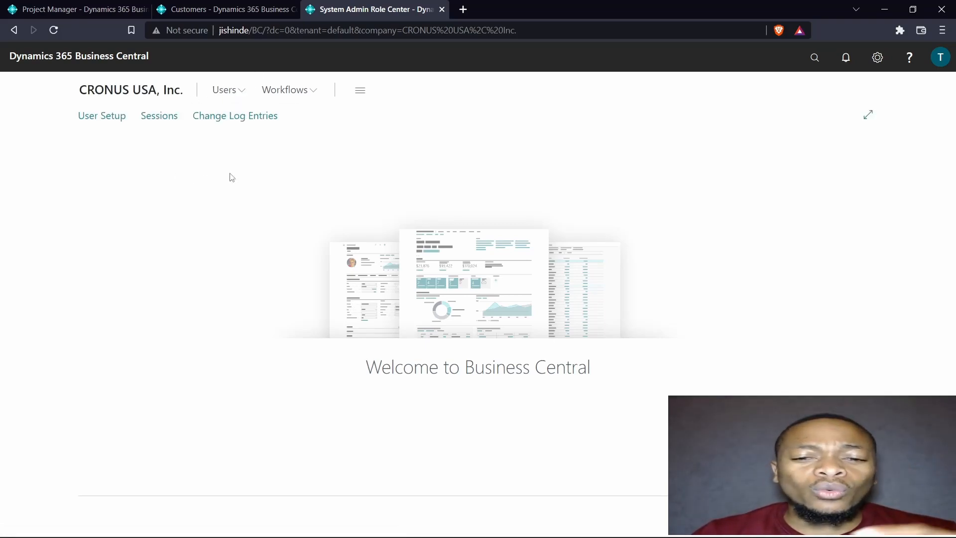
{"action": "mouse_move", "coordinate": [147, 180]}
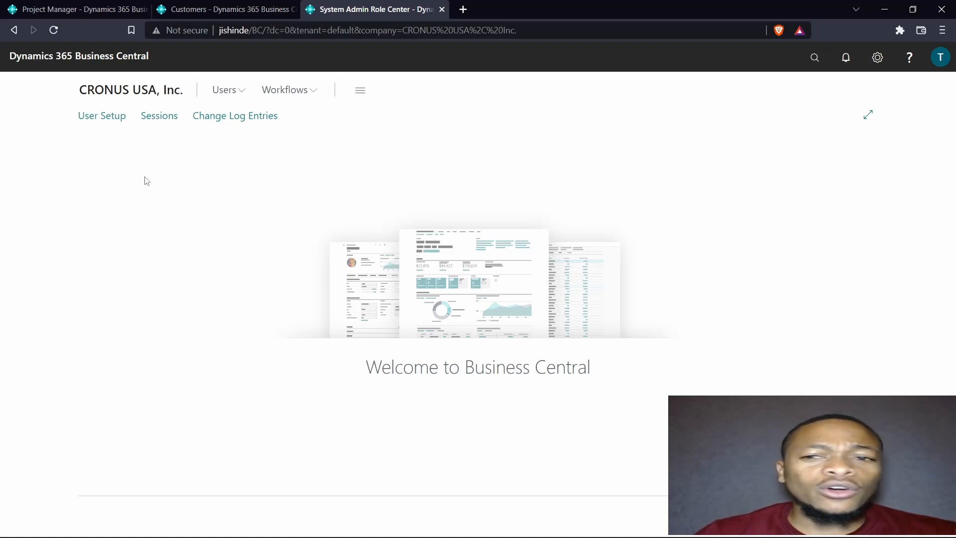
{"action": "mouse_move", "coordinate": [102, 115]}
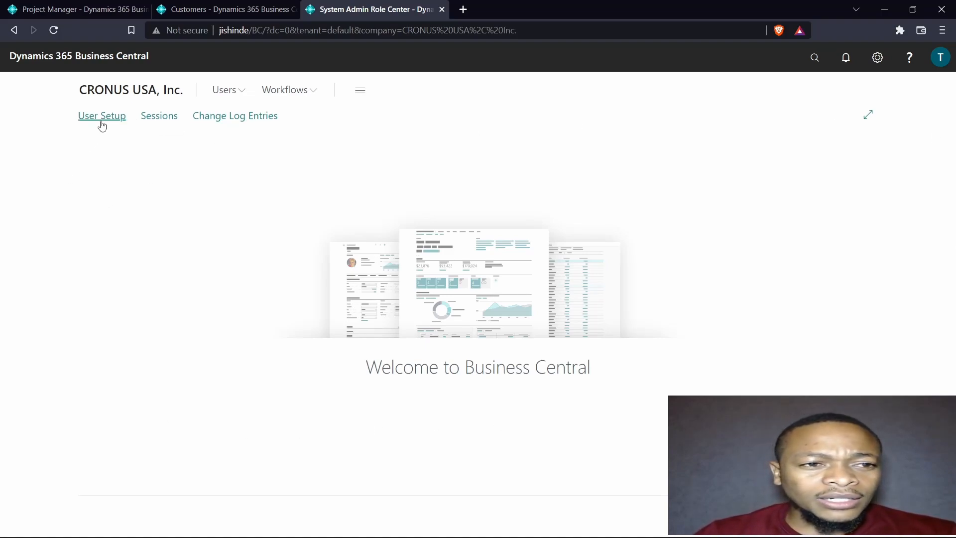
{"action": "left_click", "coordinate": [102, 116]}
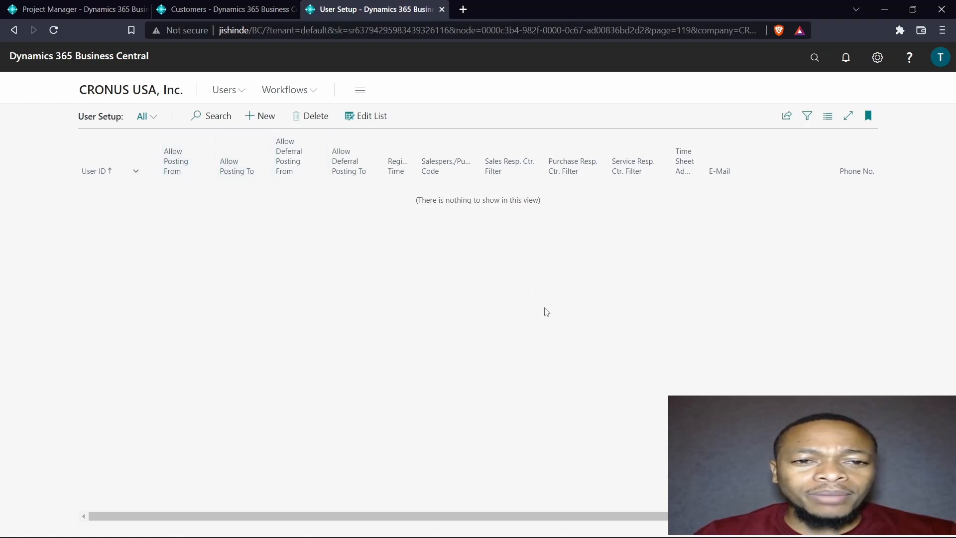
{"action": "mouse_move", "coordinate": [128, 79]}
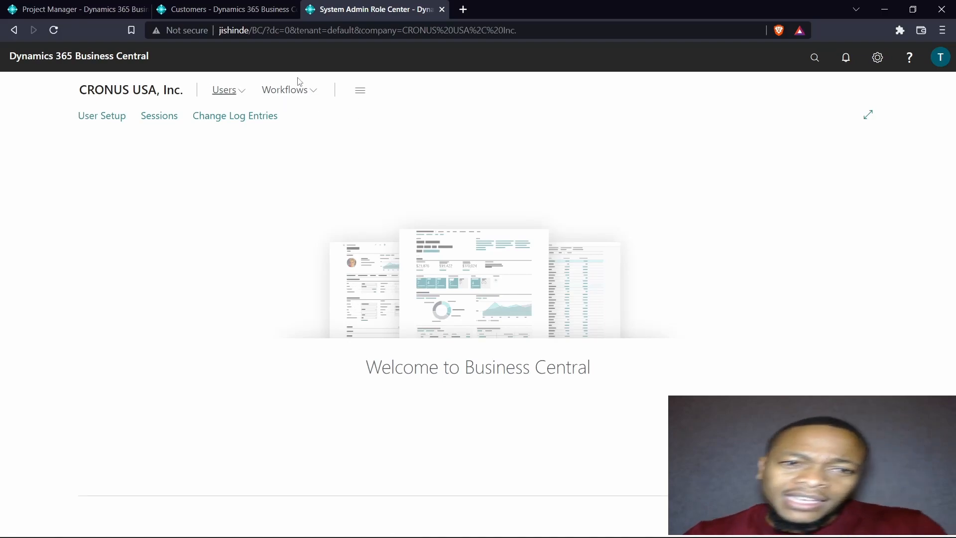
{"action": "mouse_move", "coordinate": [266, 101]}
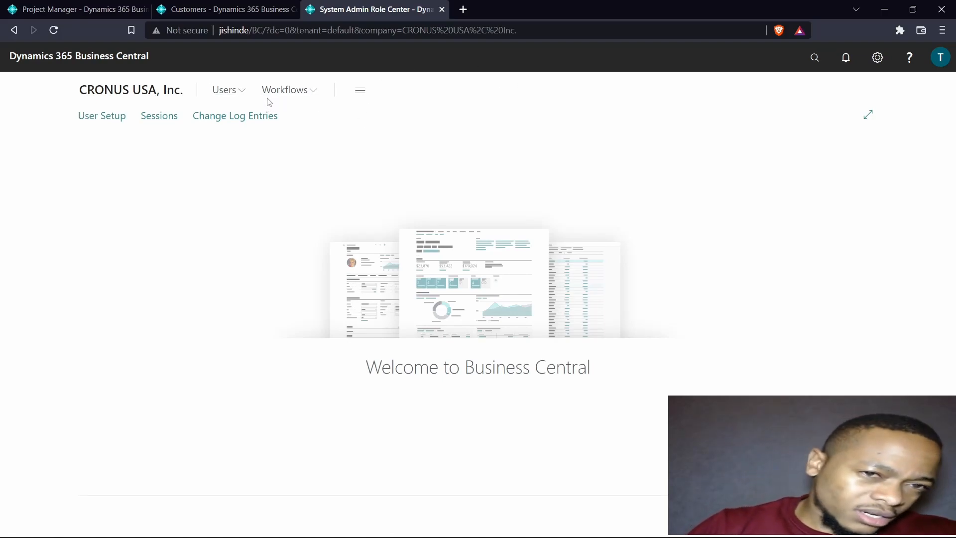
{"action": "mouse_move", "coordinate": [234, 115]}
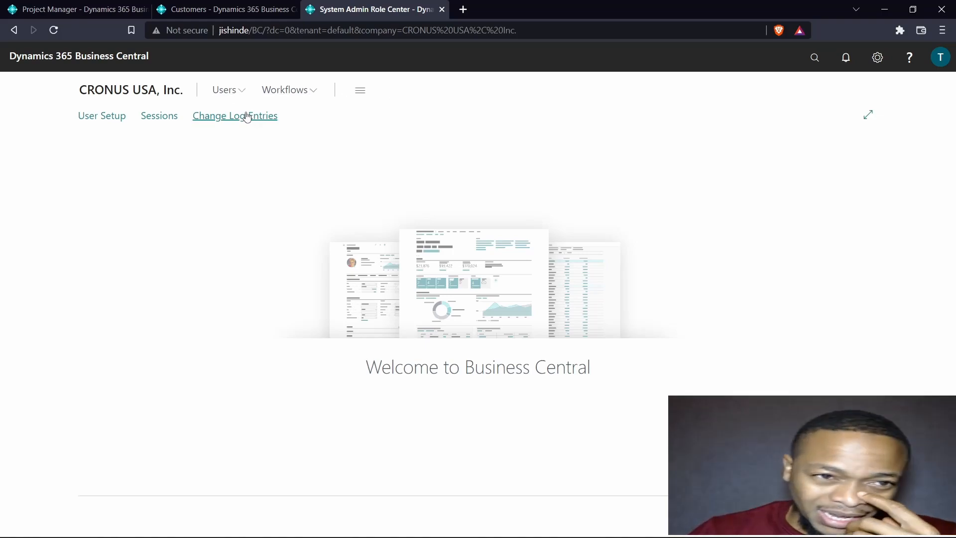
{"action": "mouse_move", "coordinate": [203, 173]}
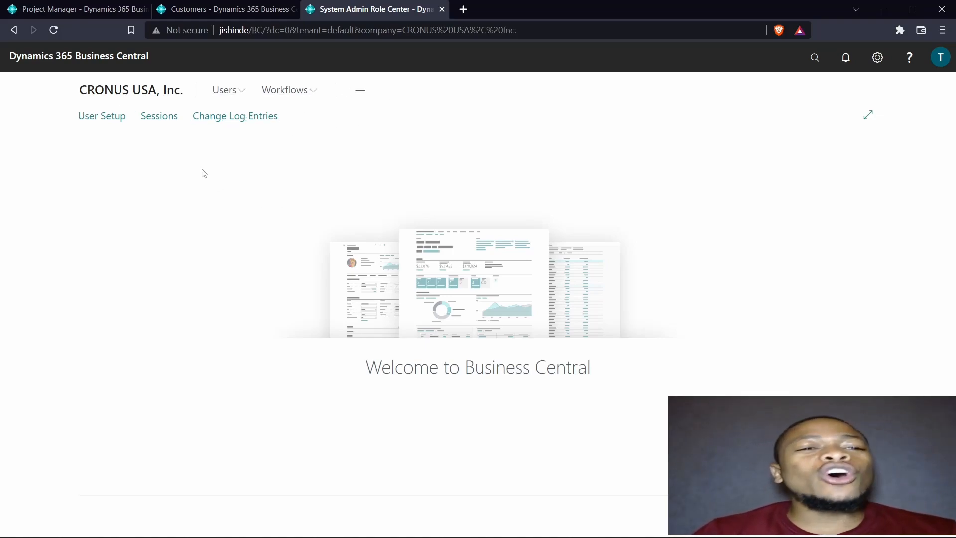
{"action": "mouse_move", "coordinate": [364, 410]}
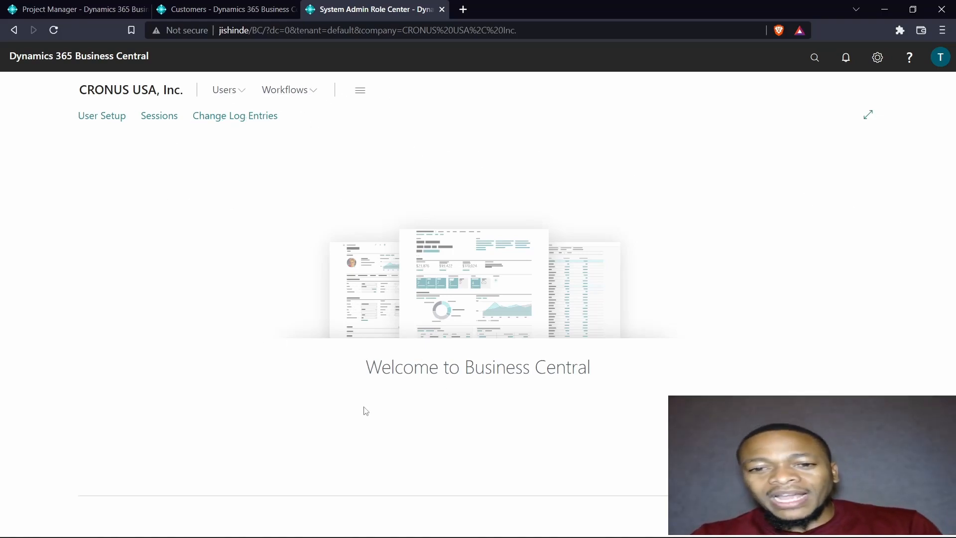
{"action": "mouse_move", "coordinate": [395, 407]}
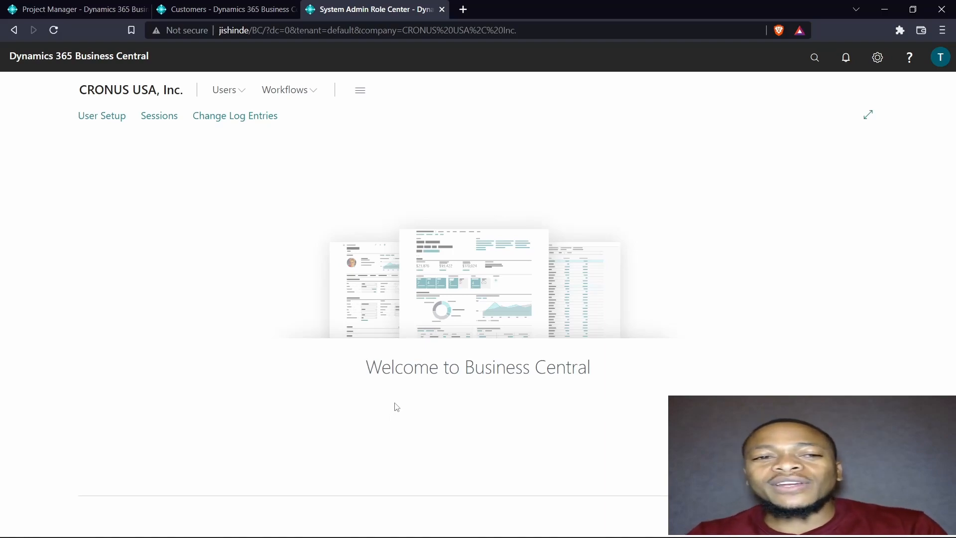
{"action": "mouse_move", "coordinate": [248, 125]}
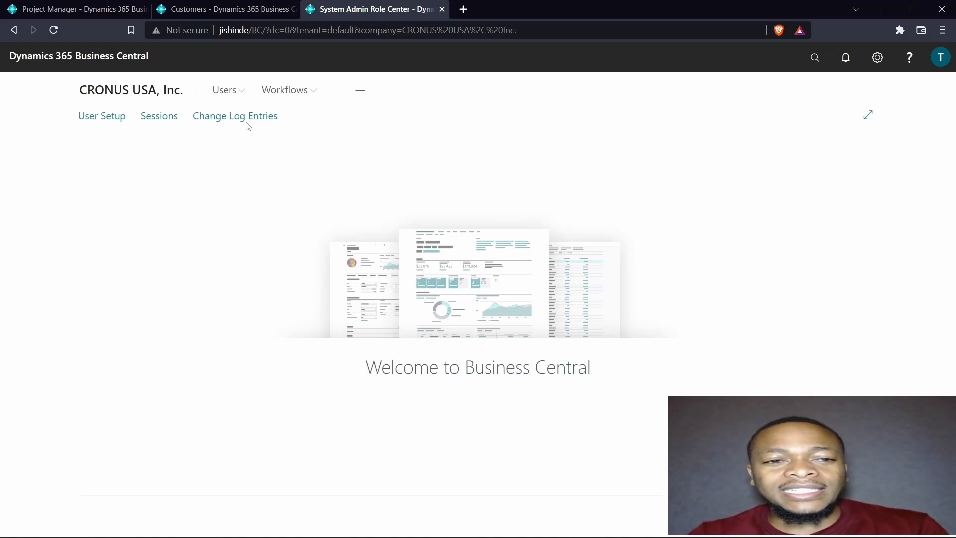
{"action": "left_click", "coordinate": [234, 115]}
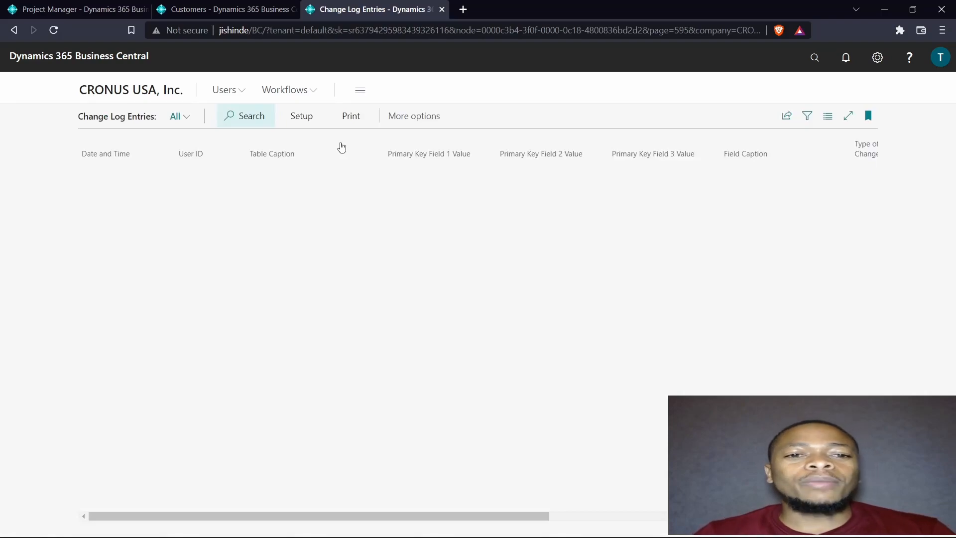
{"action": "left_click", "coordinate": [250, 116]}
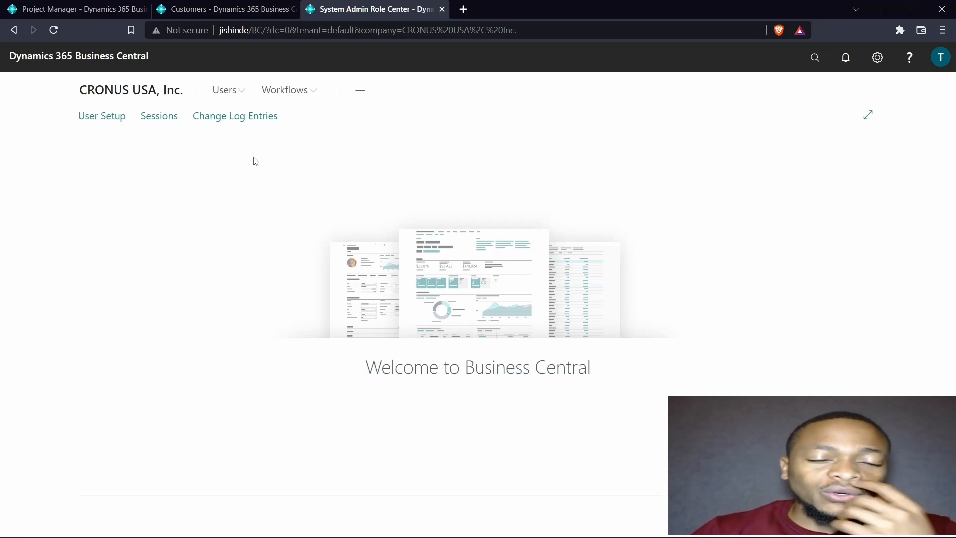
{"action": "mouse_move", "coordinate": [527, 175]}
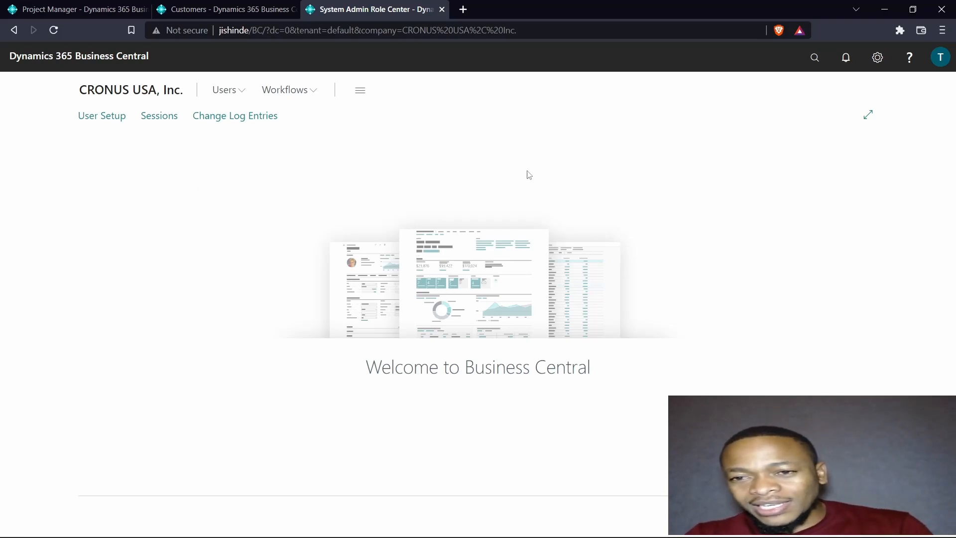
{"action": "mouse_move", "coordinate": [680, 261]}
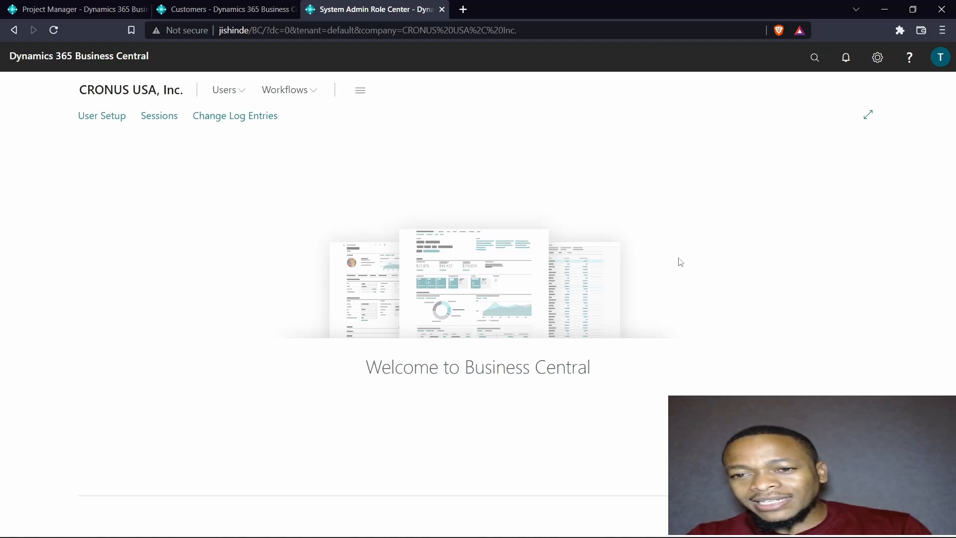
{"action": "mouse_move", "coordinate": [666, 214]}
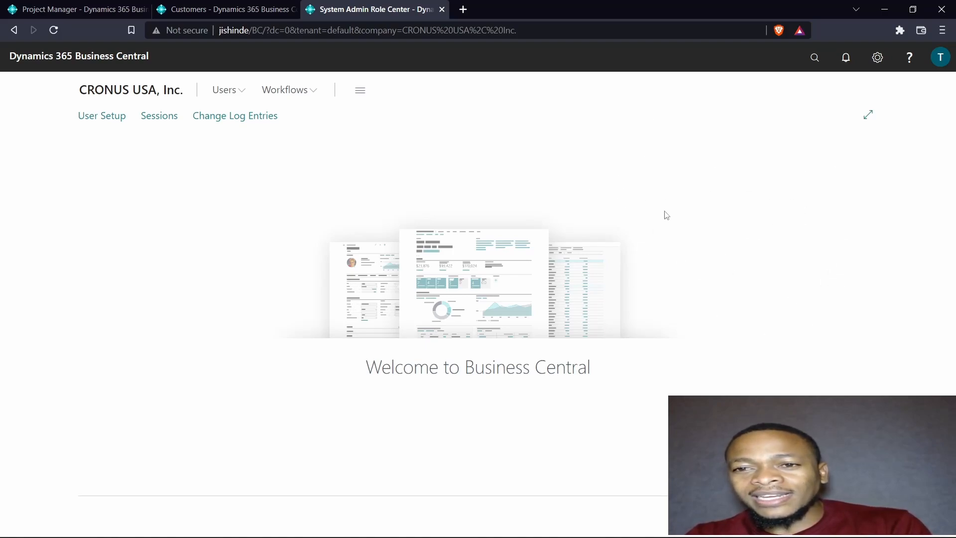
{"action": "mouse_move", "coordinate": [703, 203]}
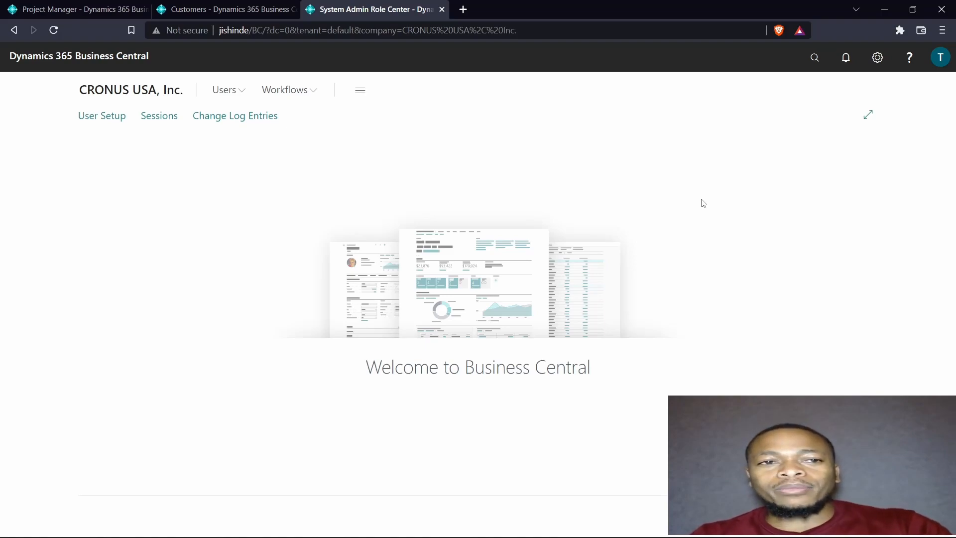
{"action": "mouse_move", "coordinate": [564, 97]}
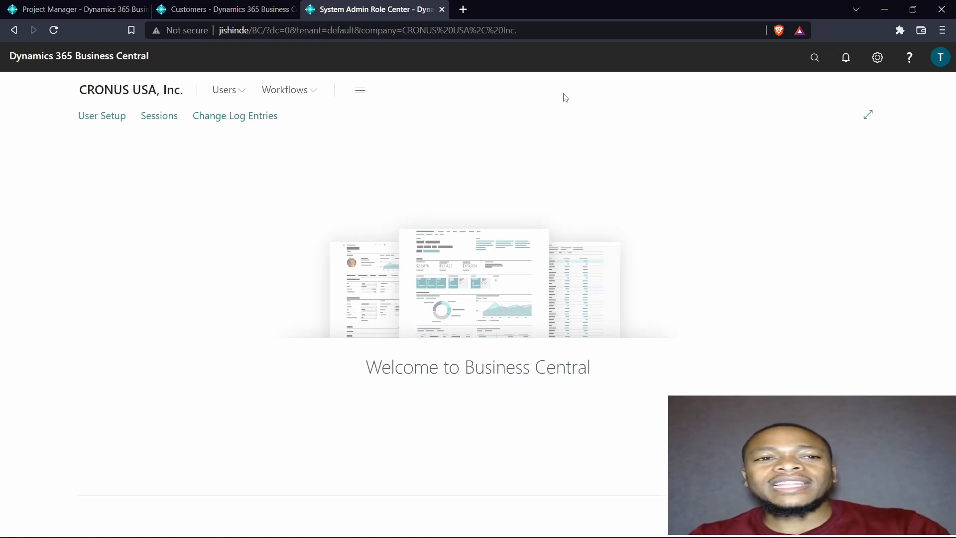
{"action": "mouse_move", "coordinate": [700, 230]}
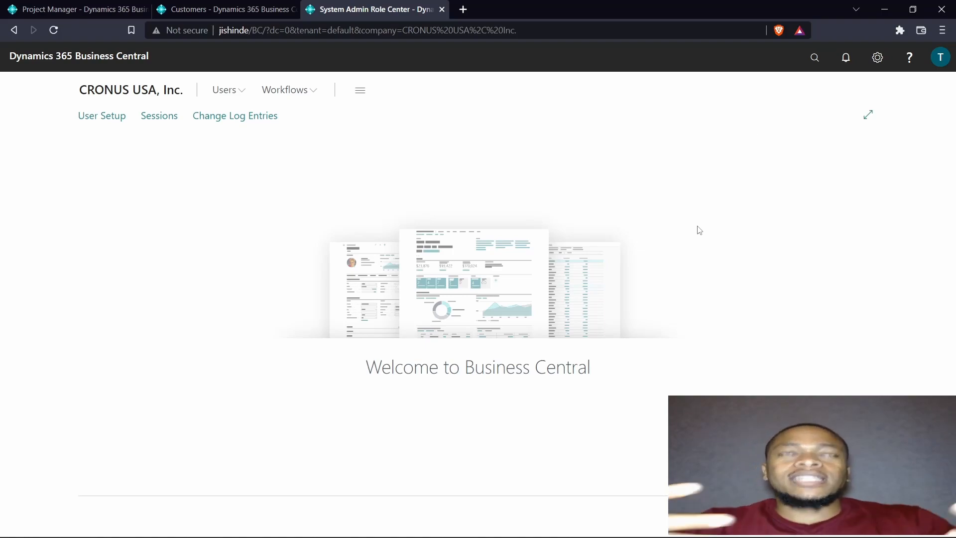
{"action": "mouse_move", "coordinate": [176, 143]}
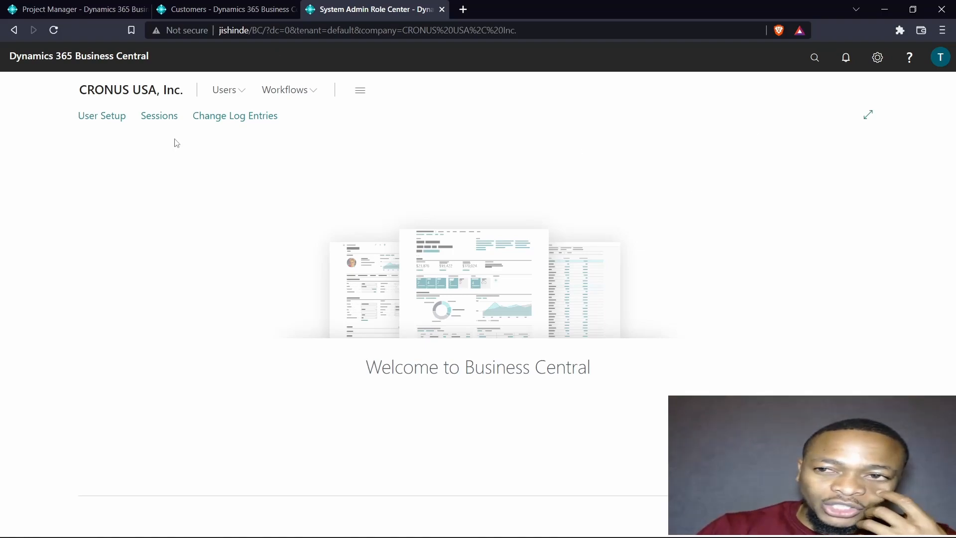
{"action": "mouse_move", "coordinate": [644, 243]}
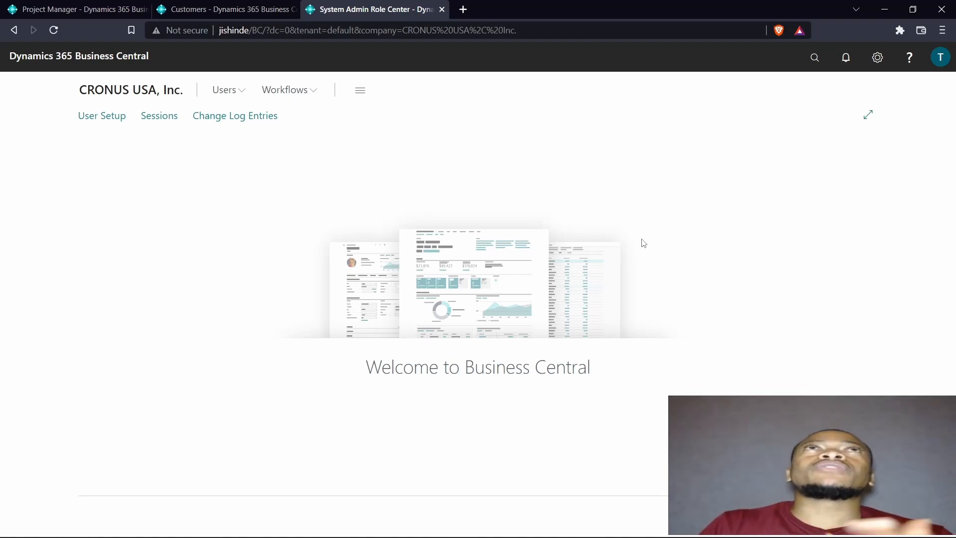
{"action": "mouse_move", "coordinate": [233, 141]}
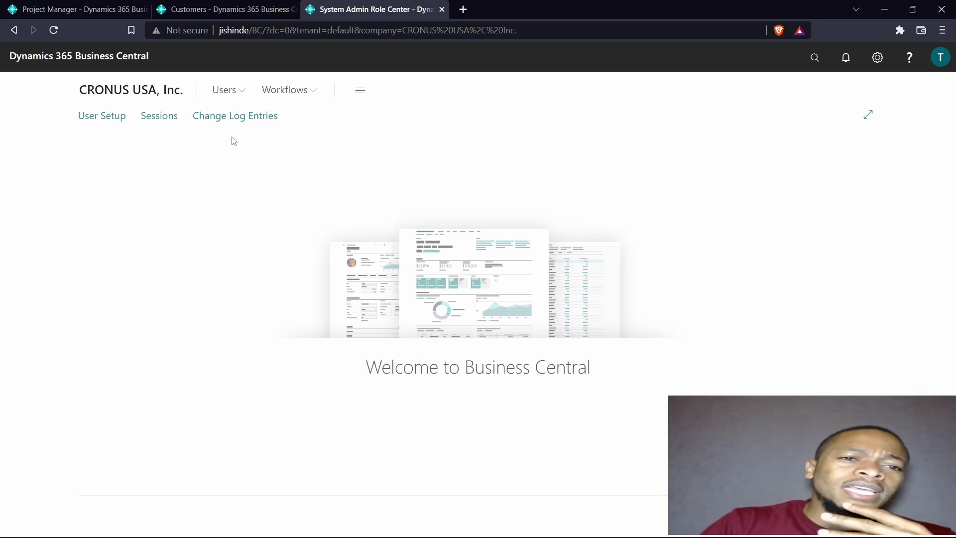
{"action": "left_click", "coordinate": [223, 89]}
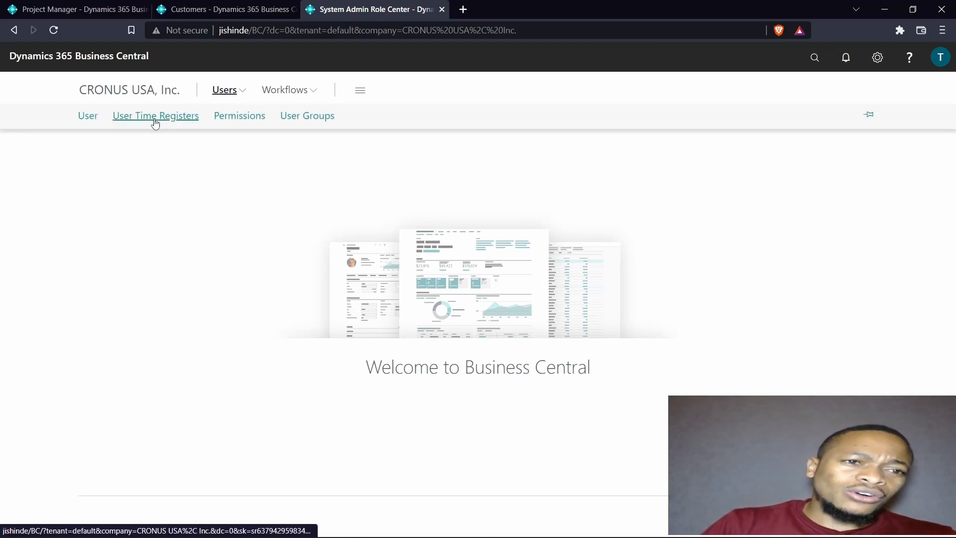
{"action": "left_click", "coordinate": [155, 115]}
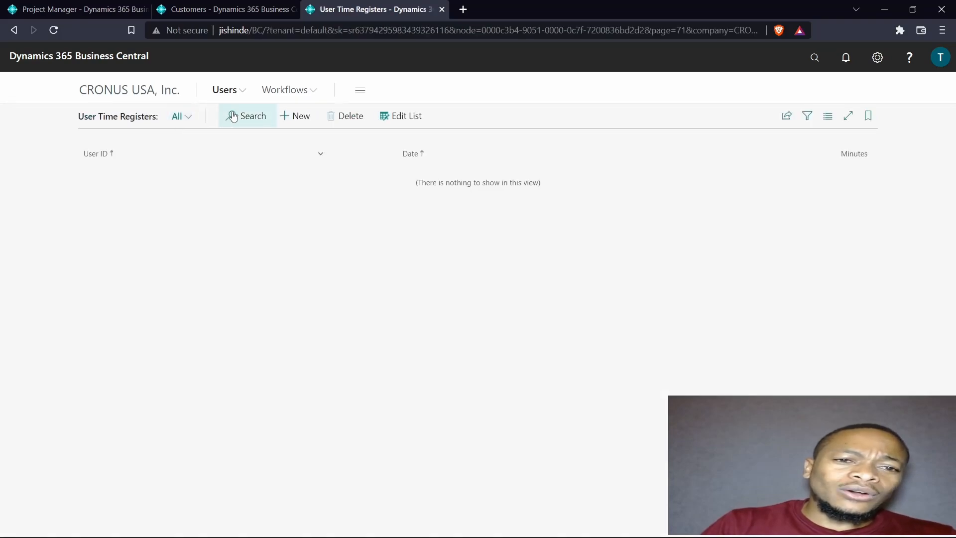
{"action": "left_click", "coordinate": [224, 90]}
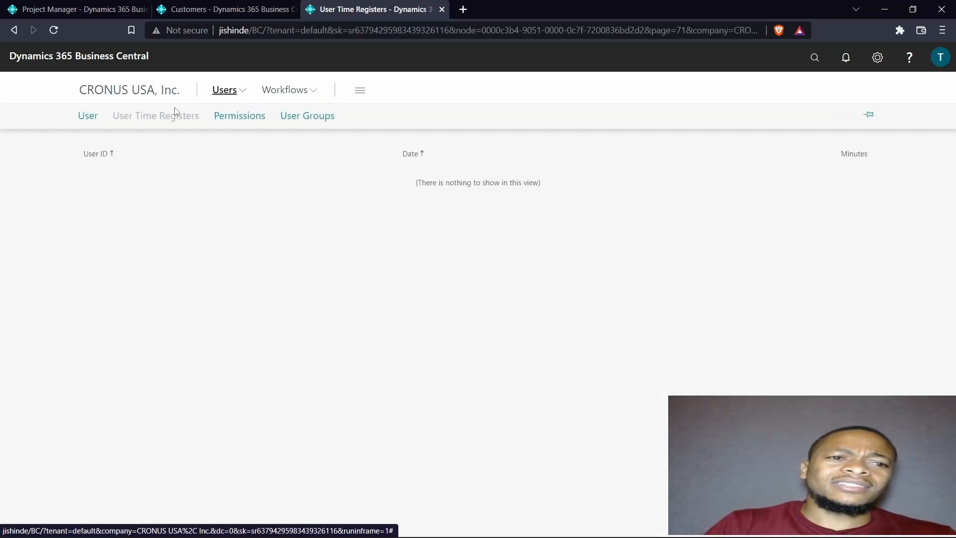
{"action": "mouse_move", "coordinate": [237, 98]}
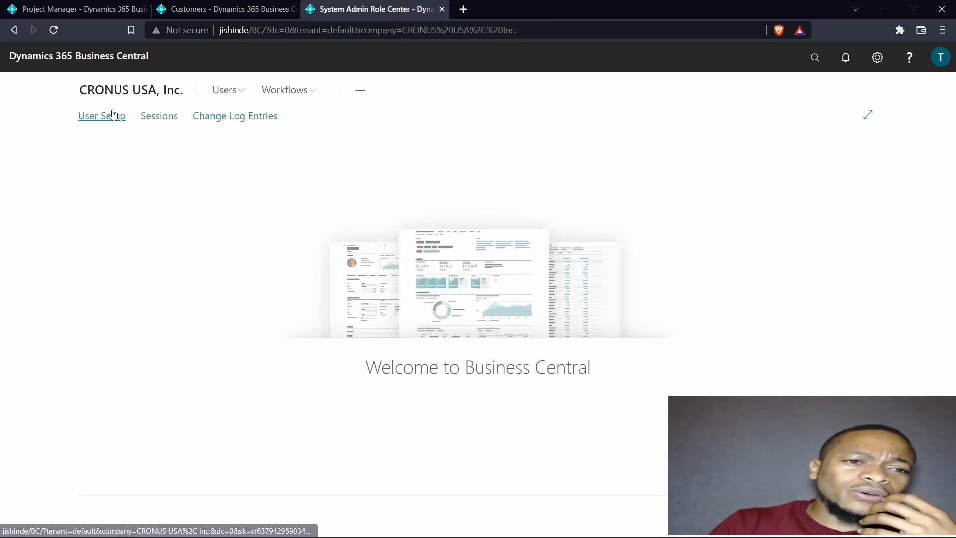
{"action": "mouse_move", "coordinate": [294, 142]}
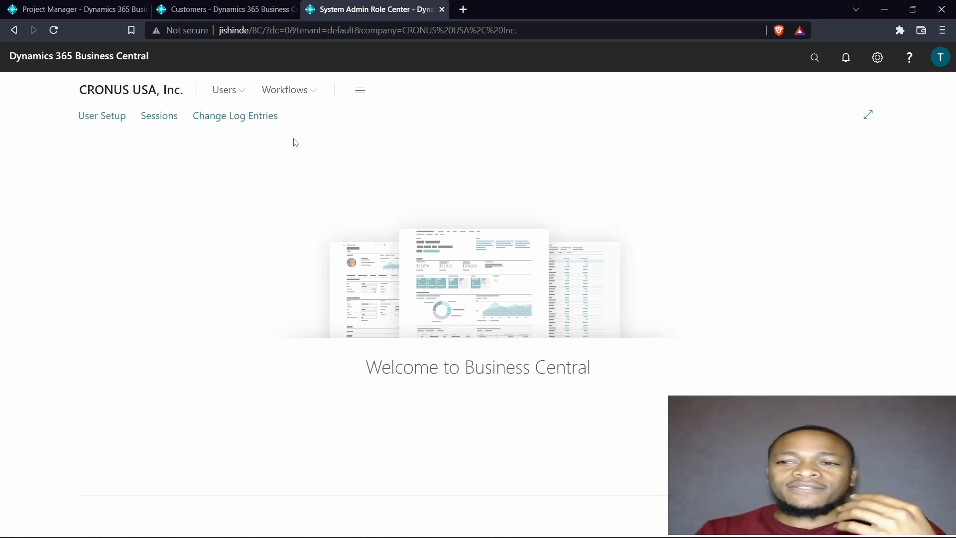
{"action": "mouse_move", "coordinate": [432, 142]}
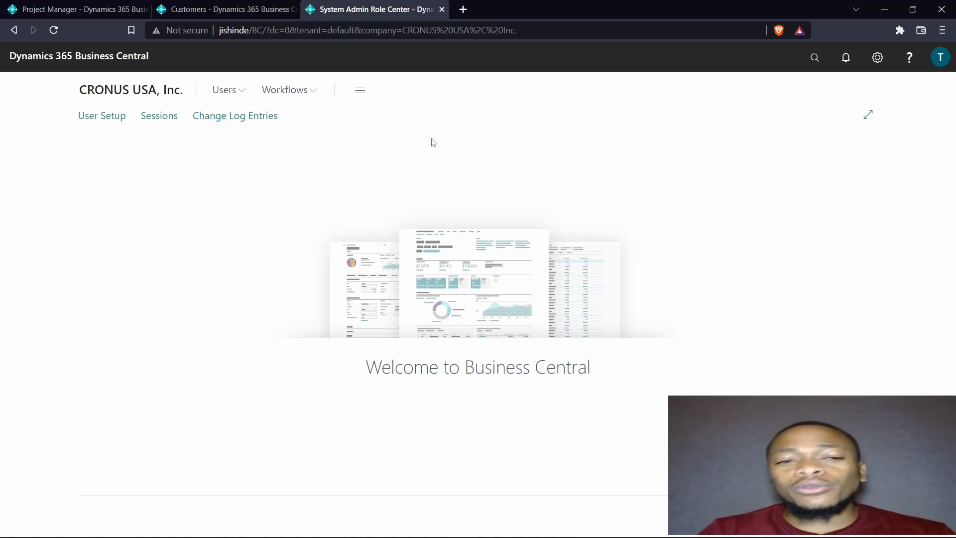
{"action": "mouse_move", "coordinate": [514, 147]}
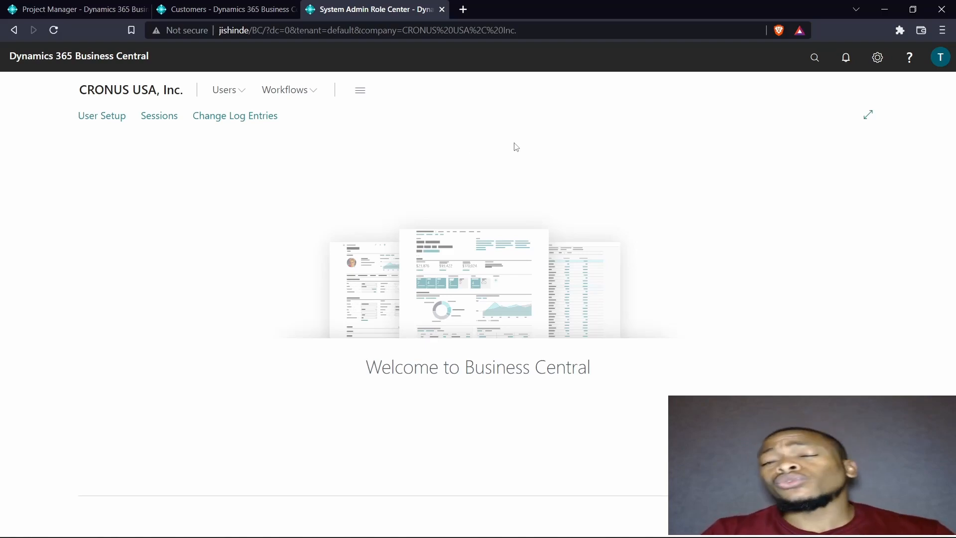